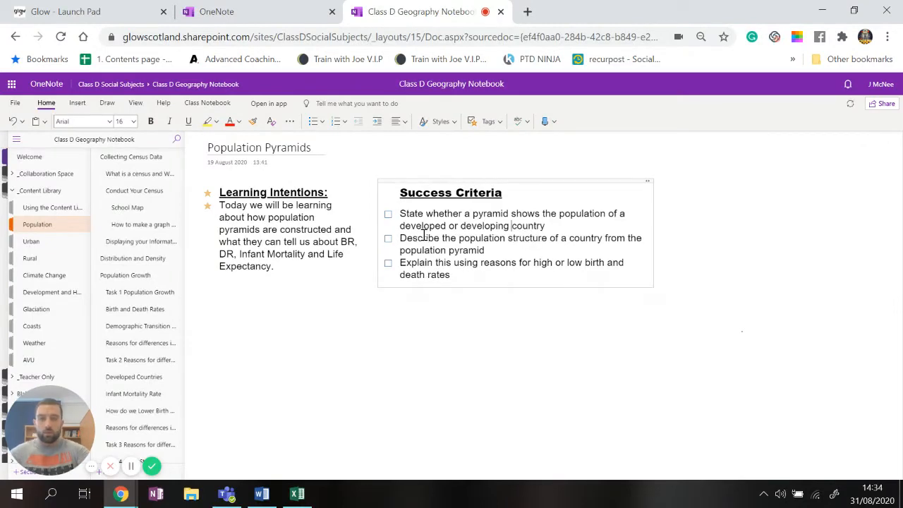
mouse_move(600, 364)
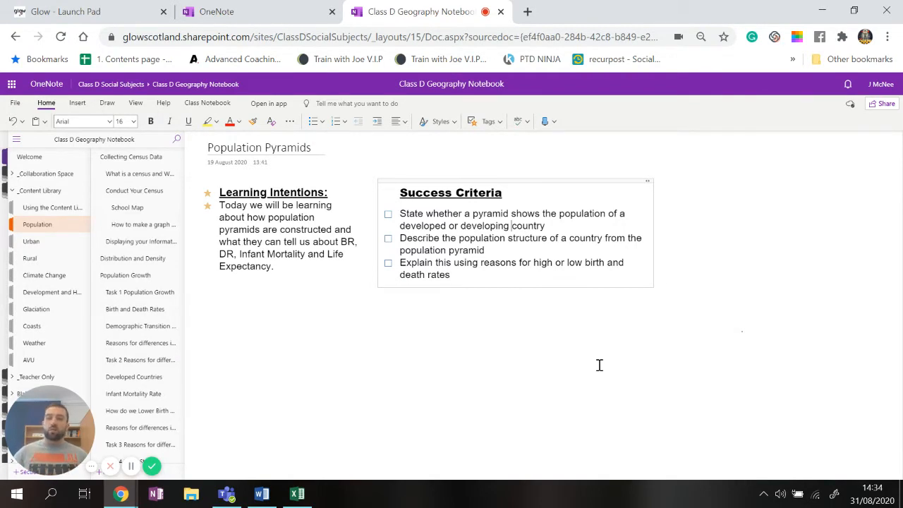
Step: Go to the Constructing a Population Pyramid page with the Rwanda 1991 example
scroll("down", 3)
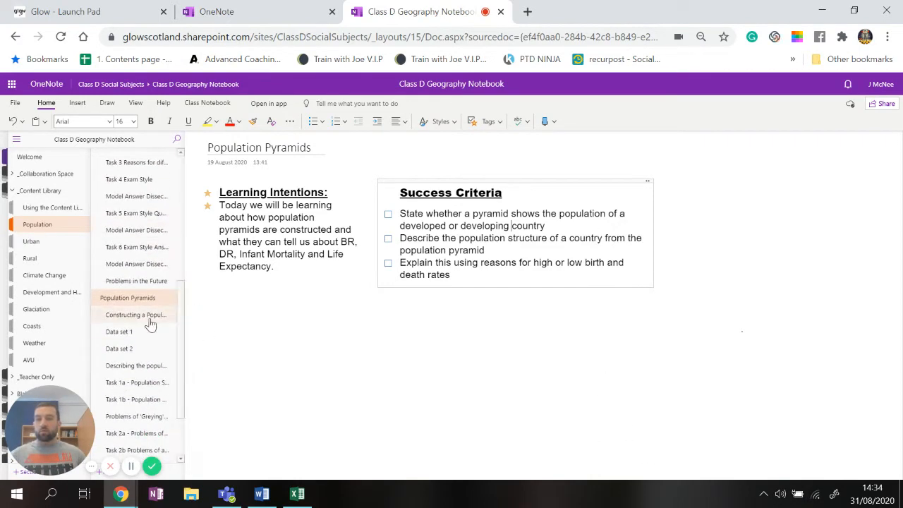
left_click(135, 314)
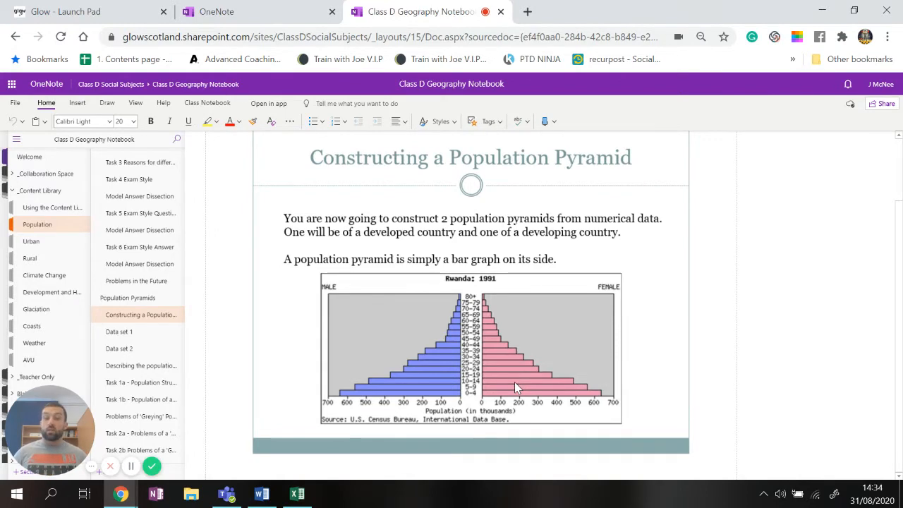
mouse_move(310, 392)
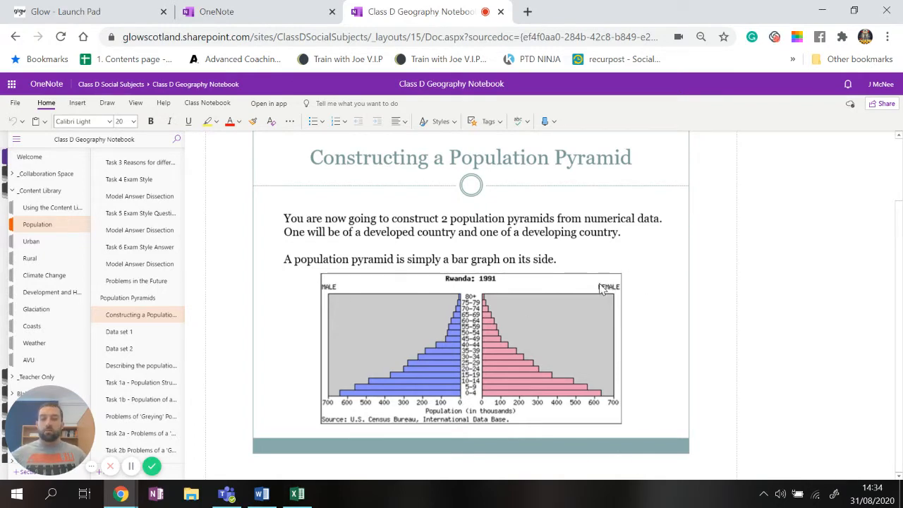
mouse_move(584, 299)
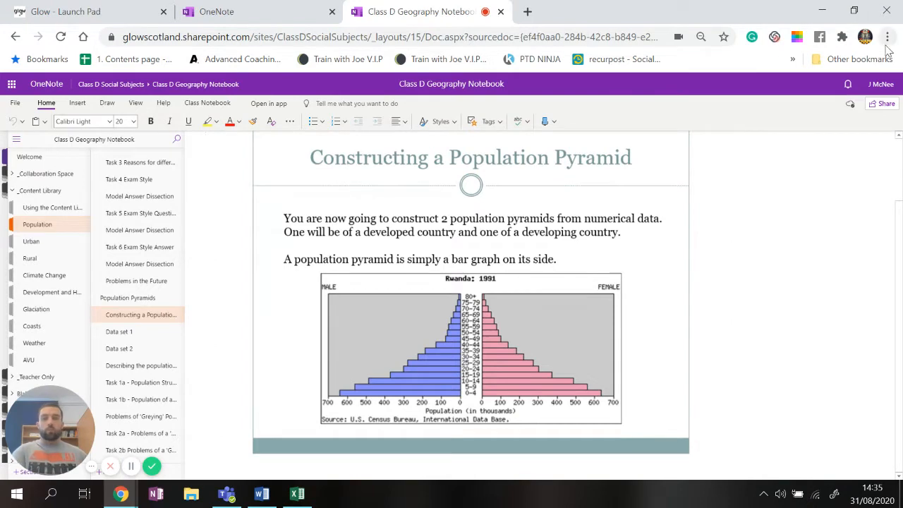
mouse_move(558, 250)
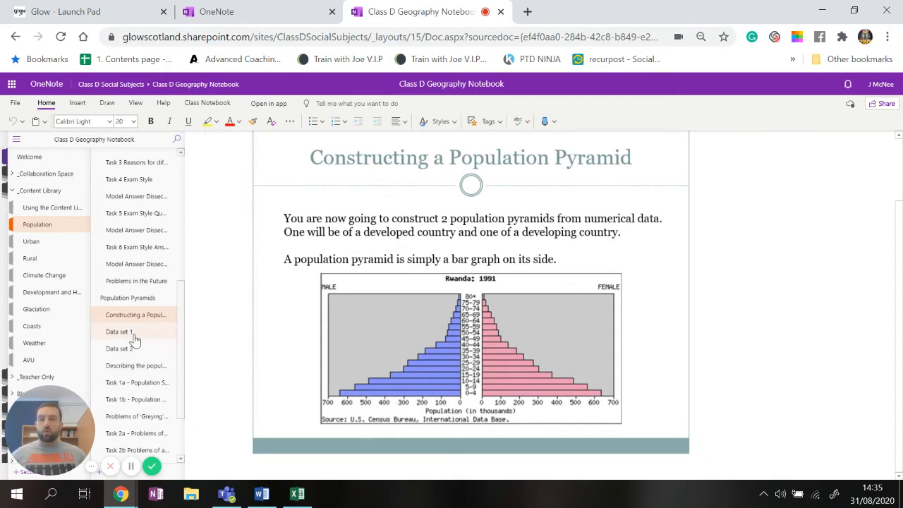
Step: Go to the Data set 1 page and scroll past the Graph 1 table to the blank axes
left_click(119, 332)
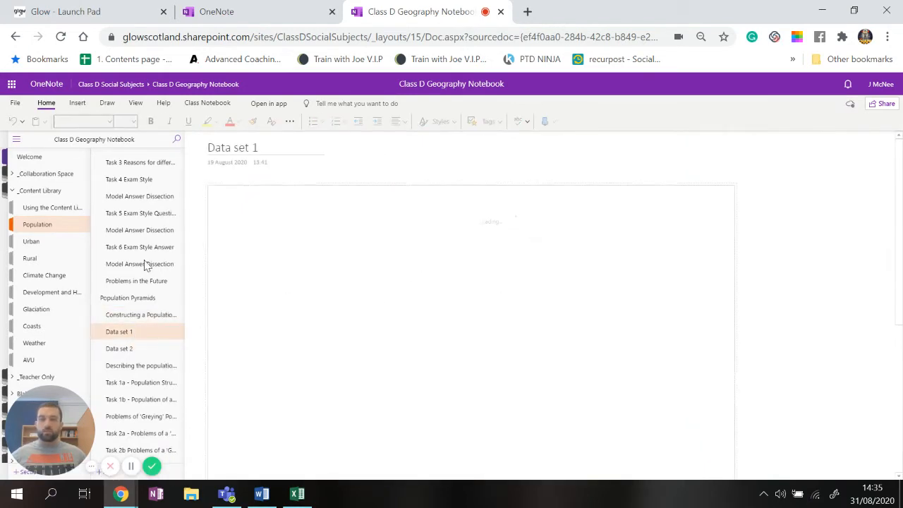
left_click(119, 332)
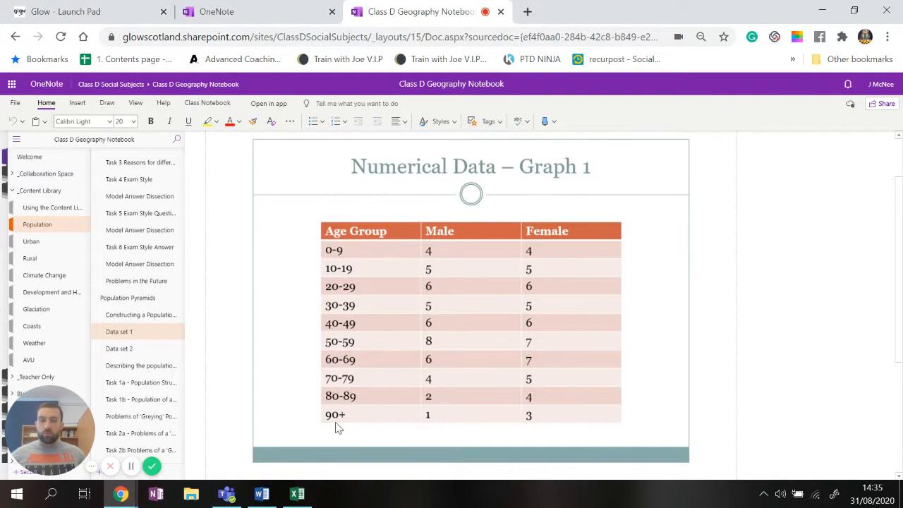
mouse_move(403, 285)
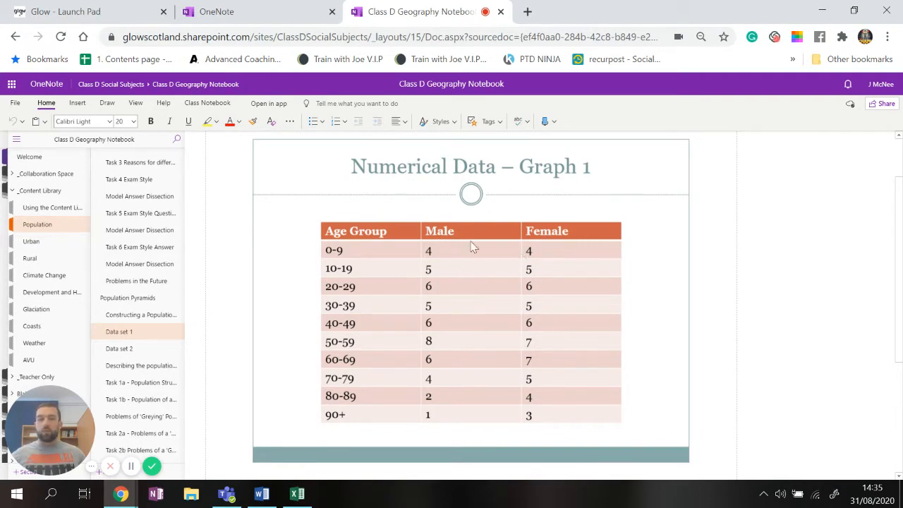
scroll("down", 3)
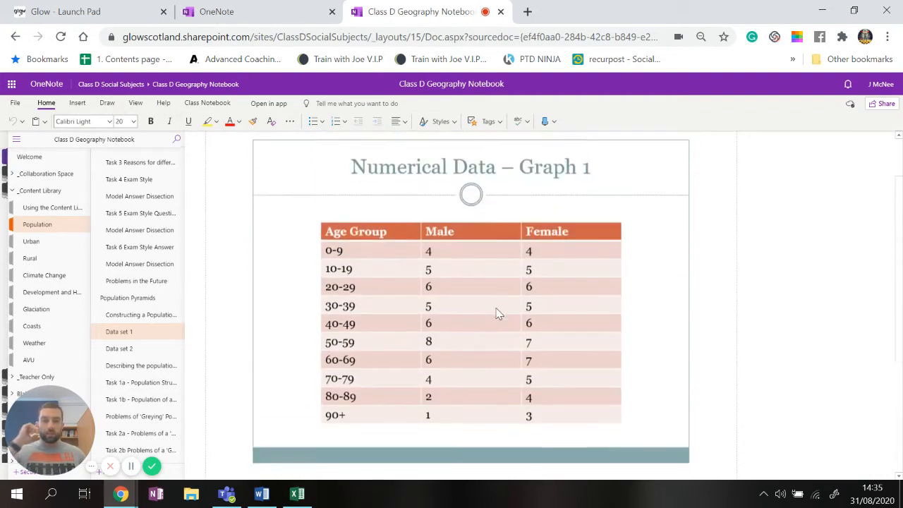
scroll("down", 3)
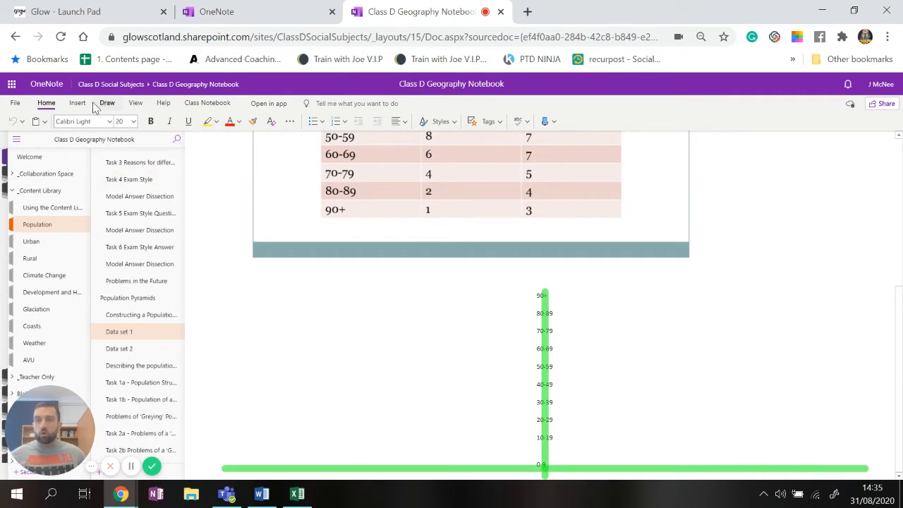
Step: Sketch demo bars on the Data set 1 pyramid axes with the Draw tools
left_click(107, 102)
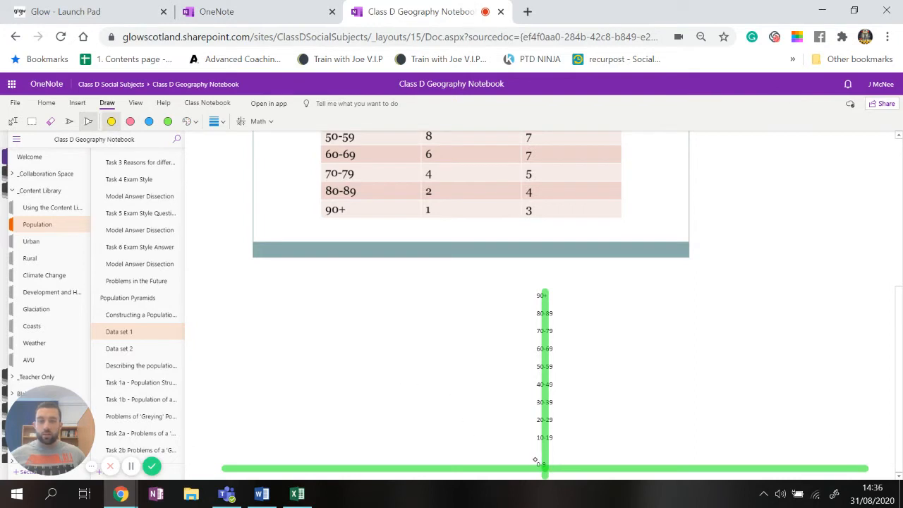
left_click_drag(421, 457, 535, 457)
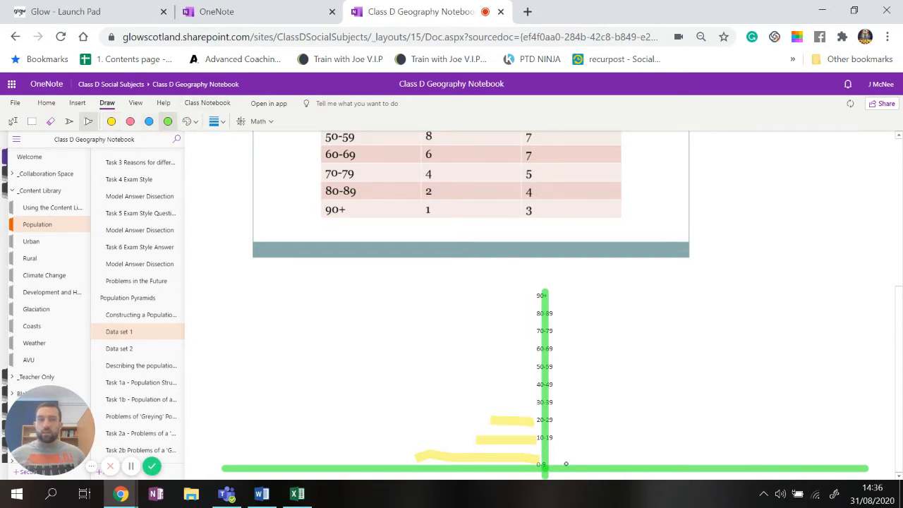
left_click_drag(547, 462, 670, 462)
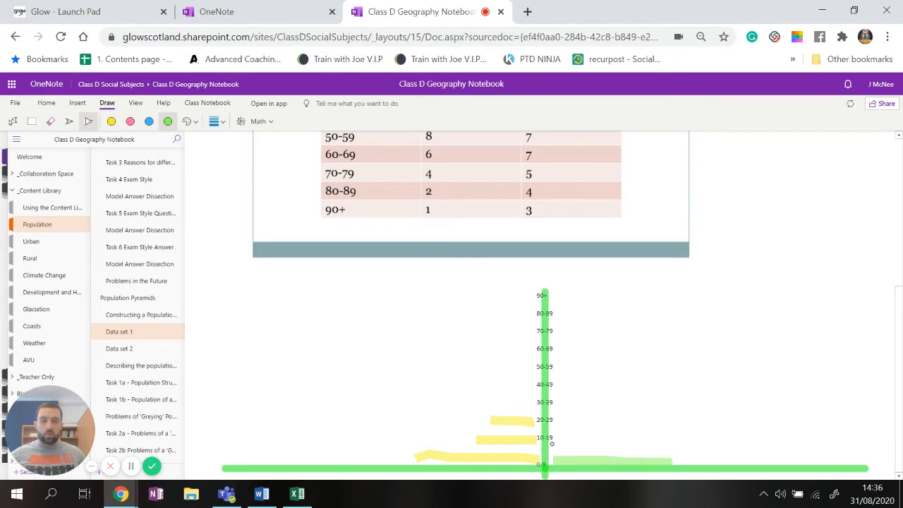
left_click_drag(550, 437, 662, 437)
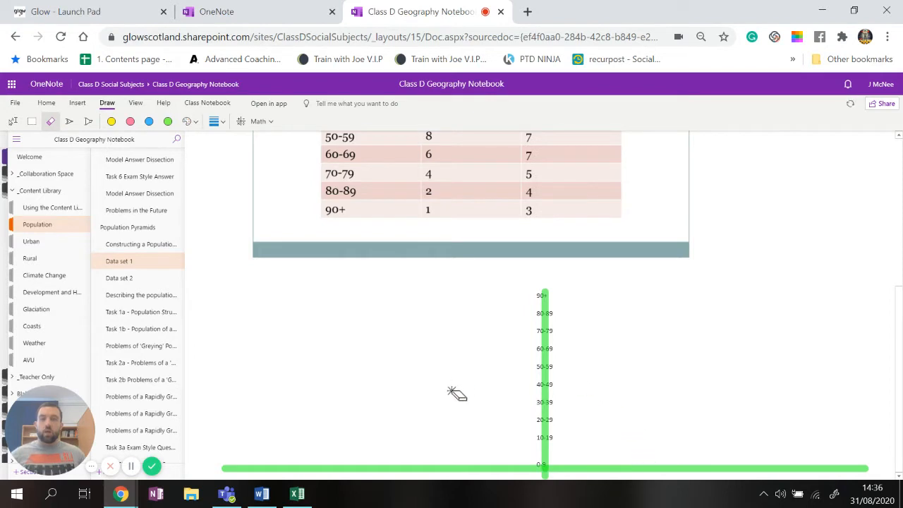
Step: Scroll back through the page to the Graph 1 table
scroll("down", 3)
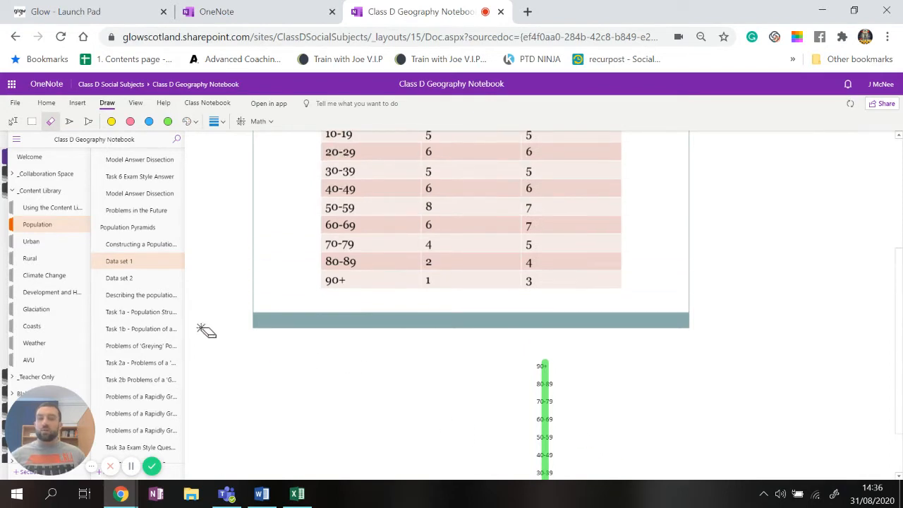
scroll("down", 3)
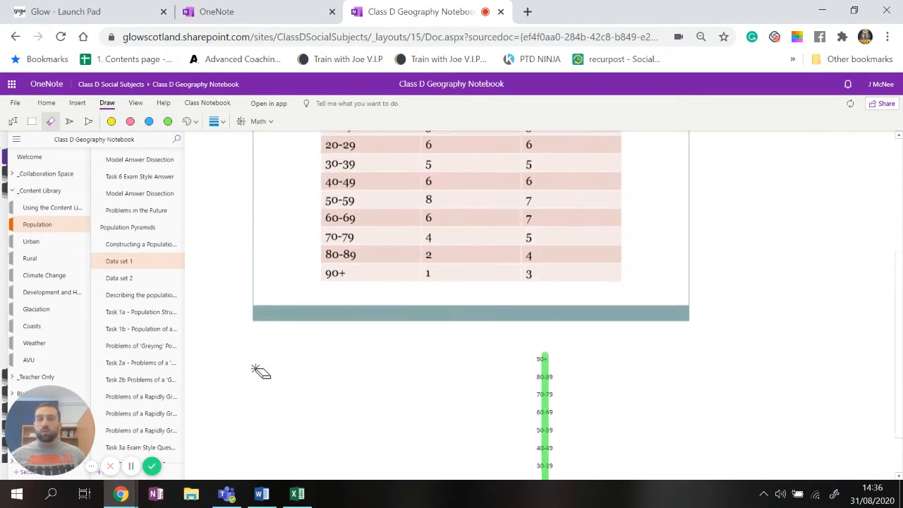
scroll("down", 3)
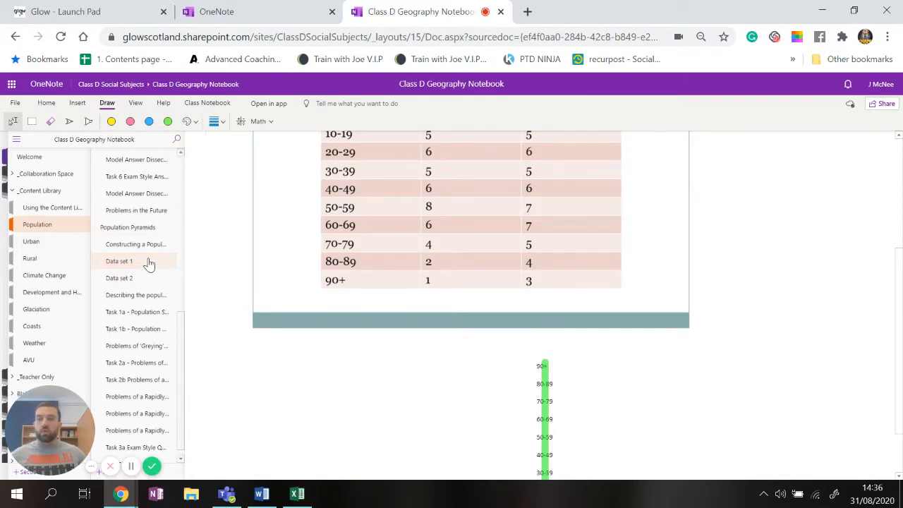
scroll("down", 3)
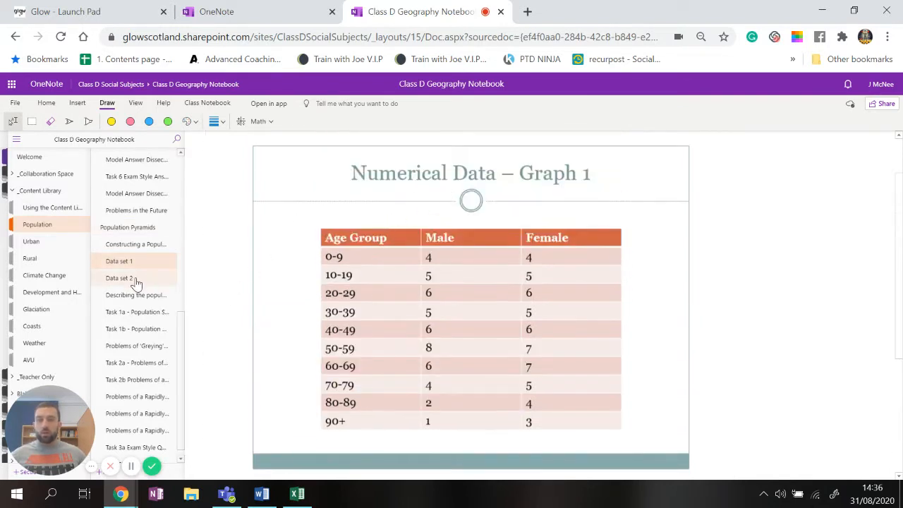
Step: Go to the Data set 2 page with its second age-group table
left_click(118, 277)
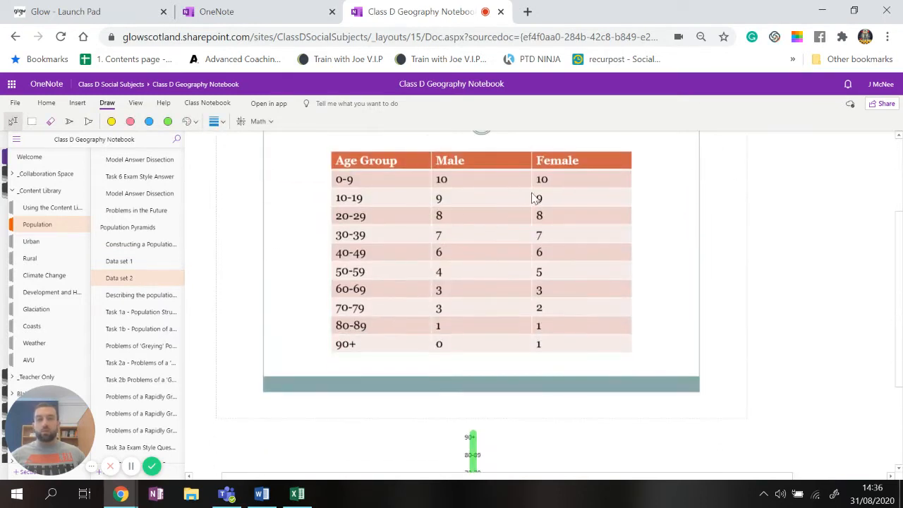
mouse_move(471, 322)
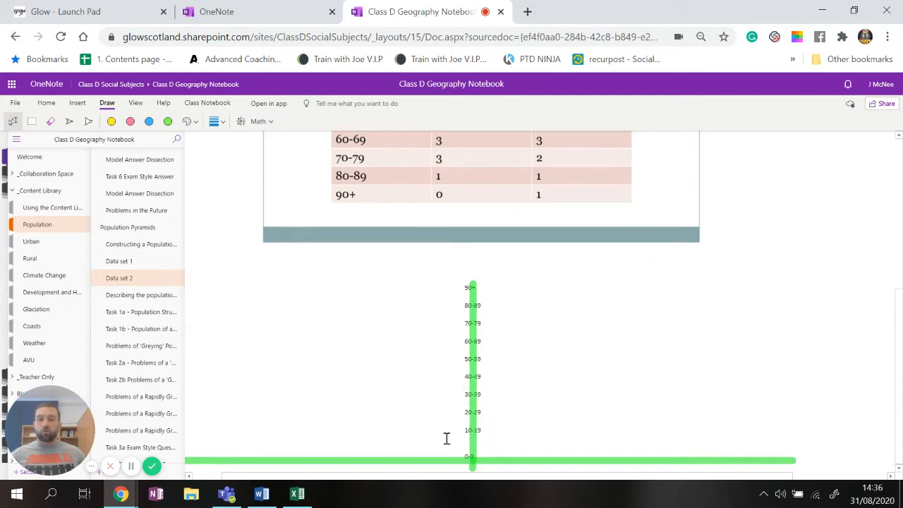
mouse_move(372, 326)
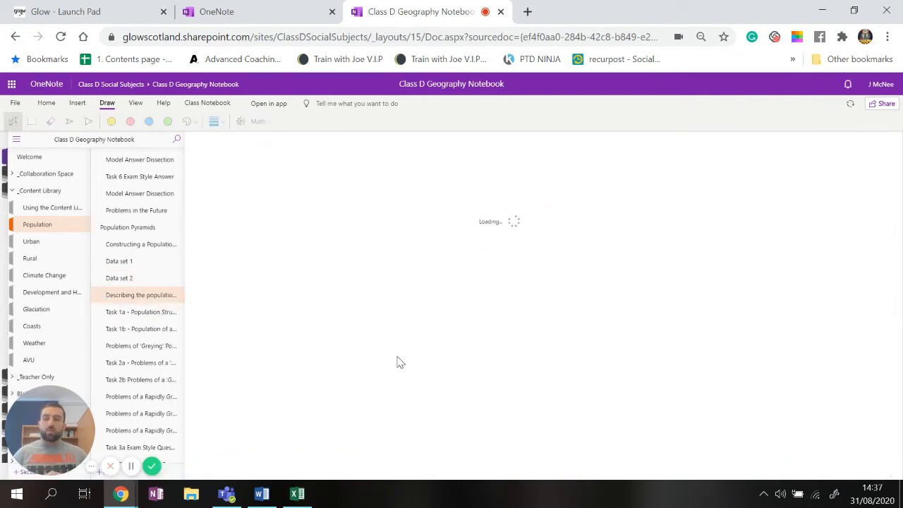
Step: Go to the Describing the population structure page and view its seven-question template
left_click(141, 294)
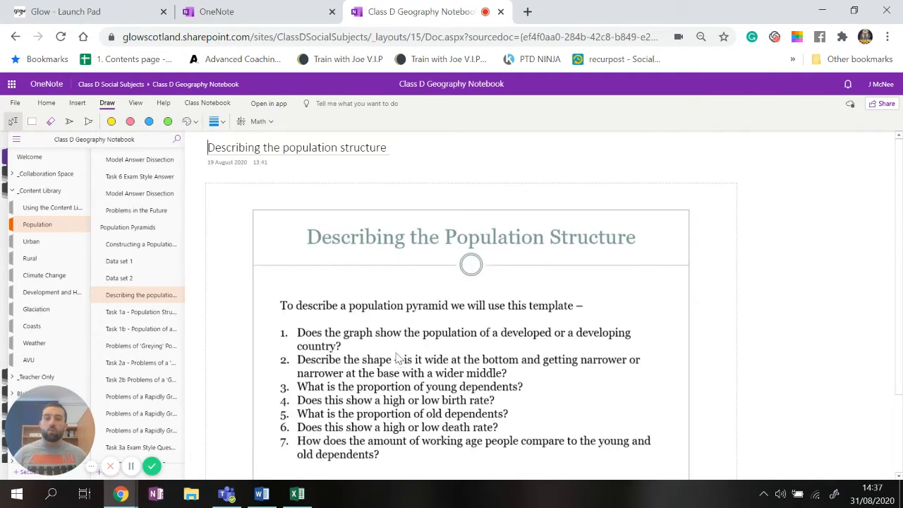
scroll("down", 3)
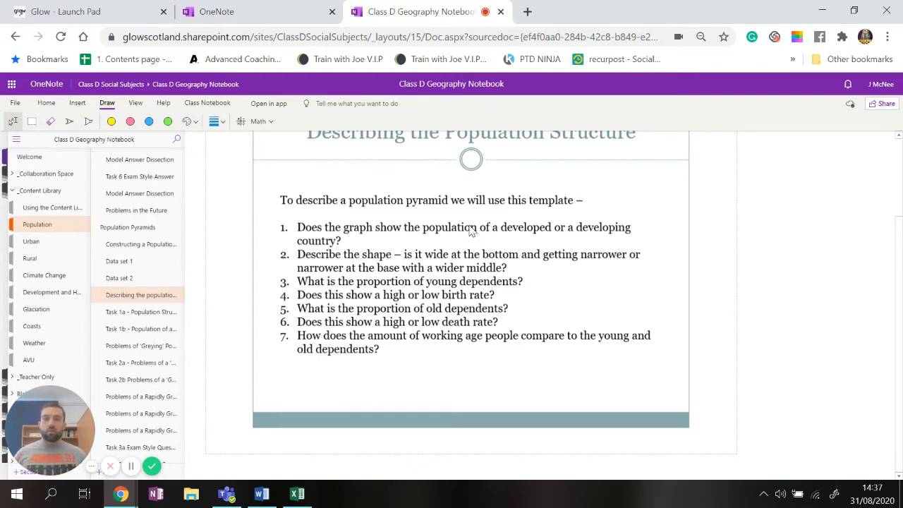
left_click(141, 295)
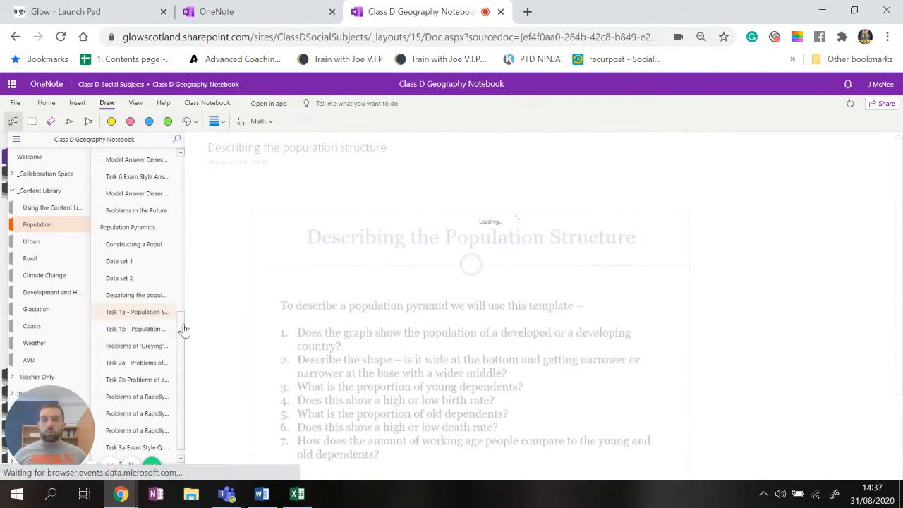
Step: Go to the Task 1a developing-country pyramid page and scroll to the labelled pyramid
left_click(137, 312)
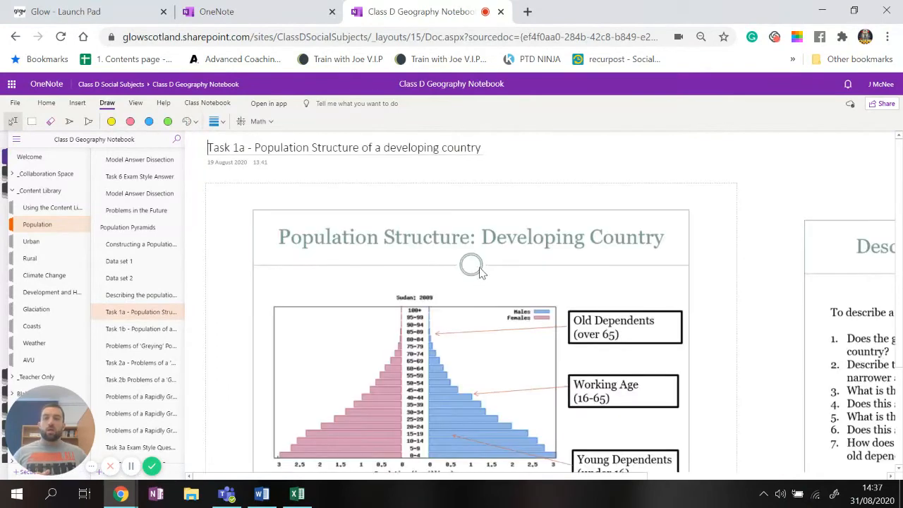
scroll("down", 3)
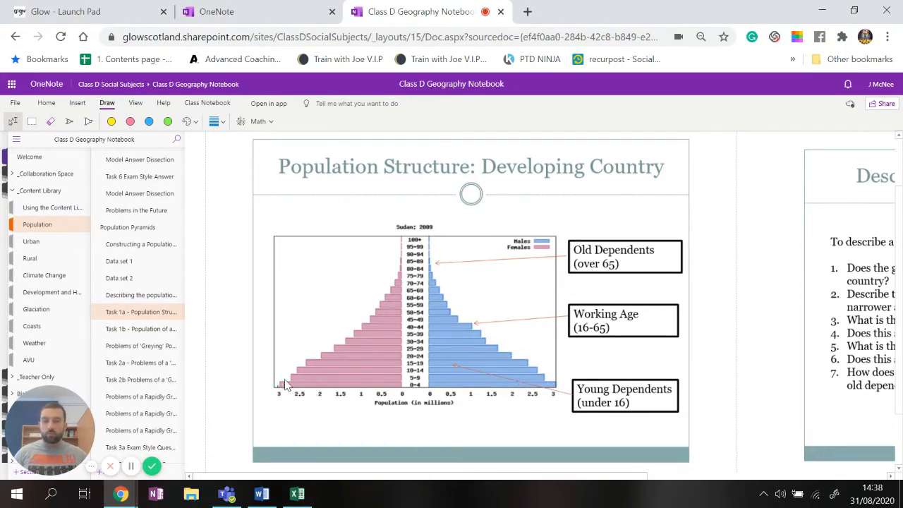
mouse_move(398, 261)
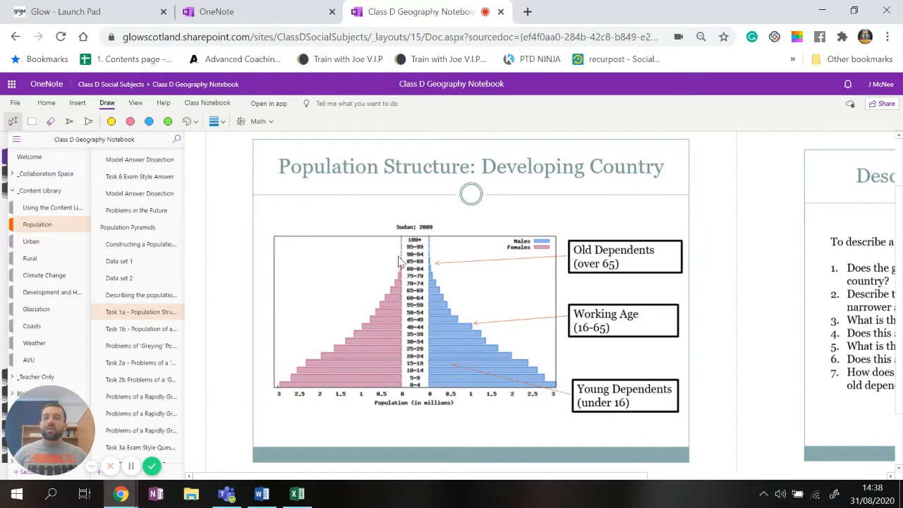
mouse_move(282, 388)
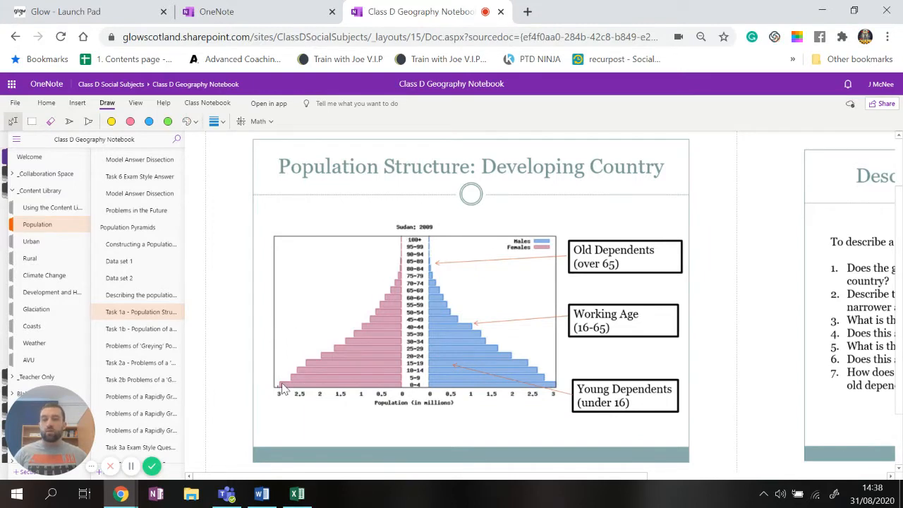
mouse_move(412, 220)
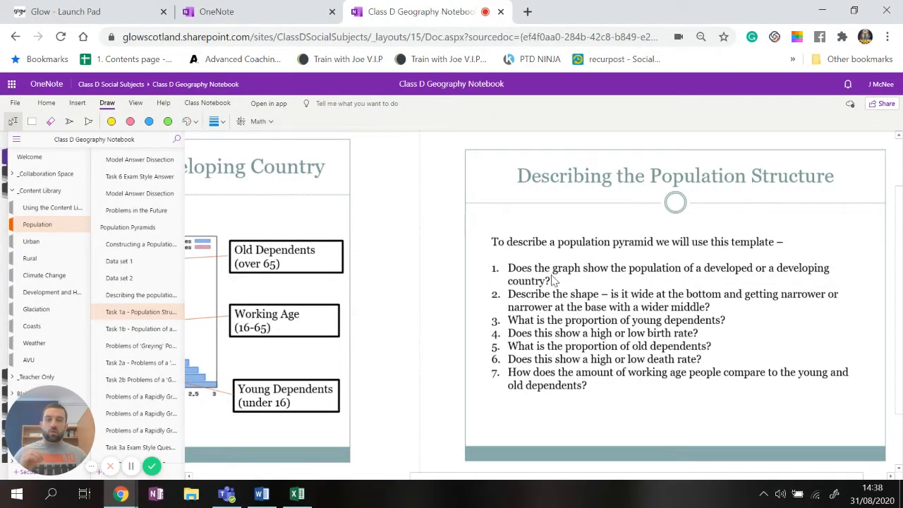
mouse_move(601, 281)
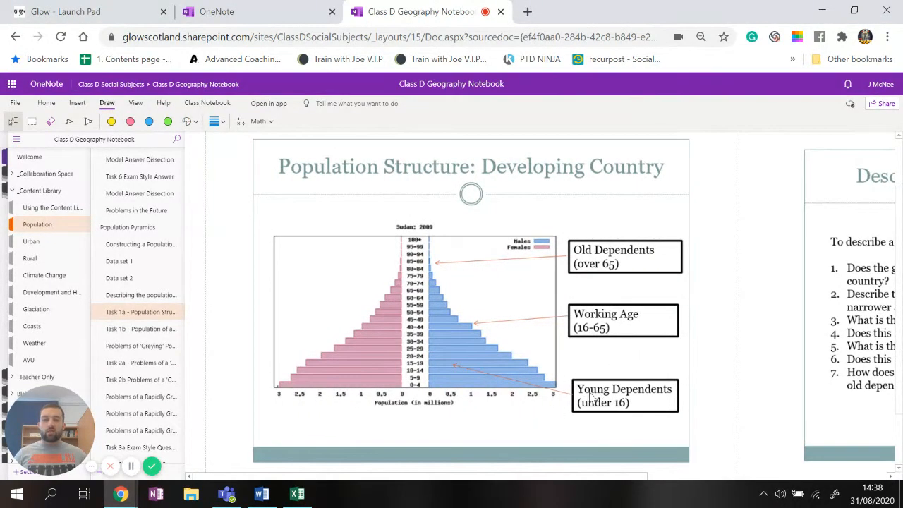
mouse_move(440, 366)
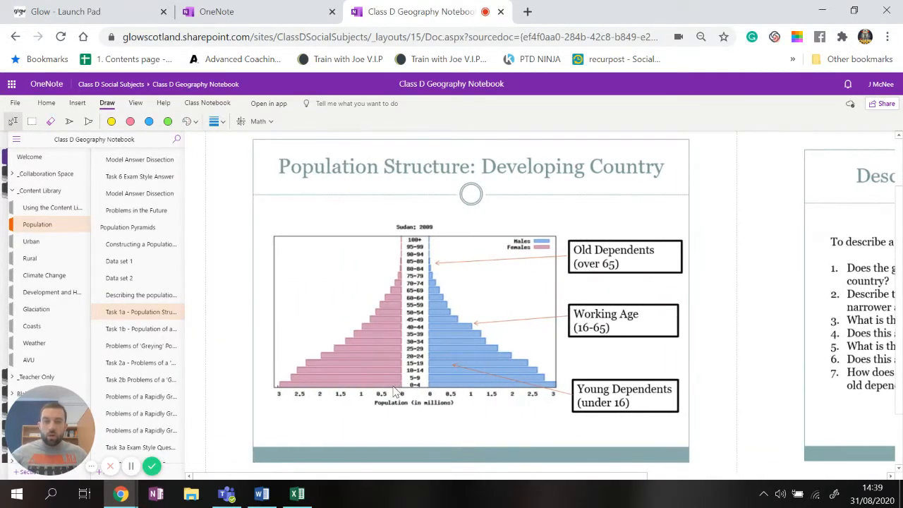
mouse_move(369, 409)
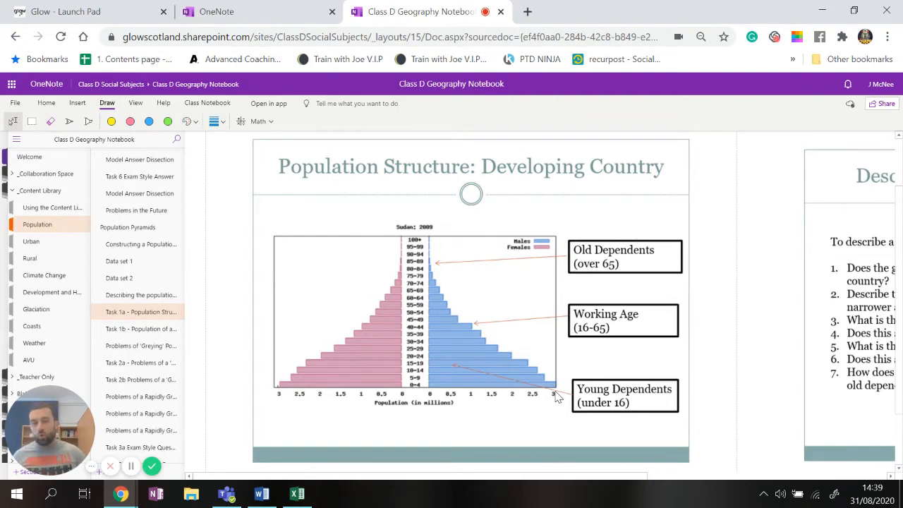
mouse_move(642, 422)
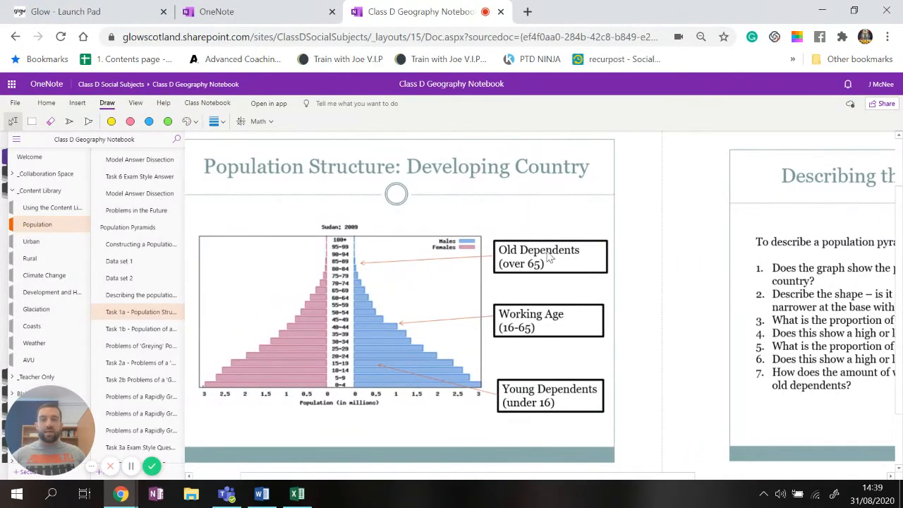
mouse_move(395, 268)
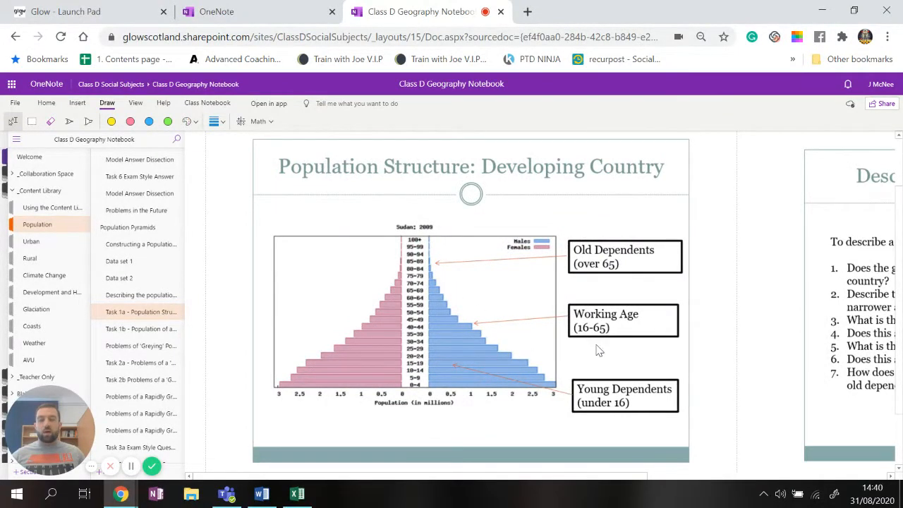
mouse_move(557, 275)
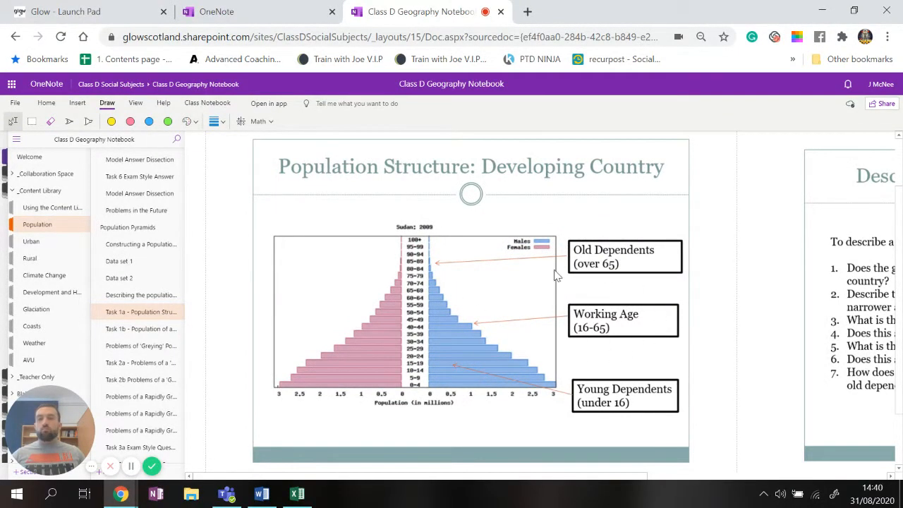
mouse_move(584, 356)
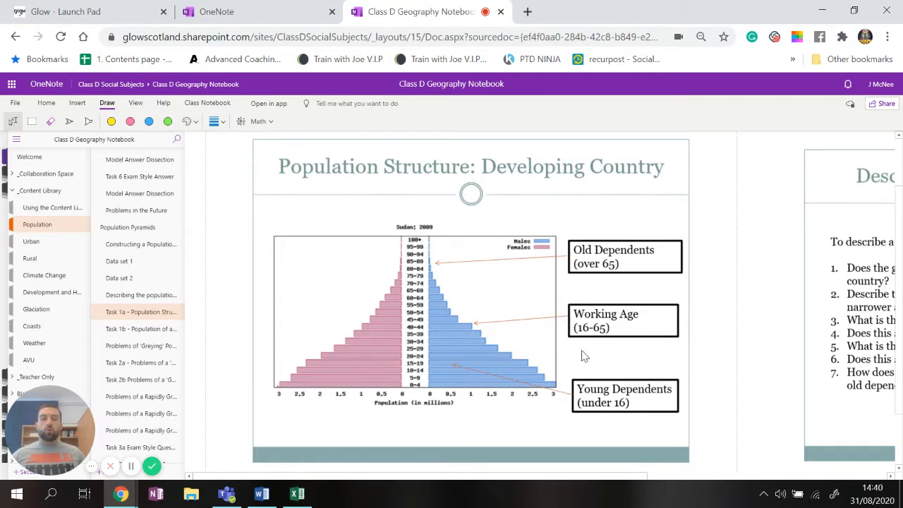
mouse_move(619, 435)
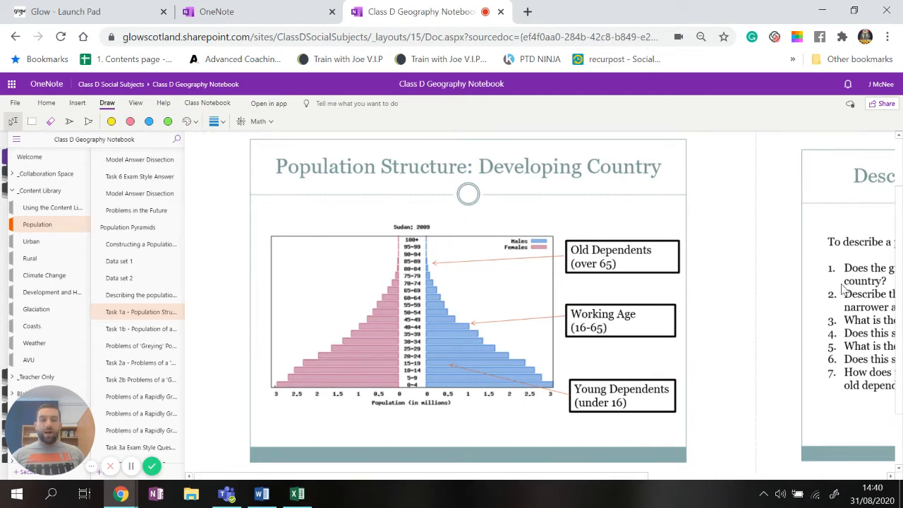
Step: Scroll the Task 1a page to the describe-the-pyramid prompt below the slide
scroll("right", 3)
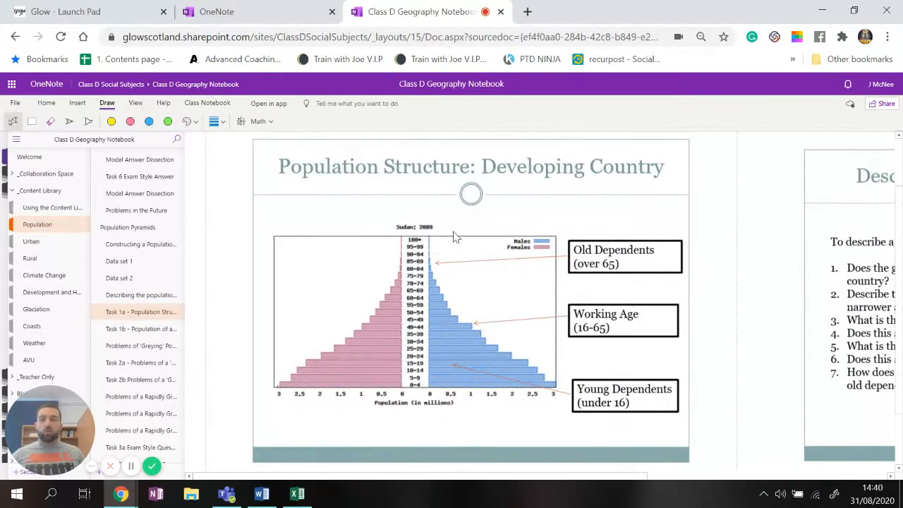
scroll("down", 3)
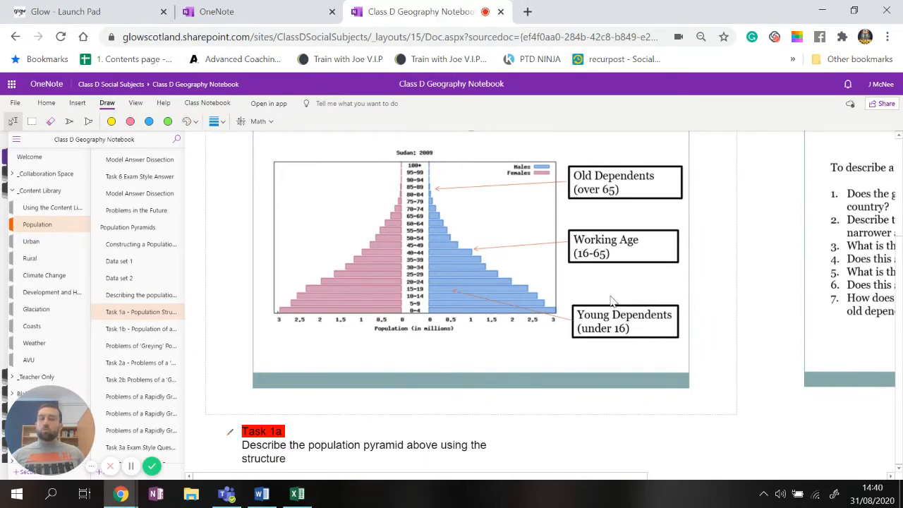
mouse_move(393, 316)
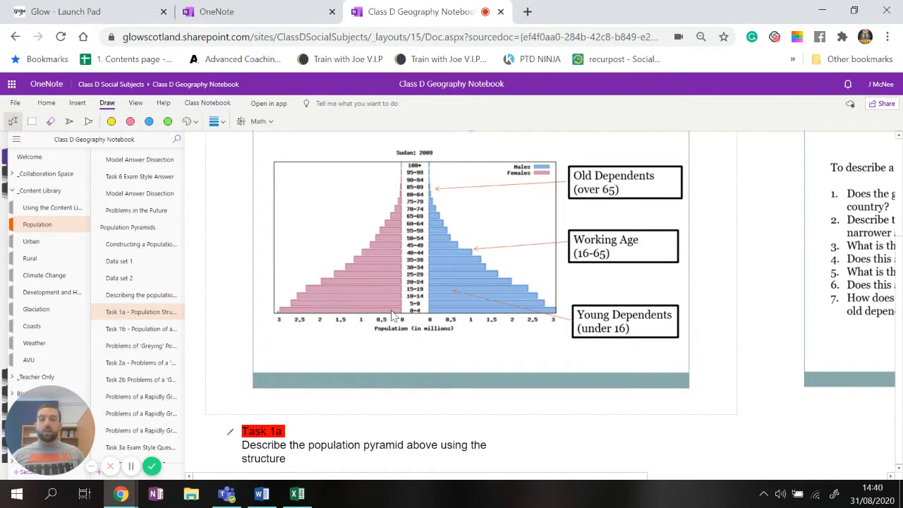
mouse_move(383, 409)
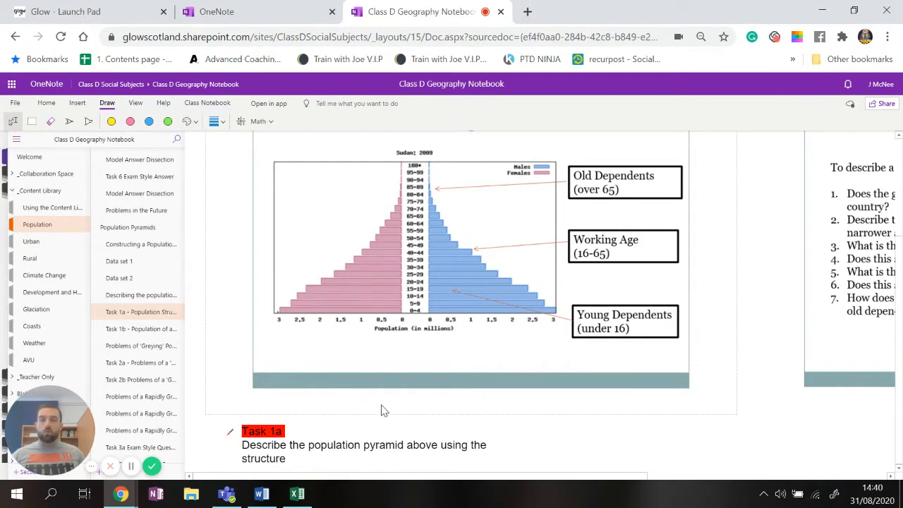
Step: Go to the Task 1b page and scroll through the United States 2000 pyramid and its prompt
left_click(136, 328)
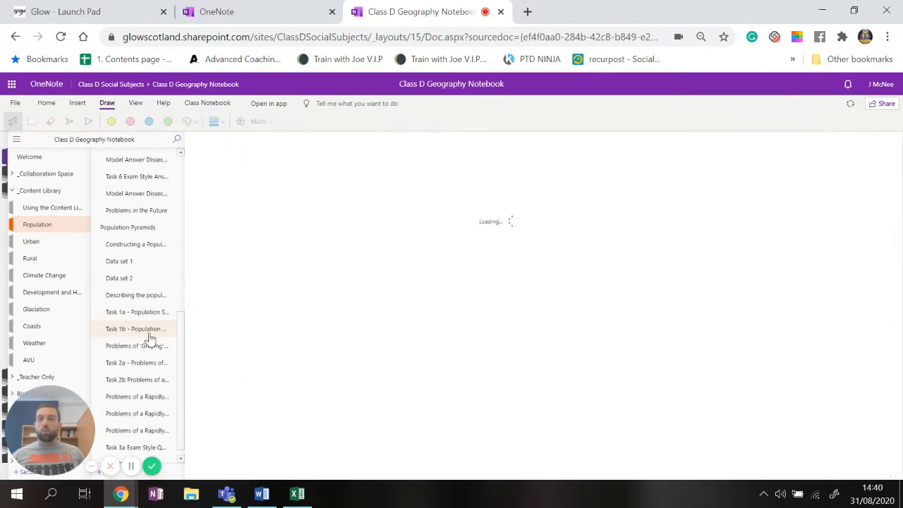
left_click(134, 328)
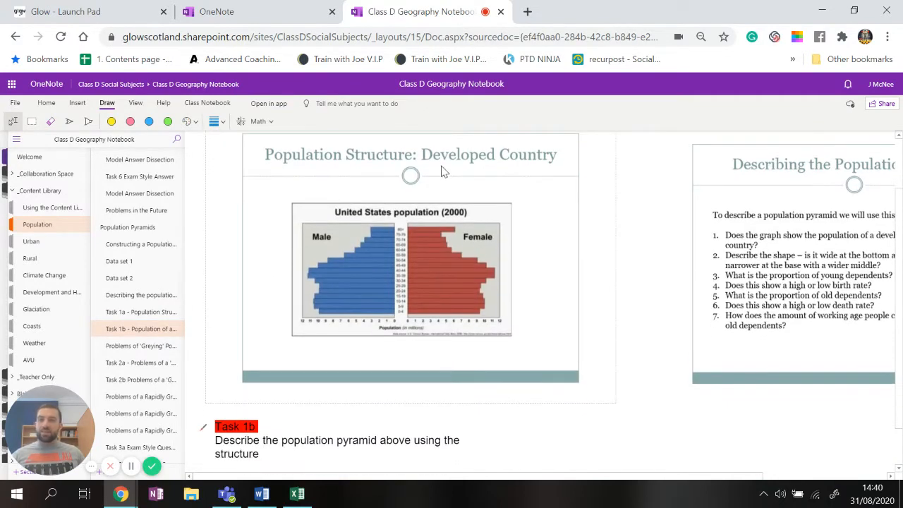
mouse_move(328, 324)
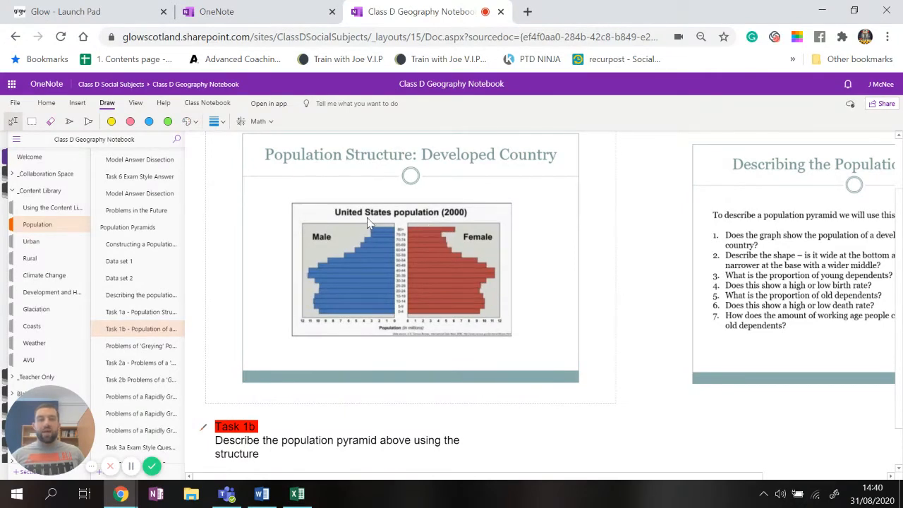
mouse_move(325, 325)
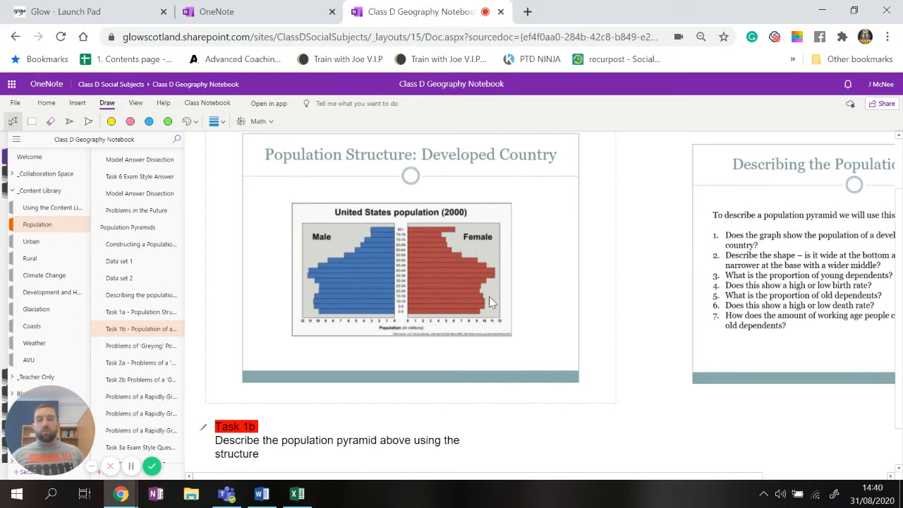
mouse_move(311, 263)
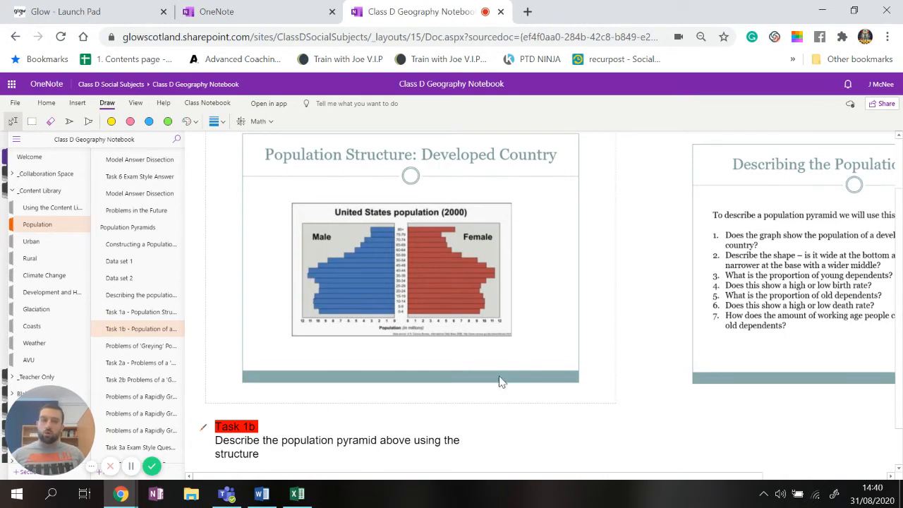
left_click(336, 441)
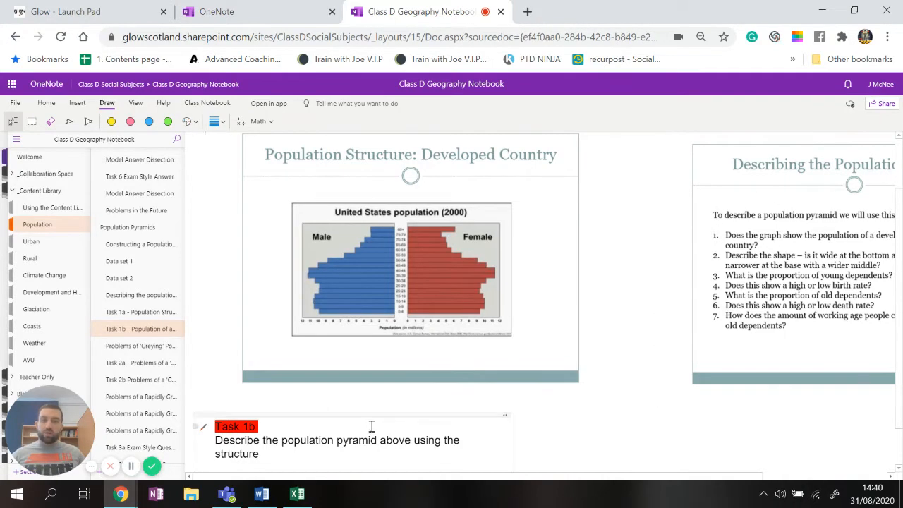
scroll("down", 3)
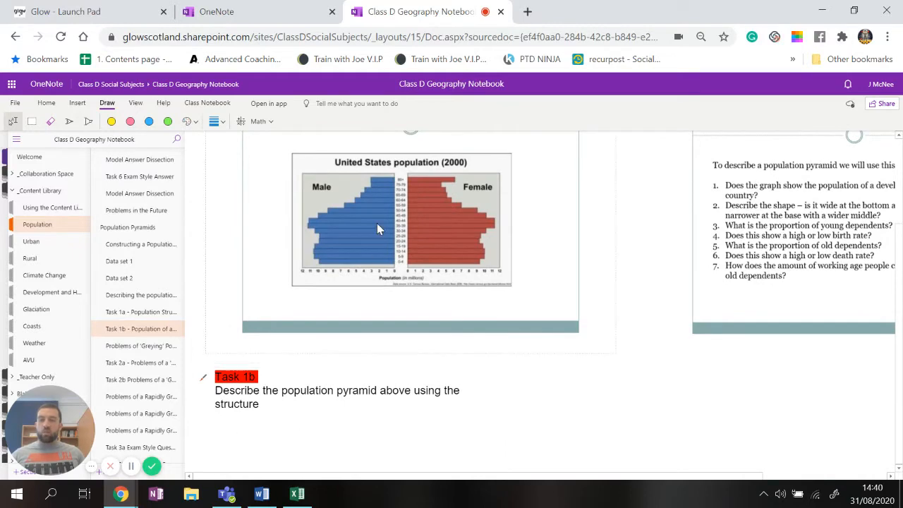
mouse_move(355, 221)
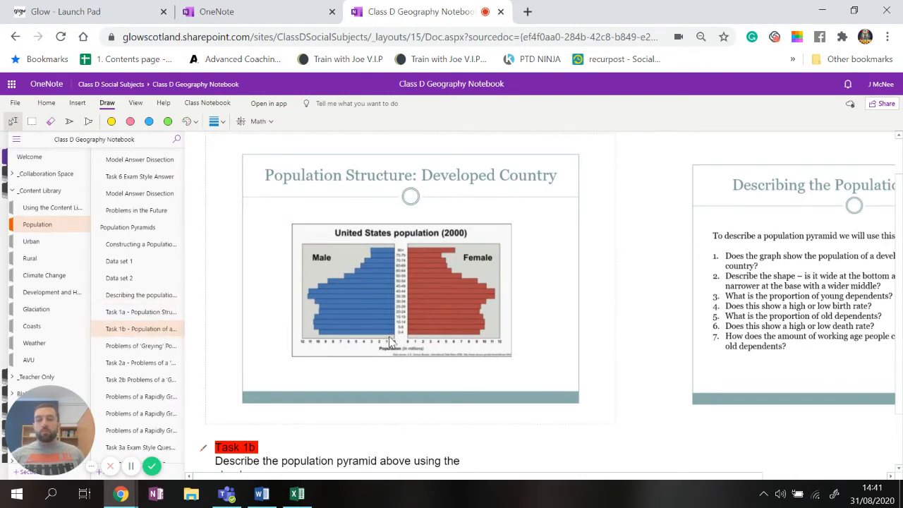
scroll("down", 3)
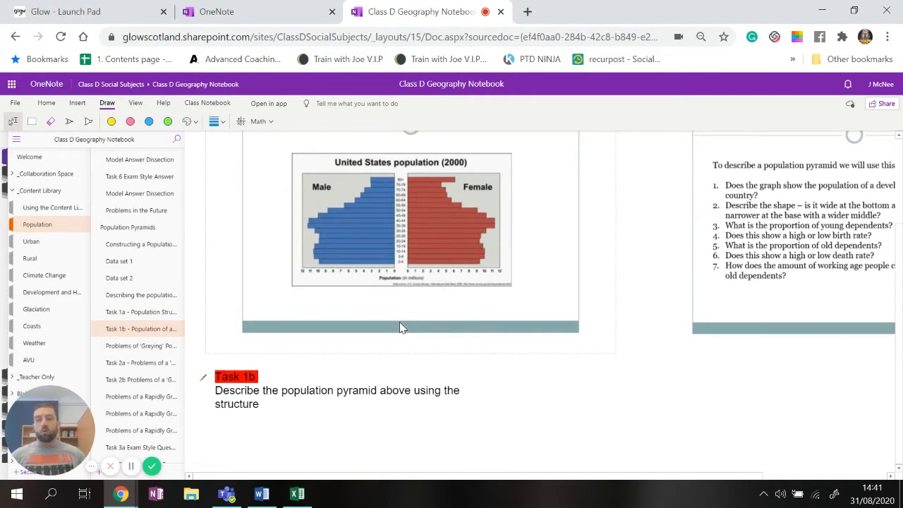
mouse_move(246, 275)
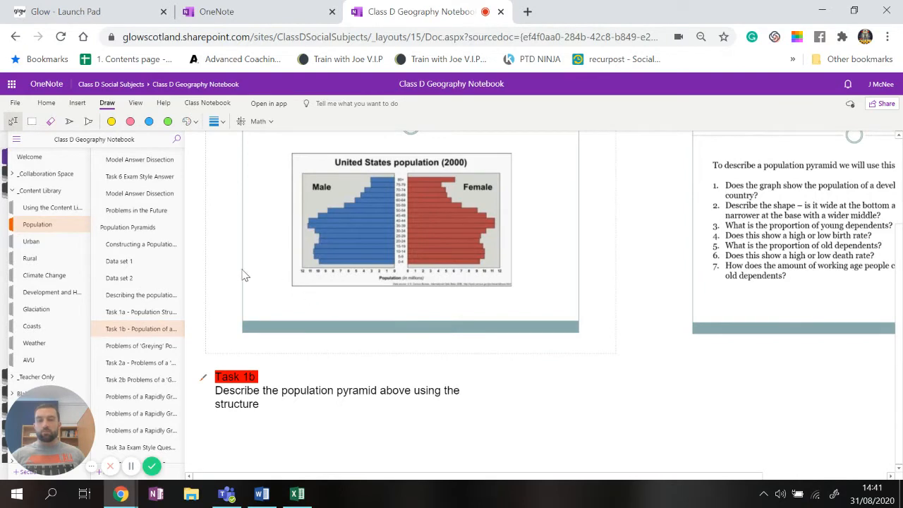
mouse_move(198, 266)
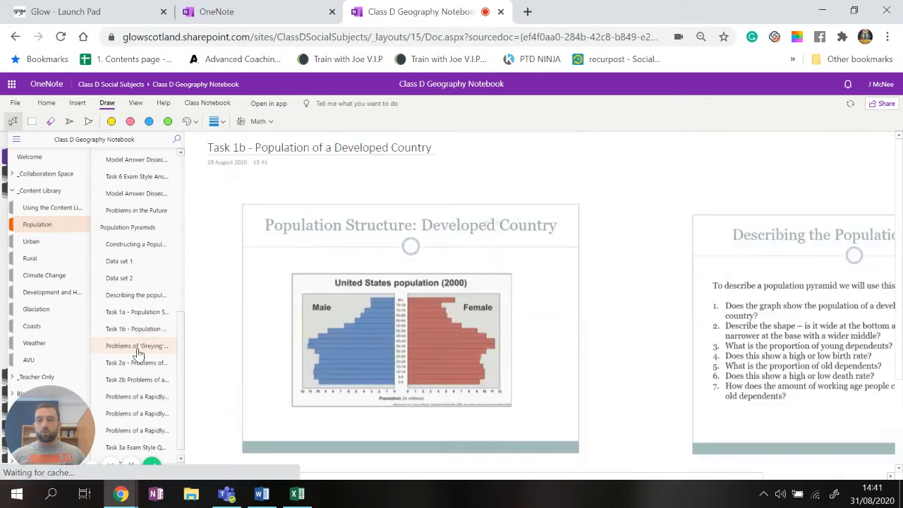
left_click(135, 346)
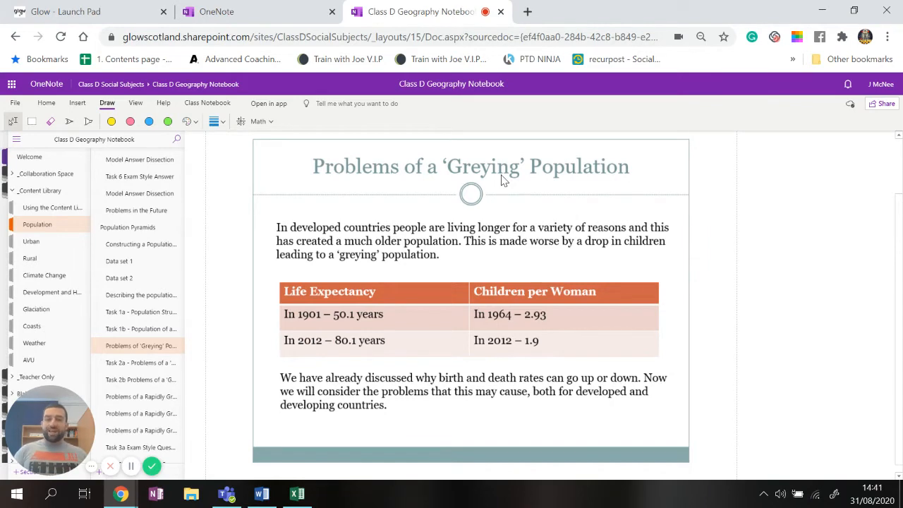
mouse_move(316, 336)
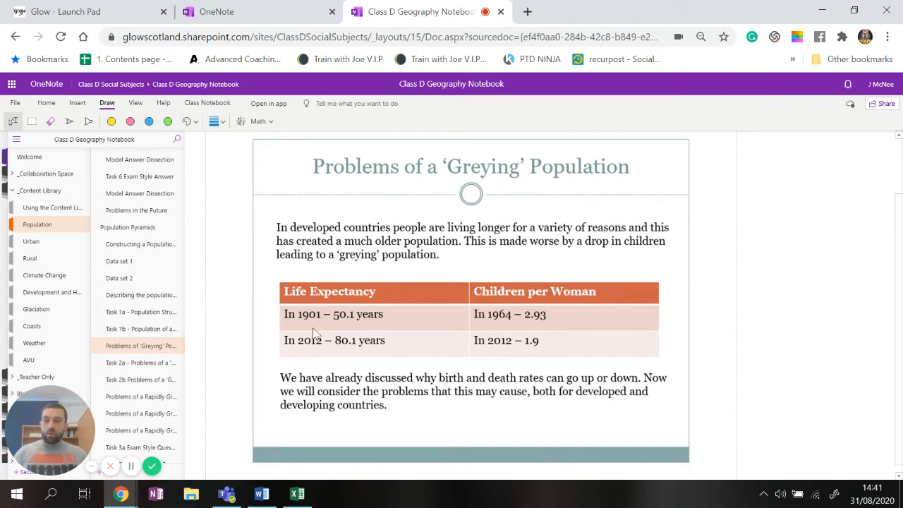
mouse_move(353, 353)
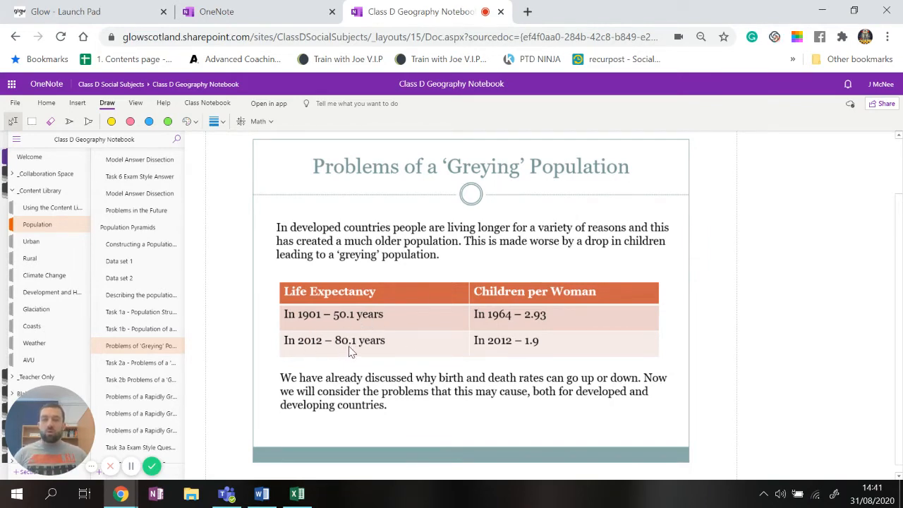
mouse_move(381, 354)
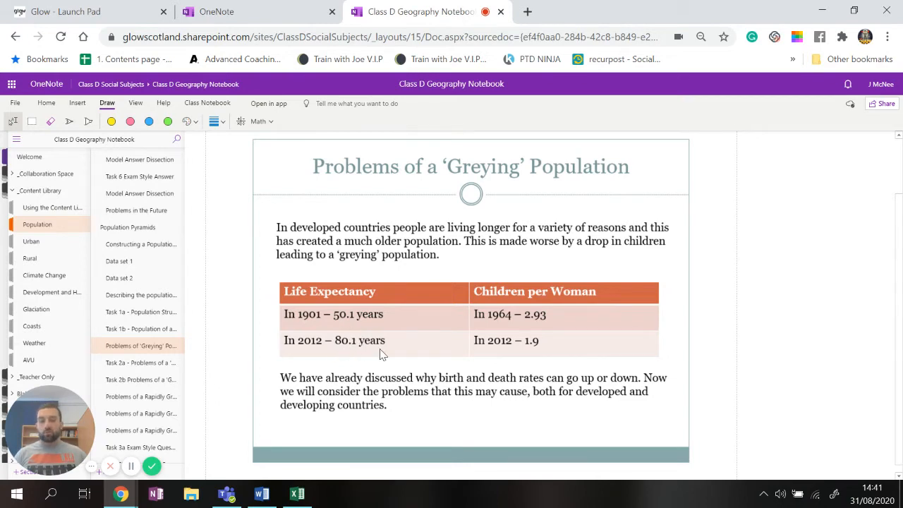
mouse_move(283, 319)
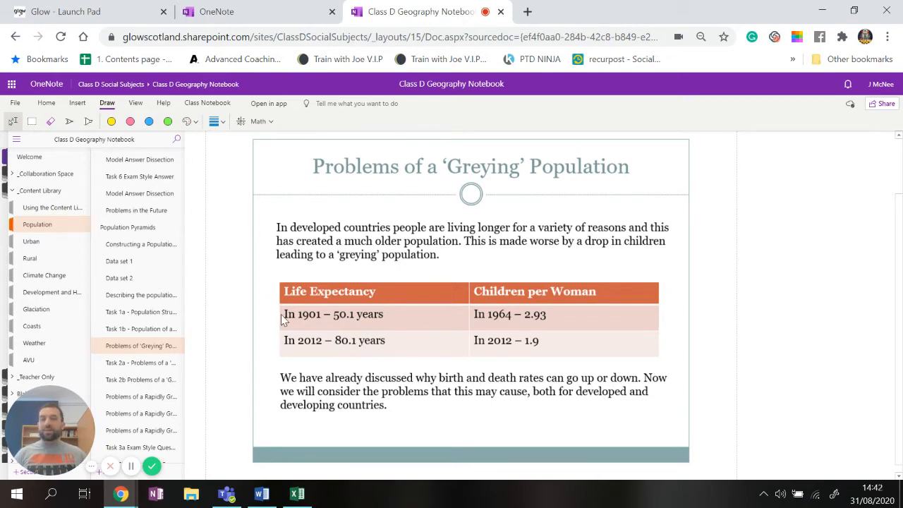
mouse_move(355, 328)
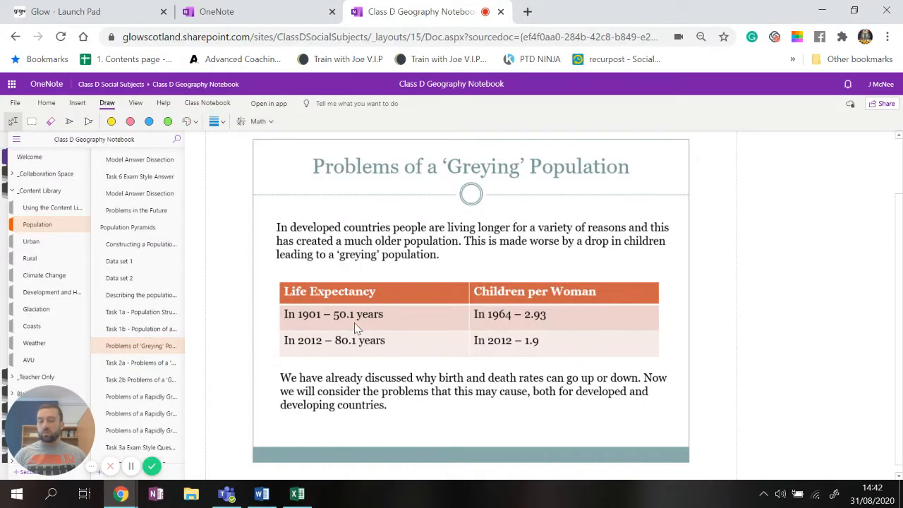
mouse_move(479, 323)
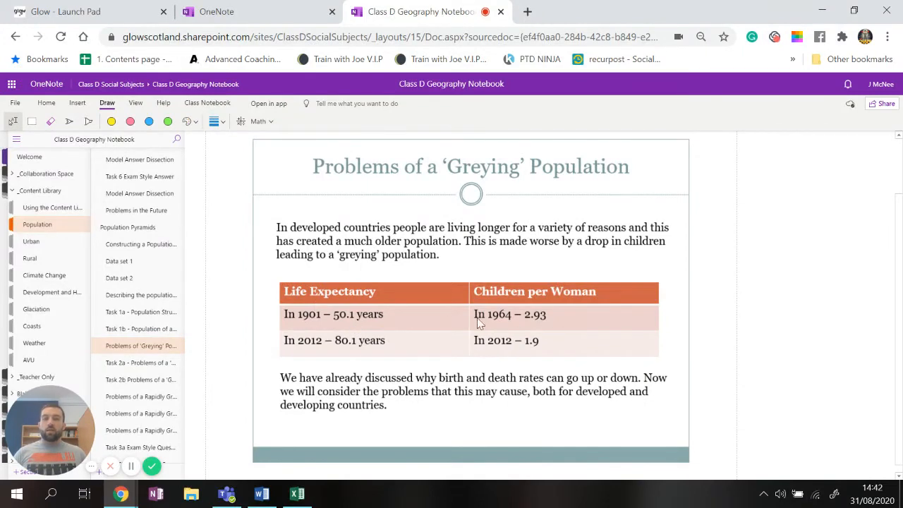
mouse_move(539, 317)
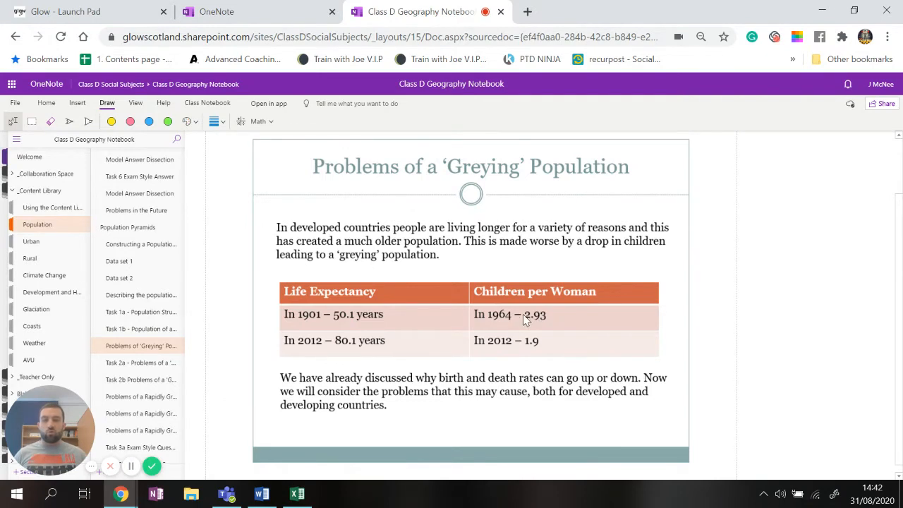
mouse_move(528, 316)
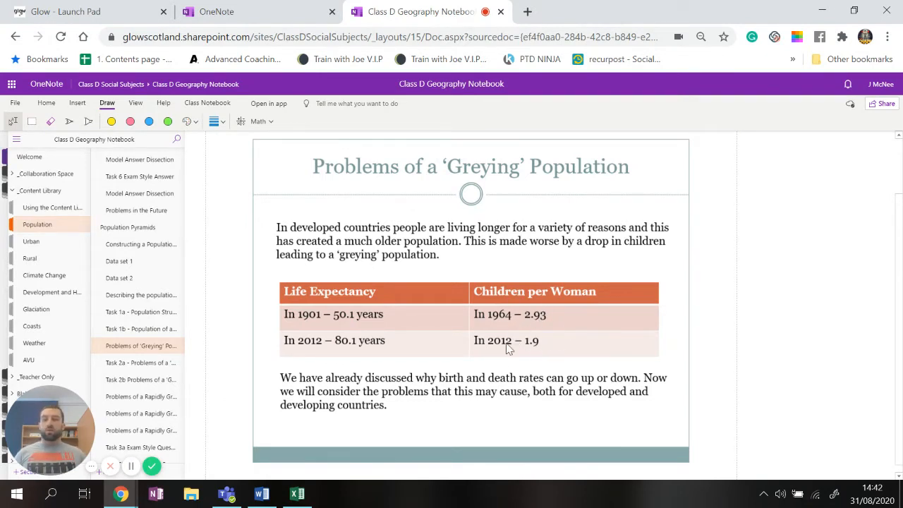
mouse_move(519, 336)
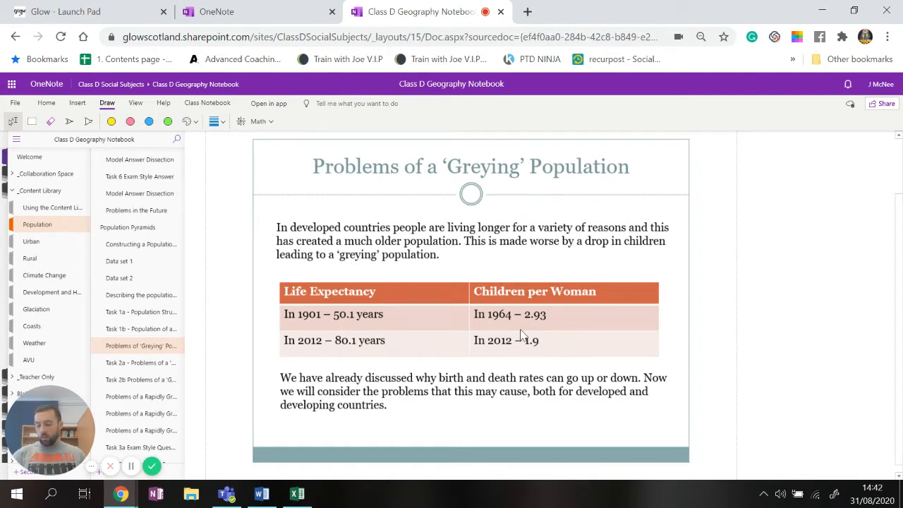
mouse_move(454, 353)
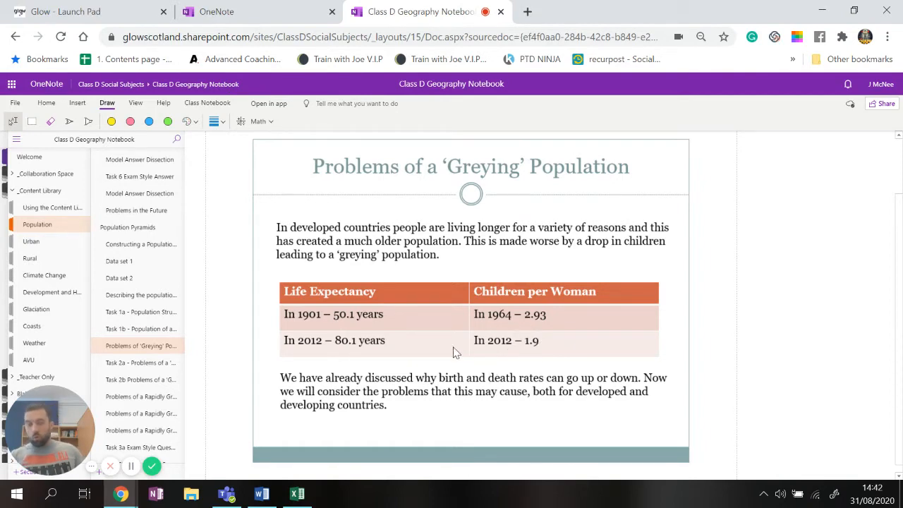
mouse_move(341, 313)
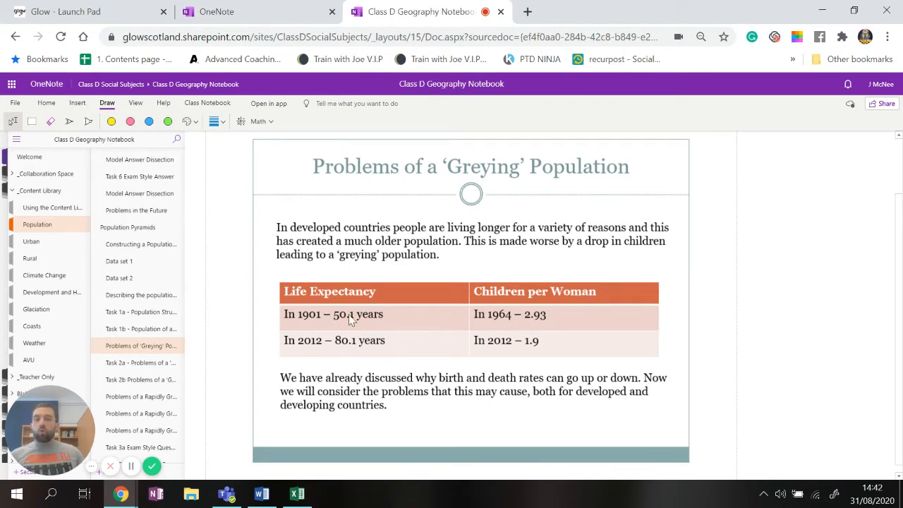
mouse_move(454, 254)
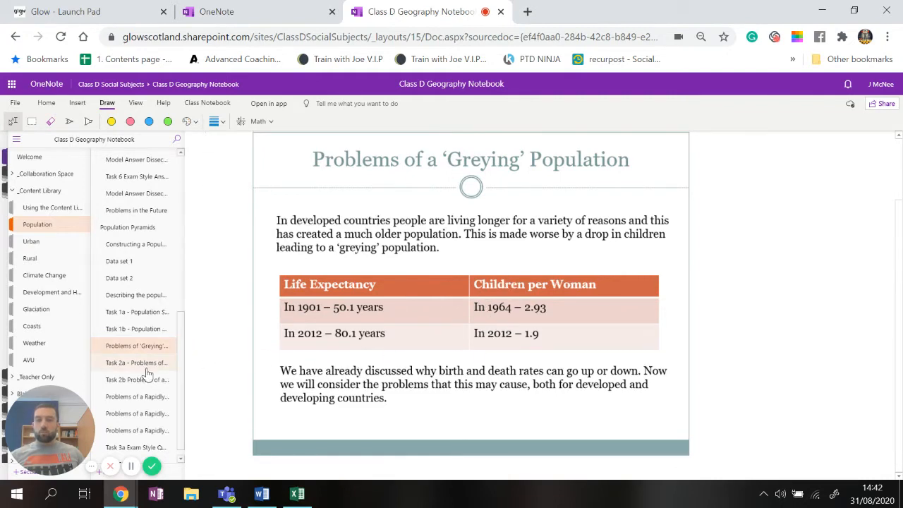
Step: Go to the Task 2a ageing-population clip page and place the cursor in its empty note box
left_click(135, 362)
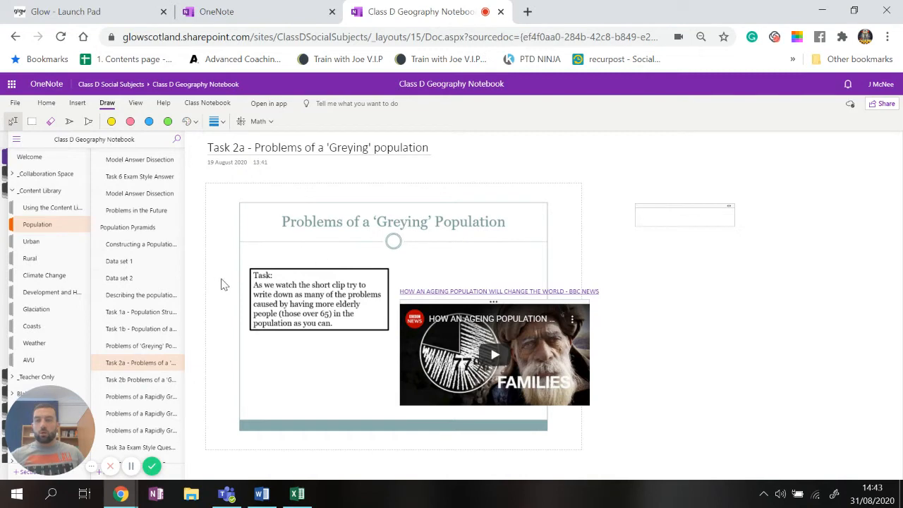
left_click(683, 215)
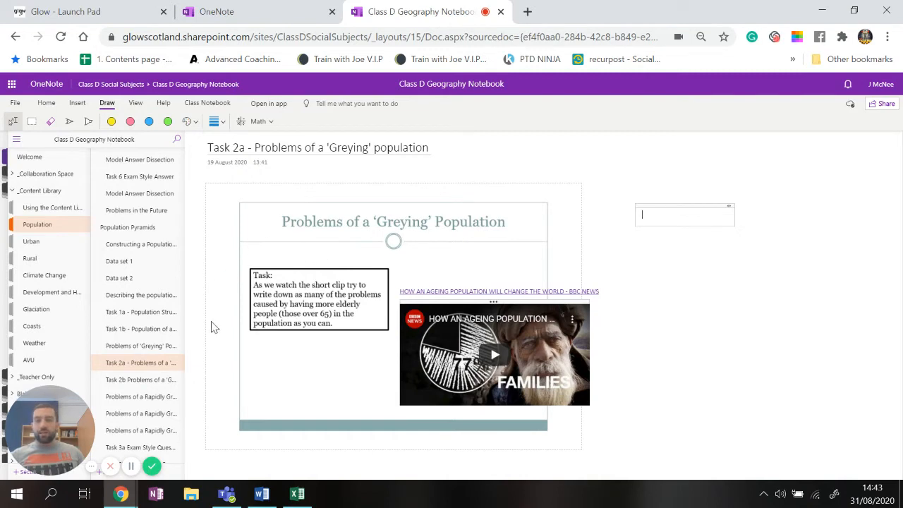
left_click(136, 379)
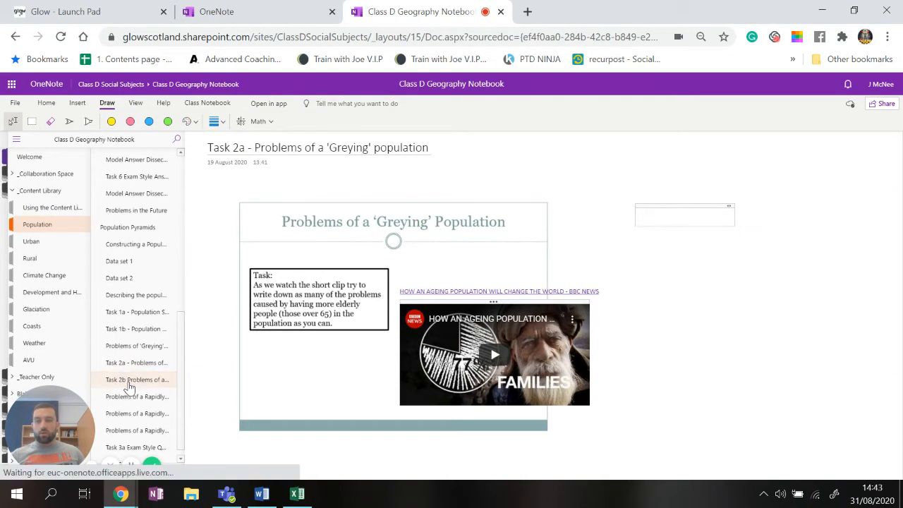
Step: Go to the Task 2b page and scroll through the problems word graphic and worked example
left_click(137, 380)
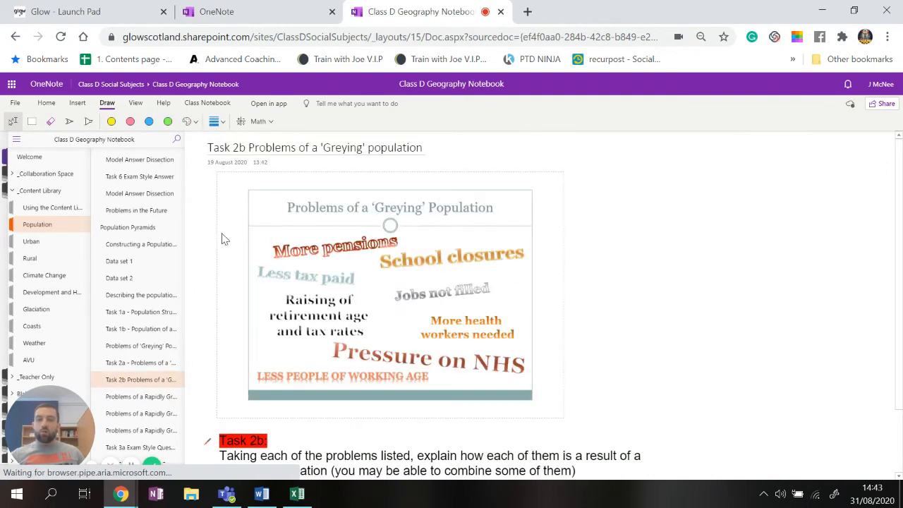
scroll("down", 3)
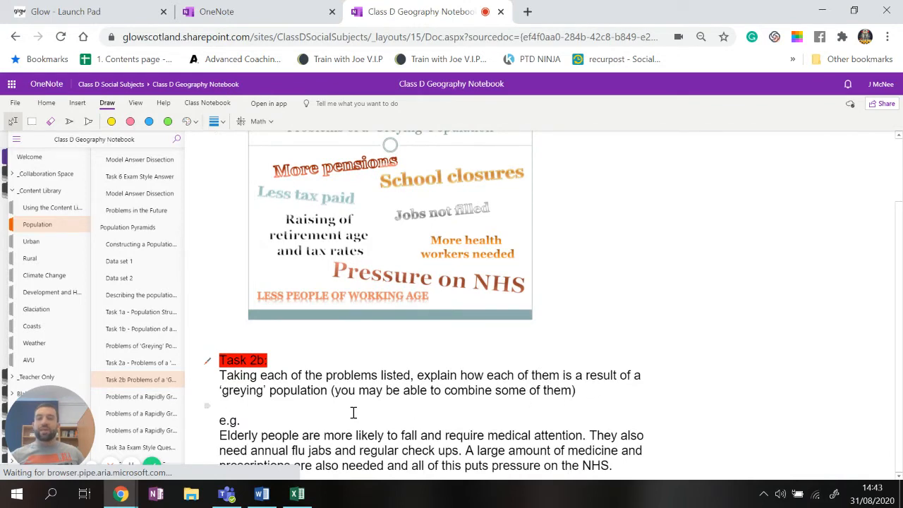
mouse_move(370, 400)
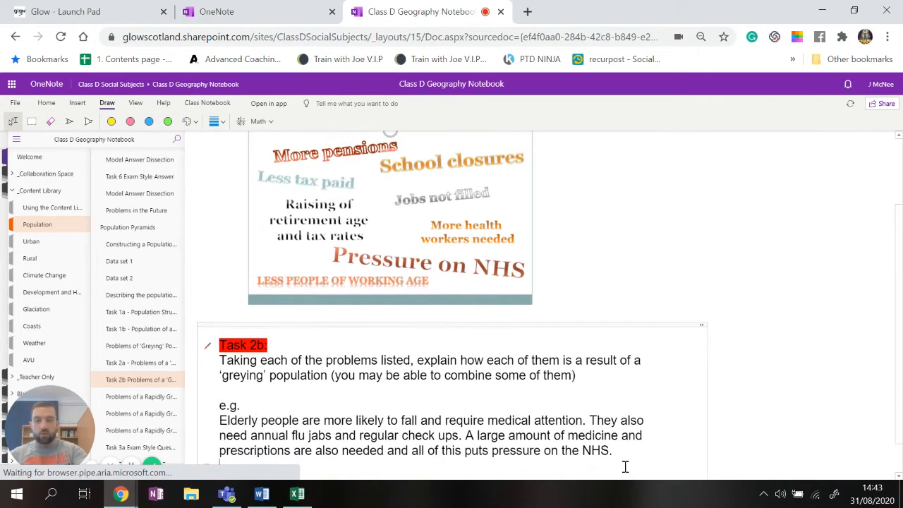
scroll("down", 3)
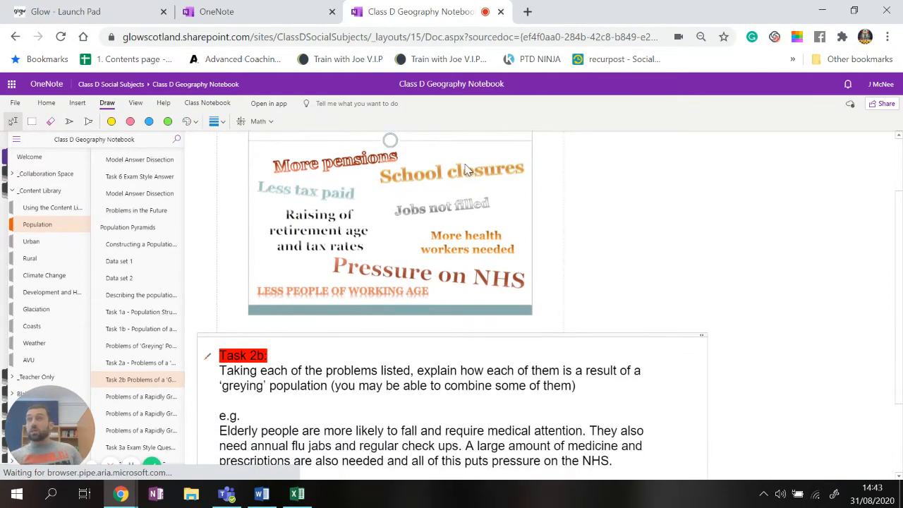
mouse_move(420, 167)
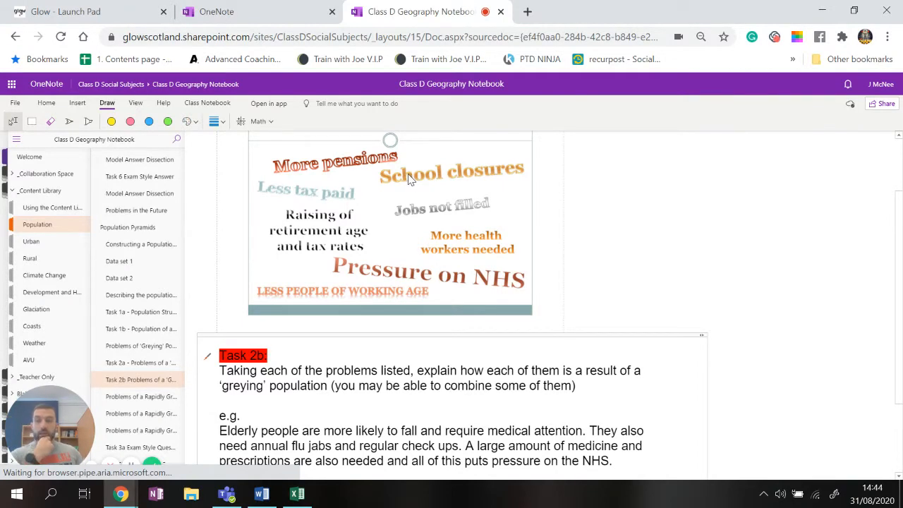
mouse_move(416, 195)
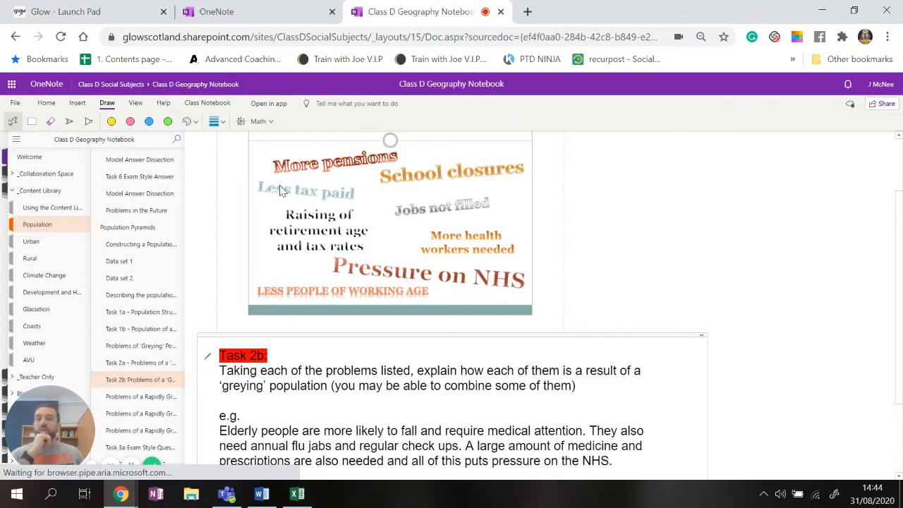
mouse_move(323, 189)
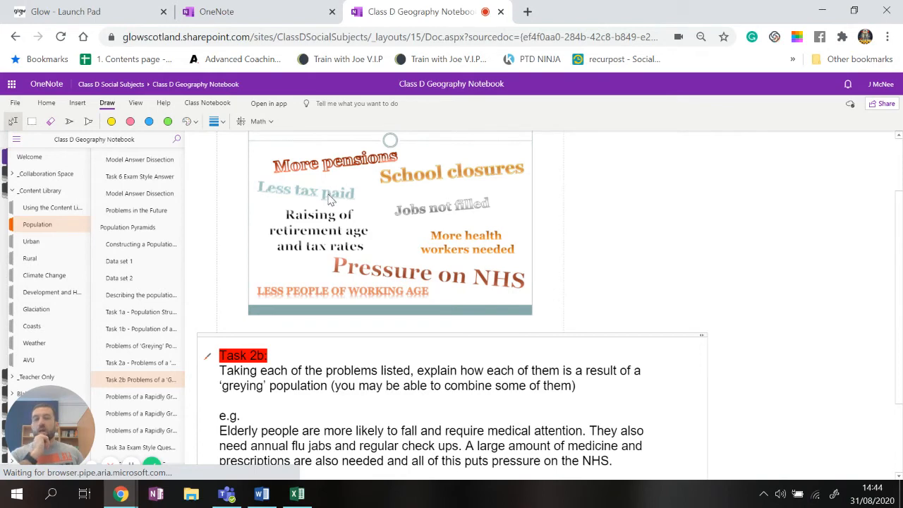
mouse_move(362, 228)
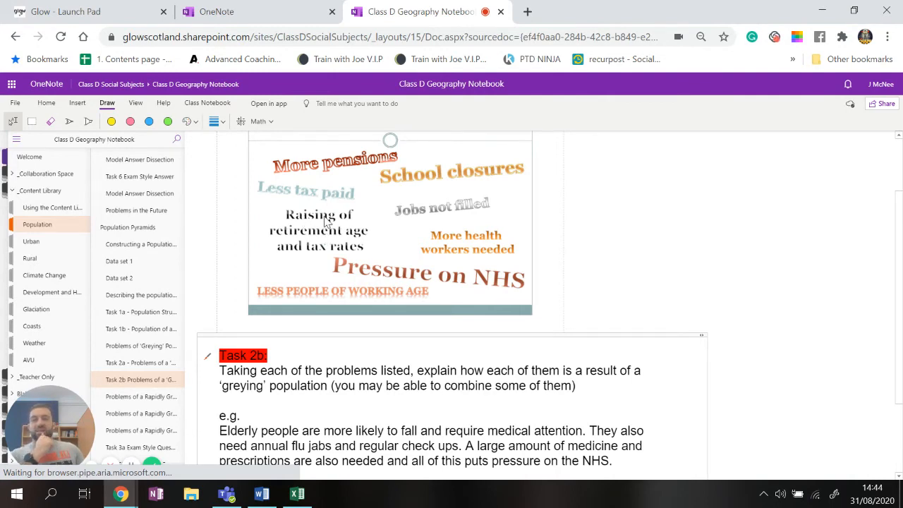
mouse_move(289, 214)
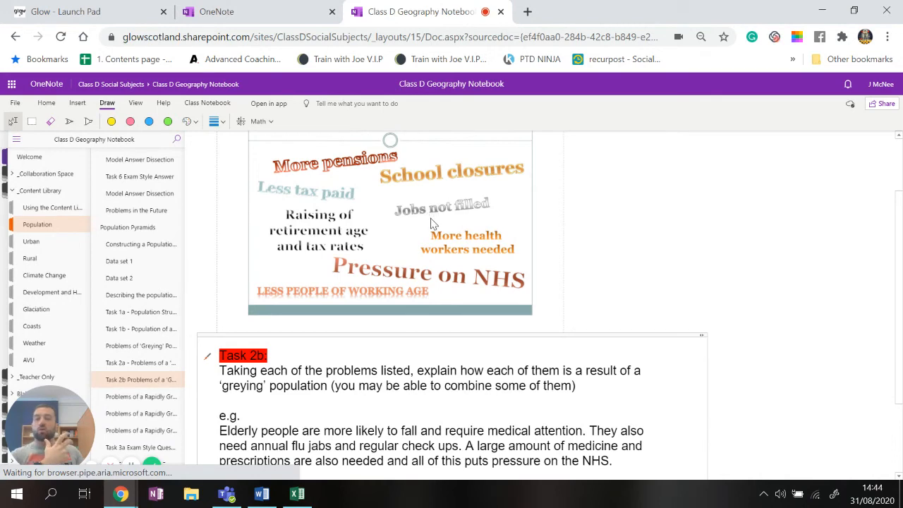
mouse_move(423, 234)
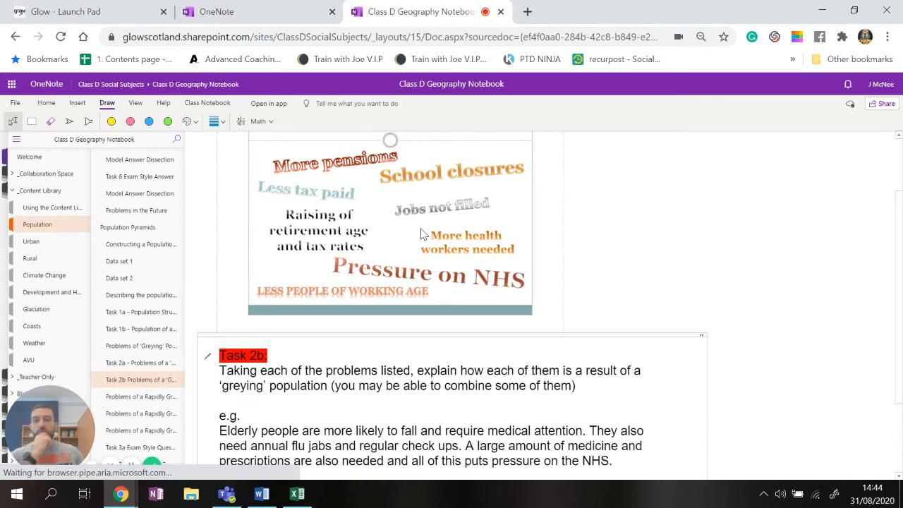
mouse_move(511, 254)
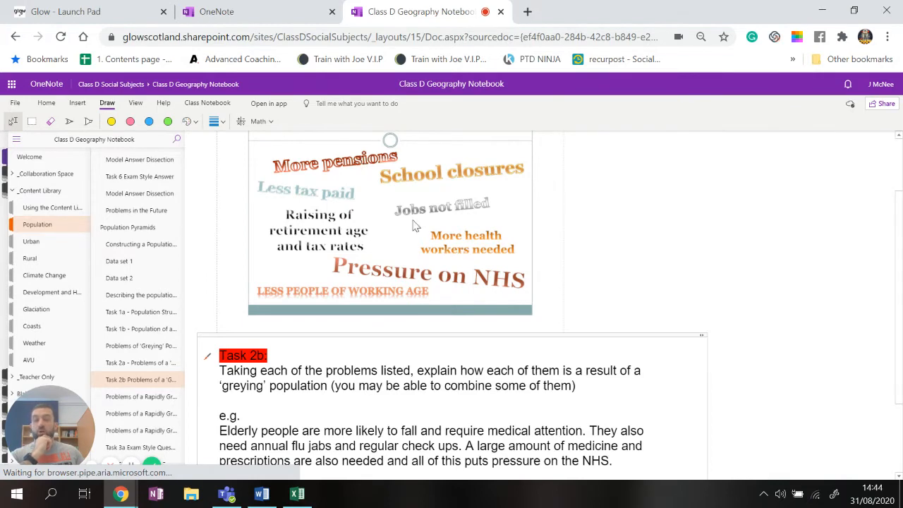
mouse_move(505, 262)
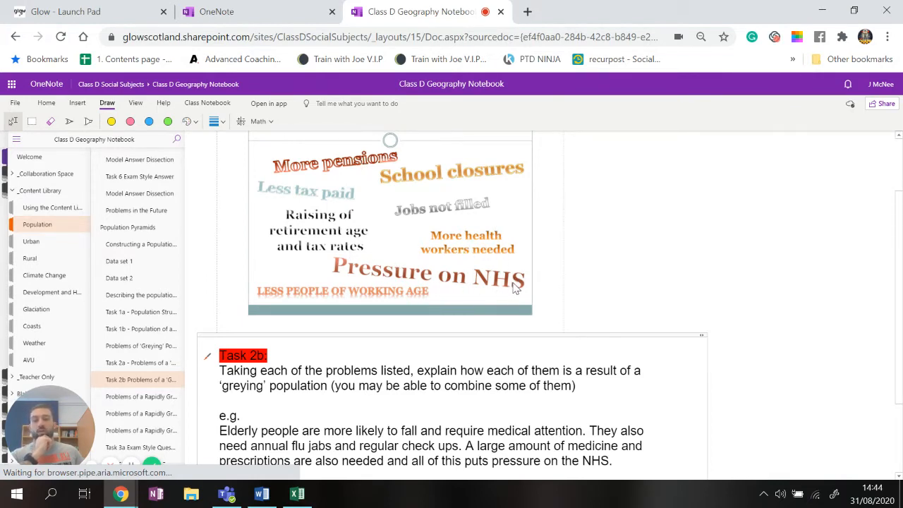
mouse_move(328, 288)
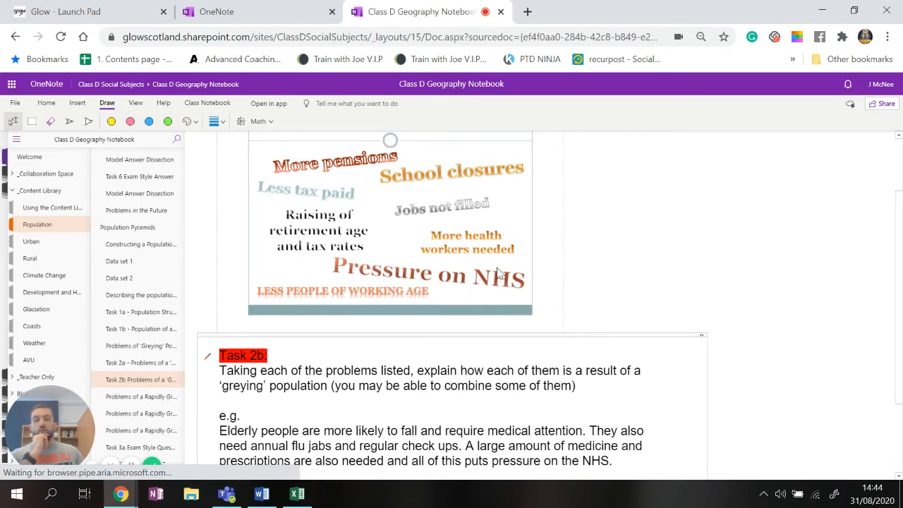
scroll("down", 3)
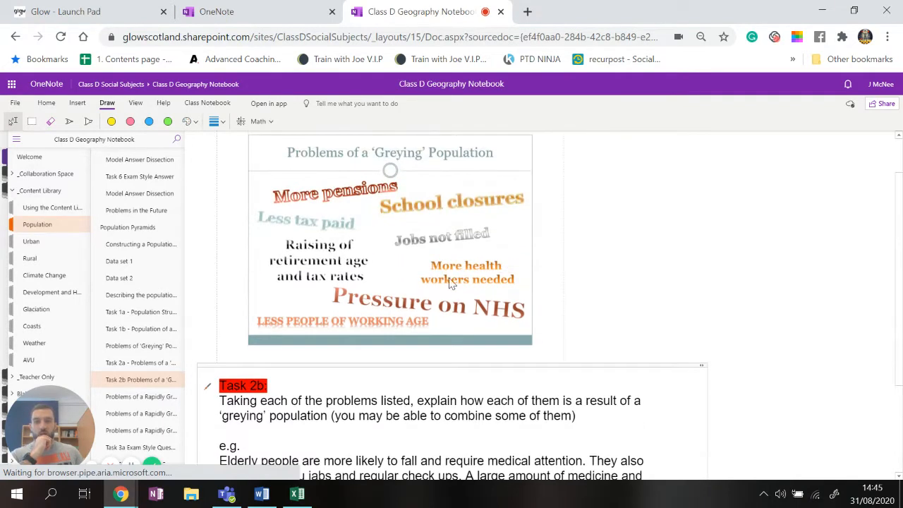
mouse_move(360, 302)
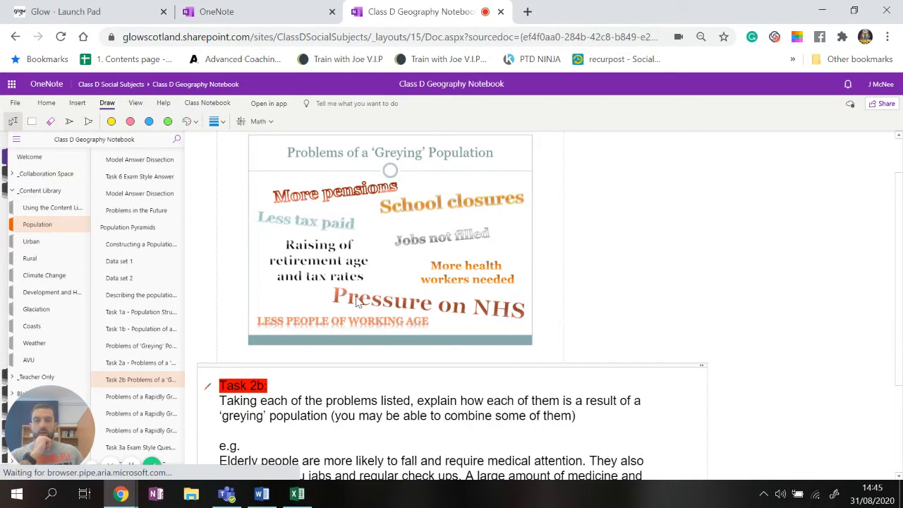
mouse_move(496, 284)
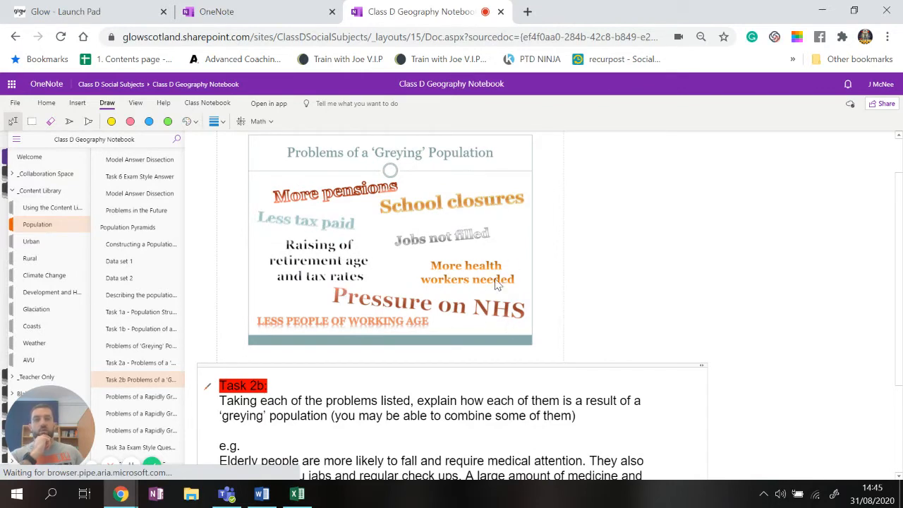
mouse_move(471, 267)
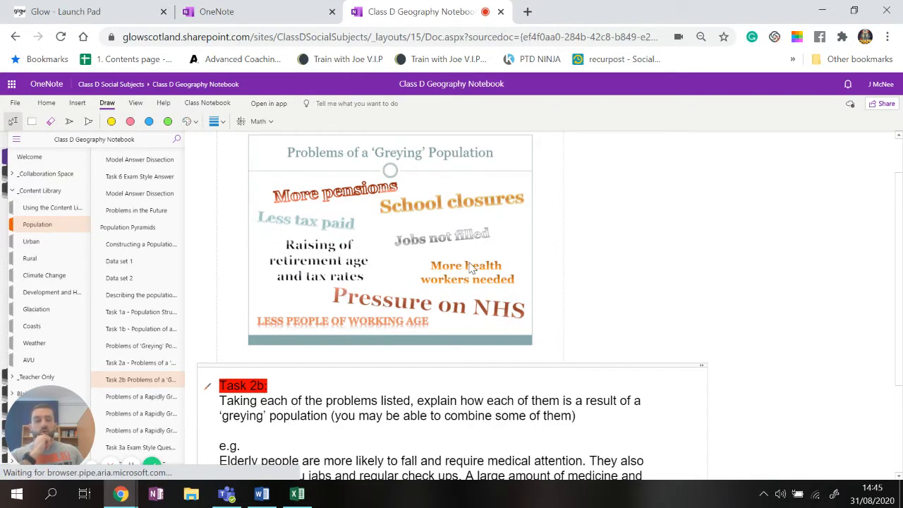
scroll("down", 3)
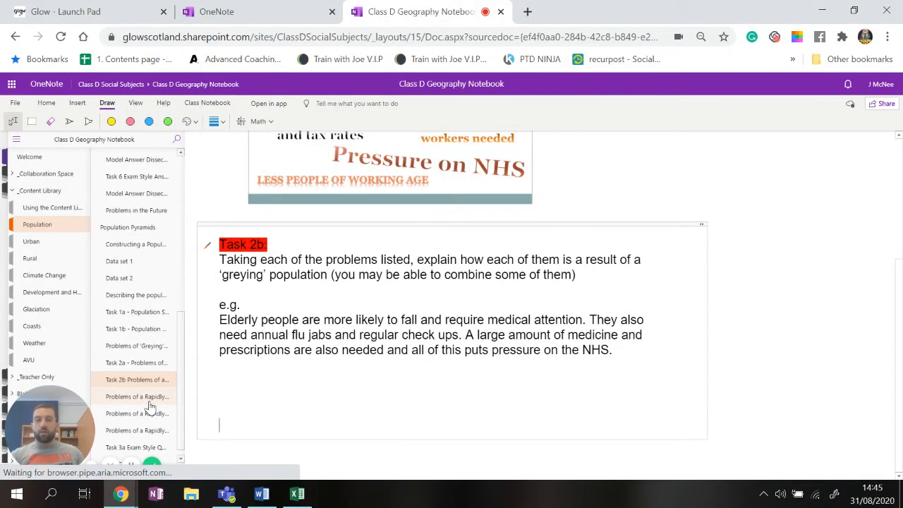
left_click(137, 395)
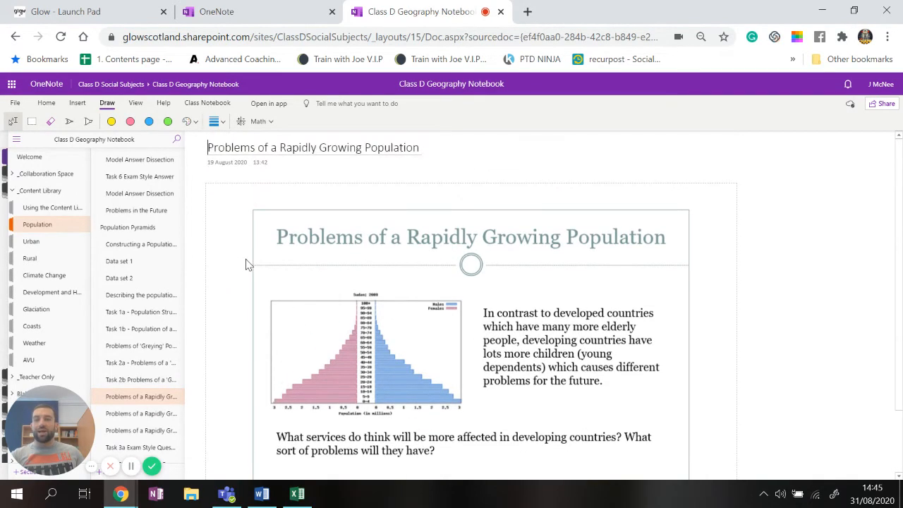
scroll("down", 3)
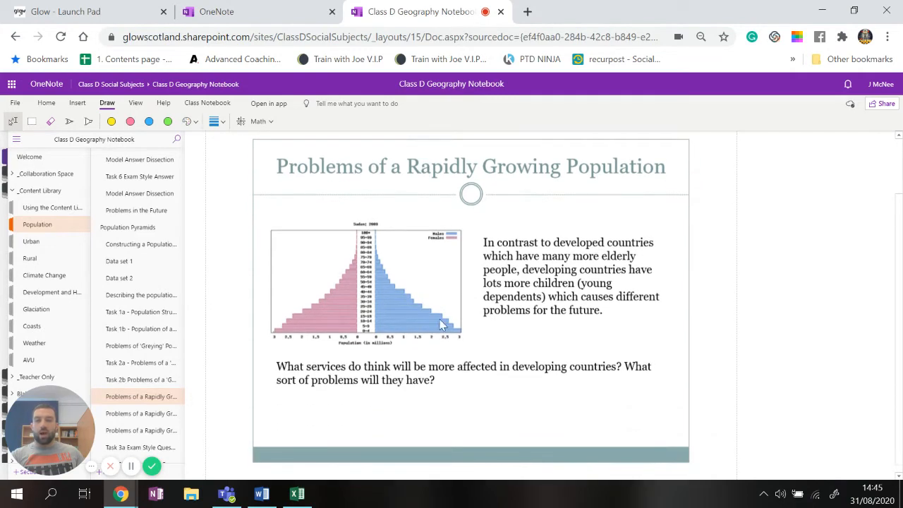
mouse_move(336, 353)
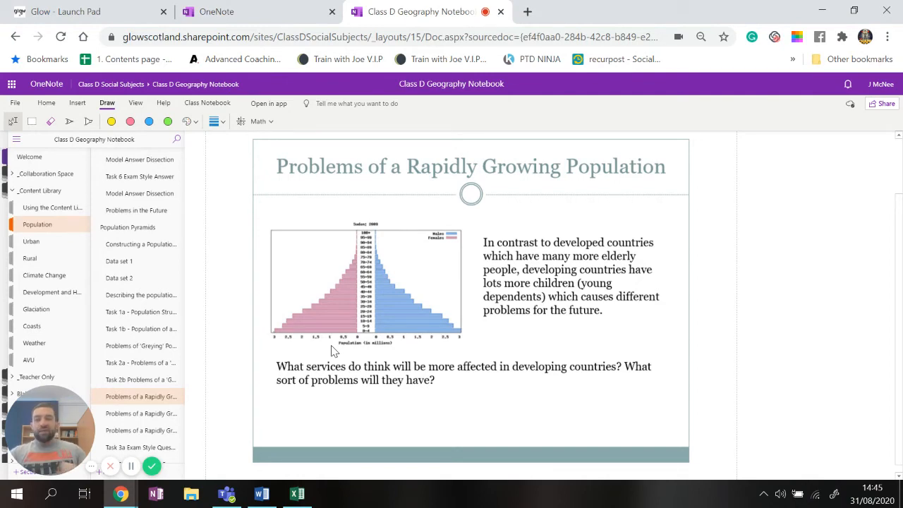
mouse_move(537, 378)
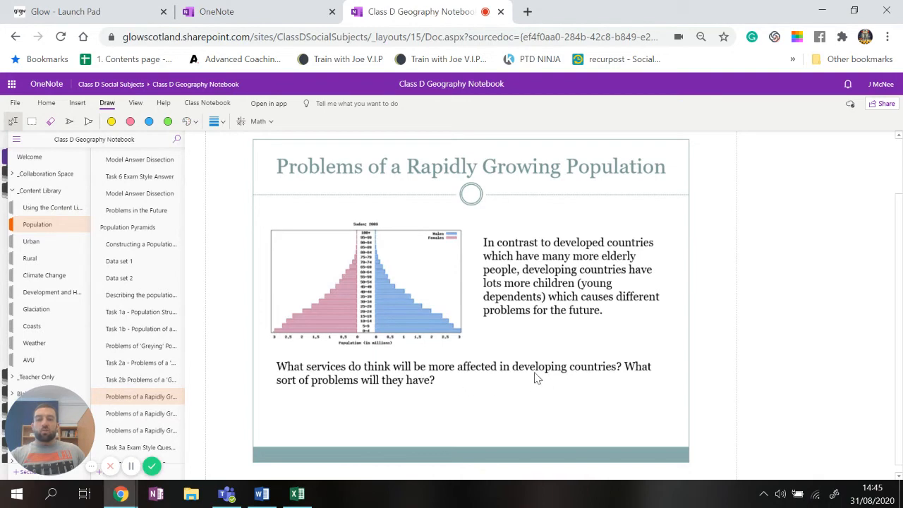
mouse_move(661, 381)
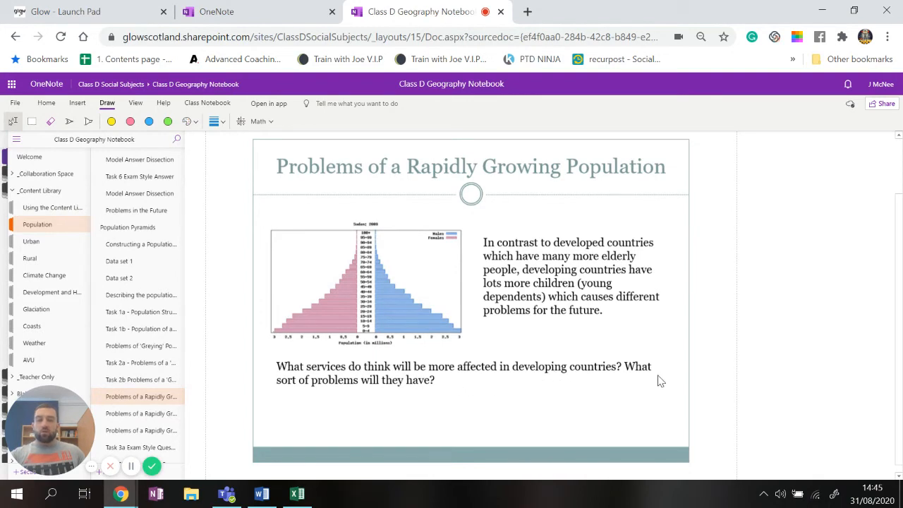
mouse_move(533, 372)
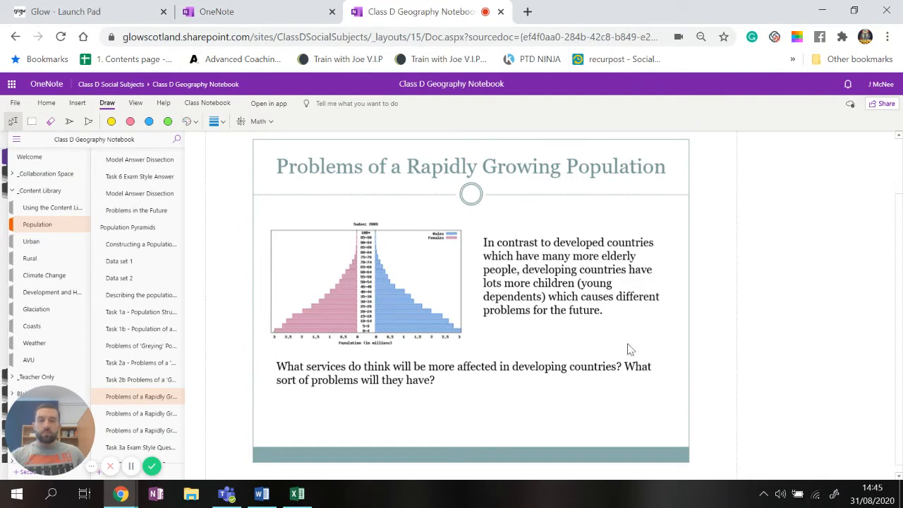
mouse_move(342, 362)
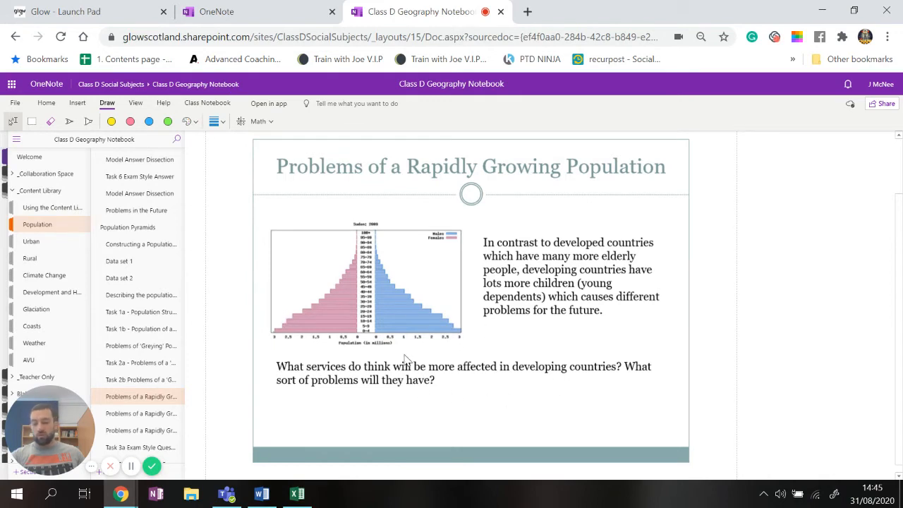
mouse_move(793, 179)
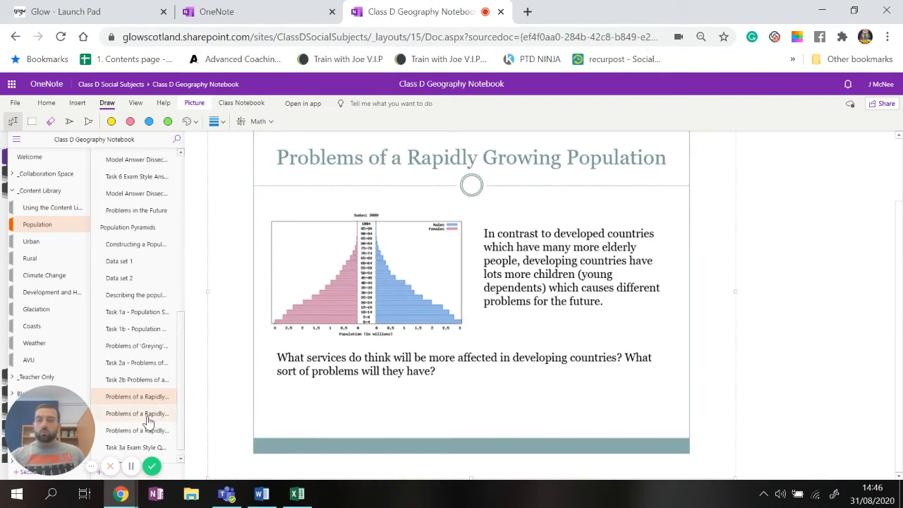
Step: Show the Brain Drain slide about doctors emigrating on the second rapid-growth page
left_click(138, 413)
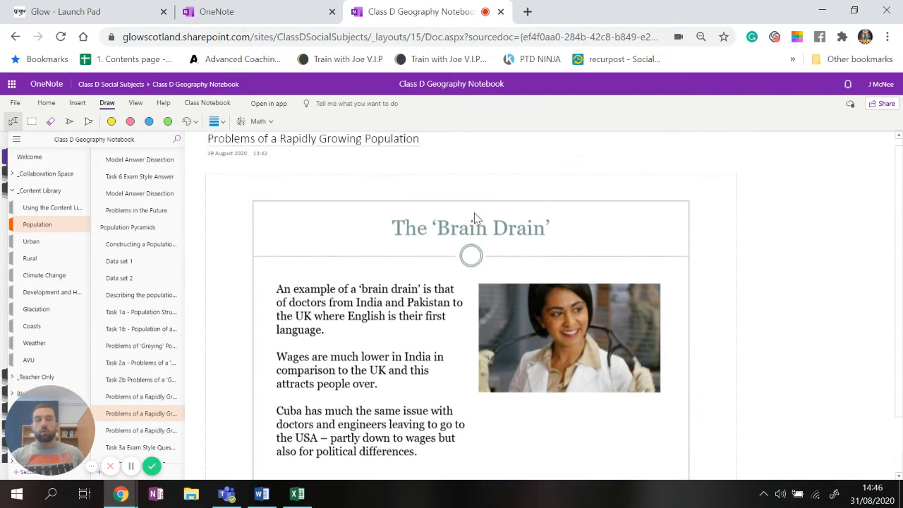
scroll("down", 3)
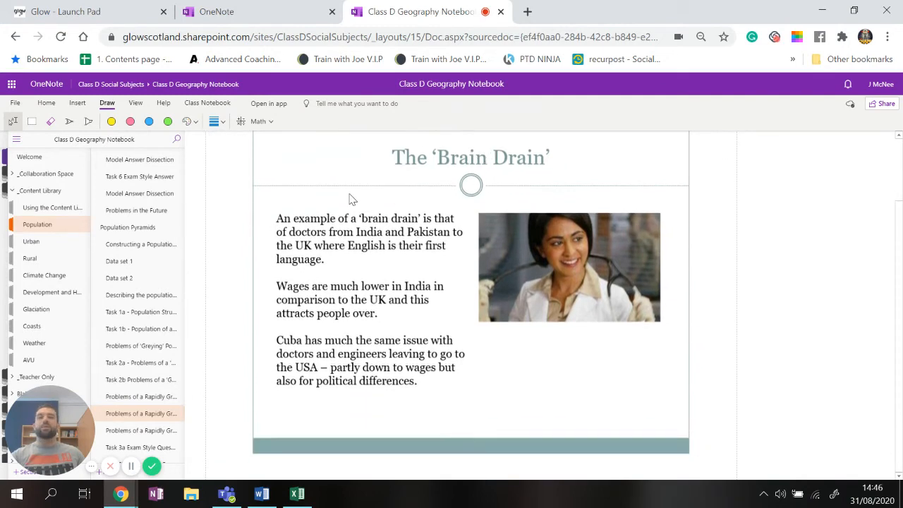
mouse_move(355, 190)
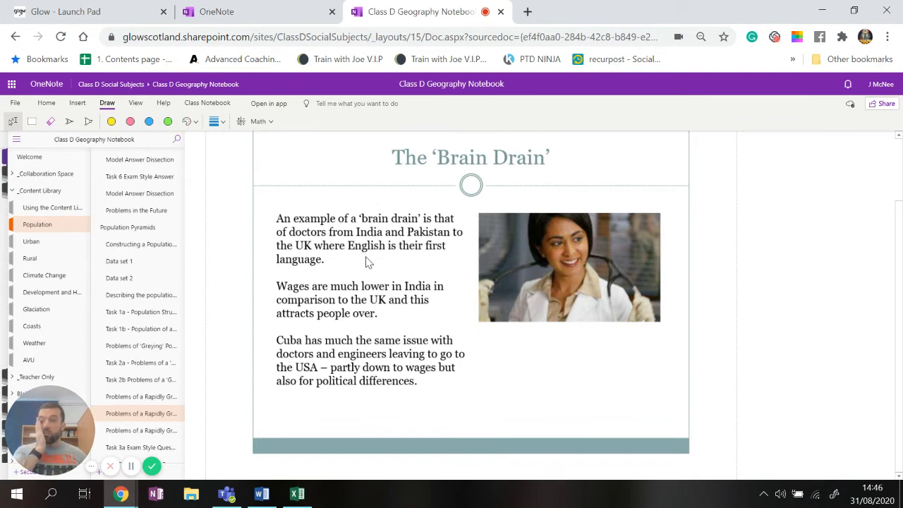
mouse_move(289, 243)
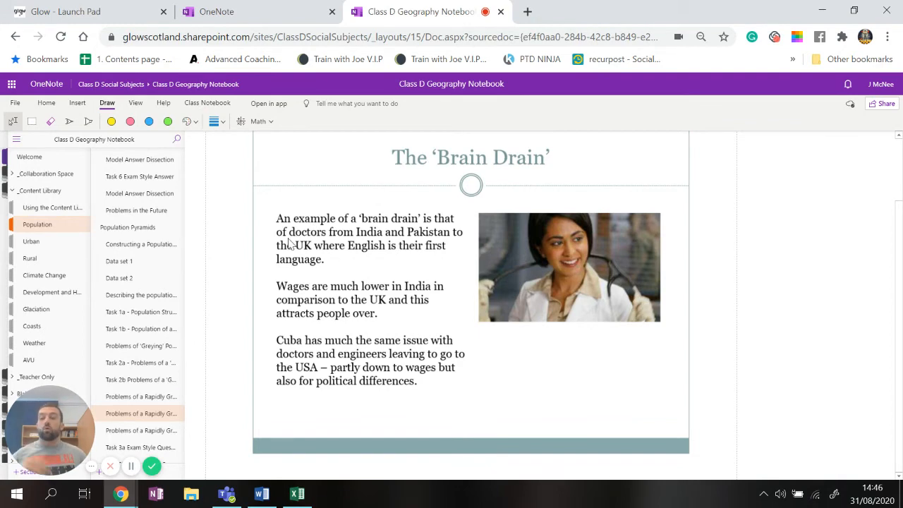
mouse_move(293, 446)
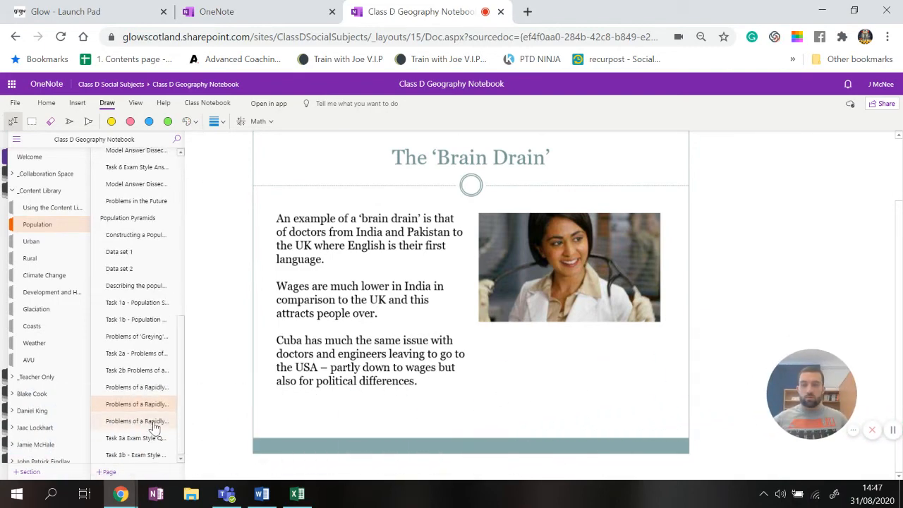
Step: Show the word graphic listing overcrowding, brain drain and other rapid-growth problems
left_click(137, 420)
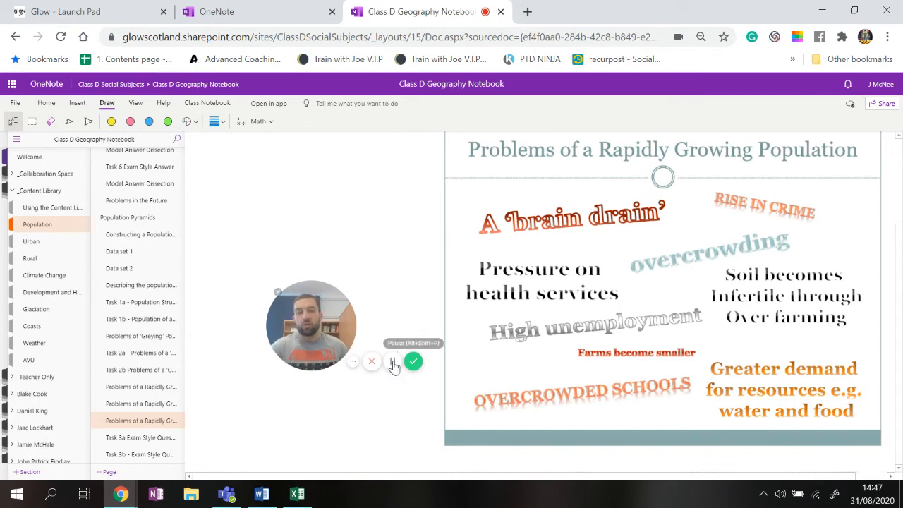
left_click(393, 362)
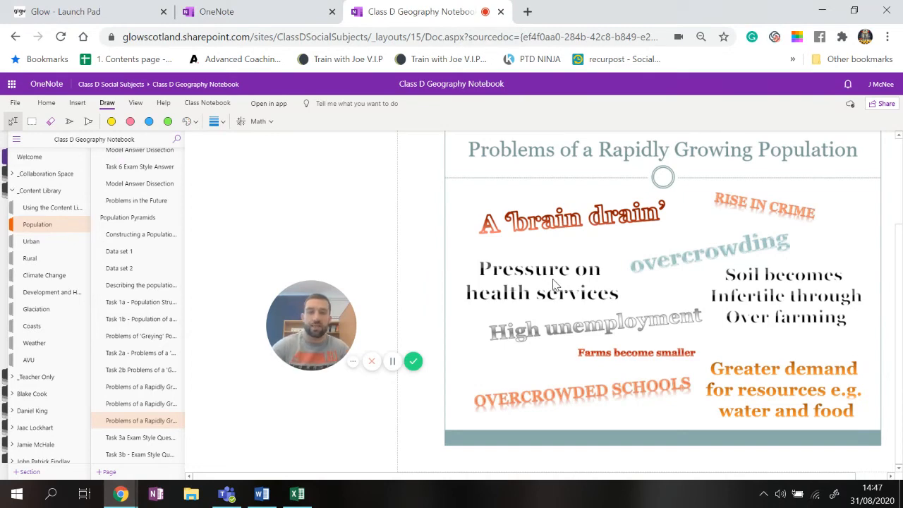
mouse_move(521, 366)
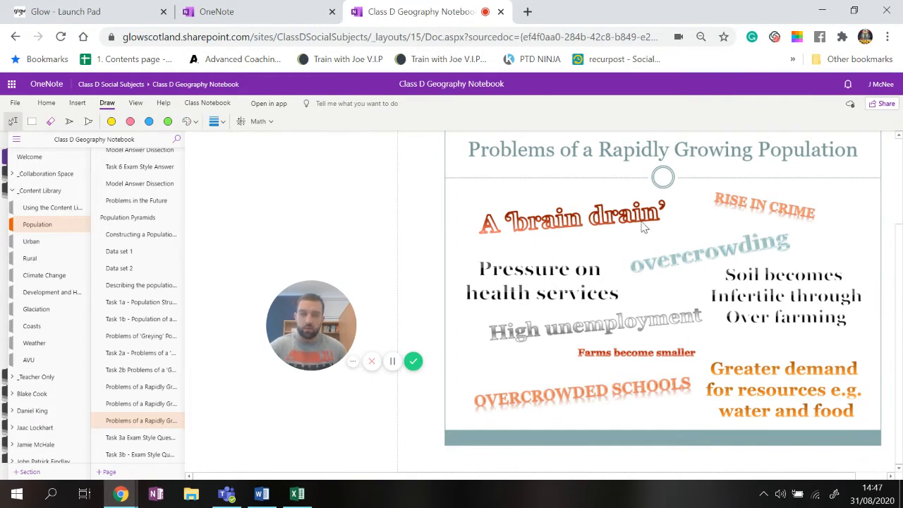
mouse_move(769, 303)
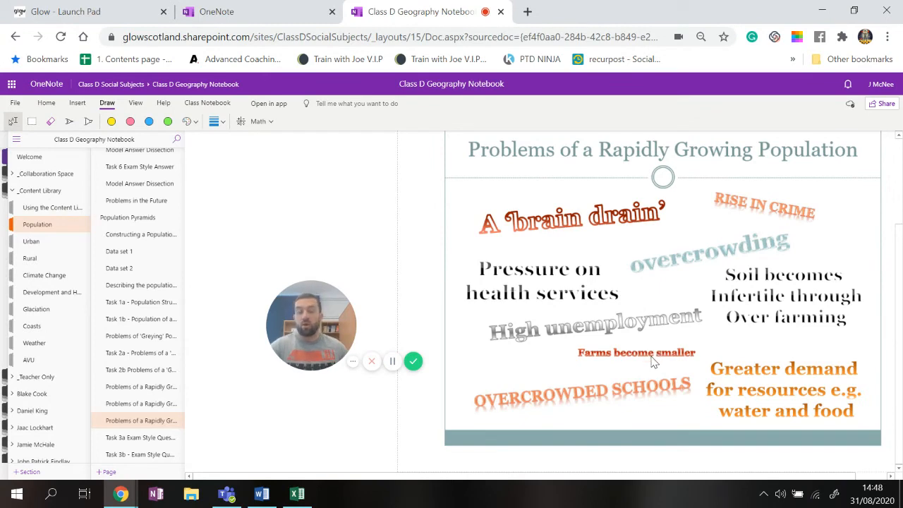
mouse_move(858, 364)
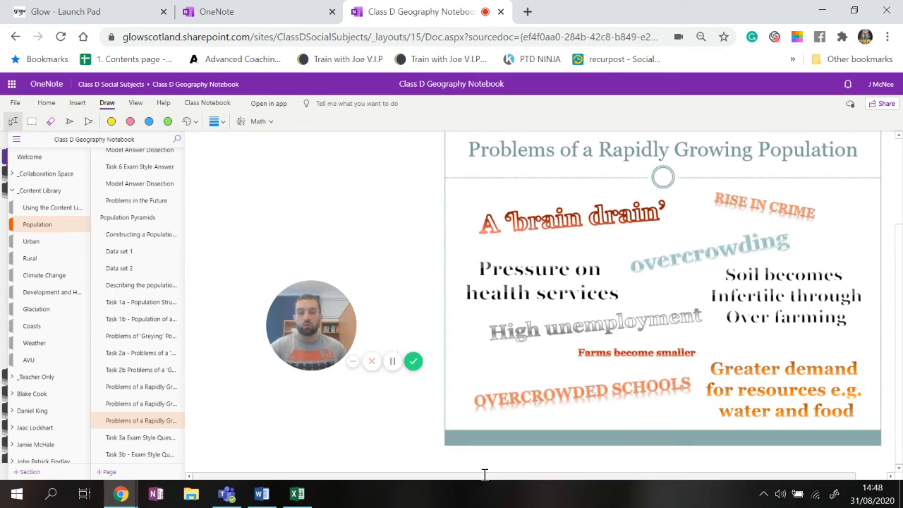
scroll("down", 3)
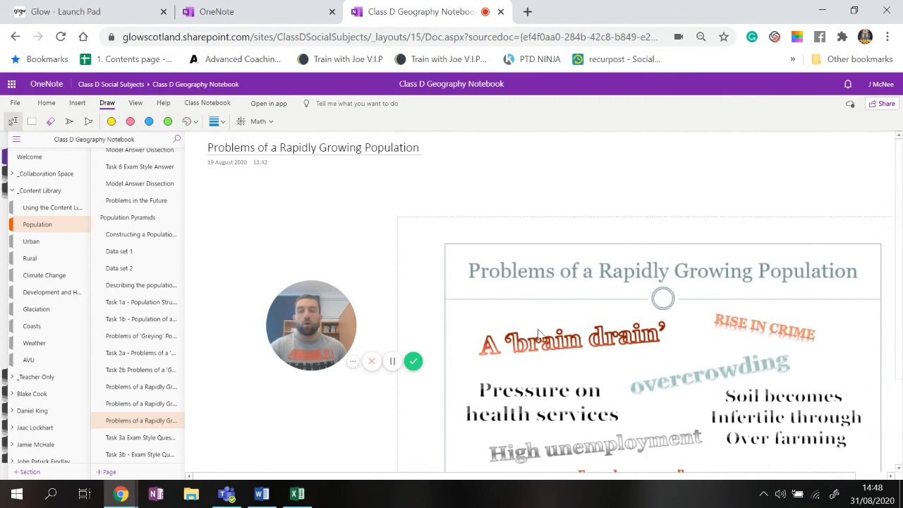
scroll("down", 3)
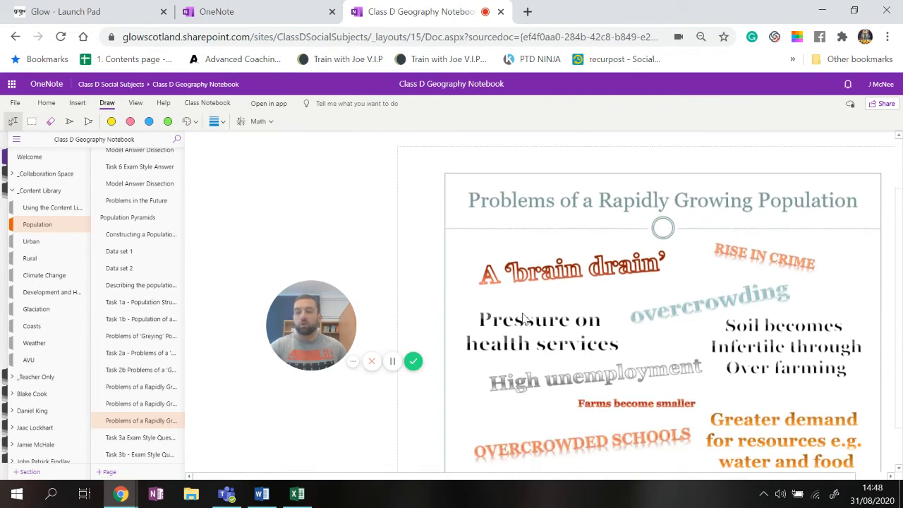
scroll("down", 3)
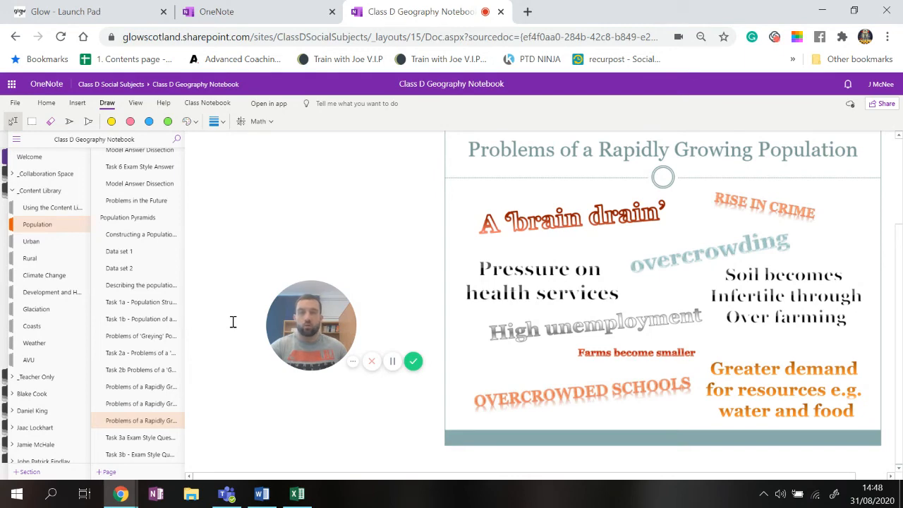
left_click(140, 437)
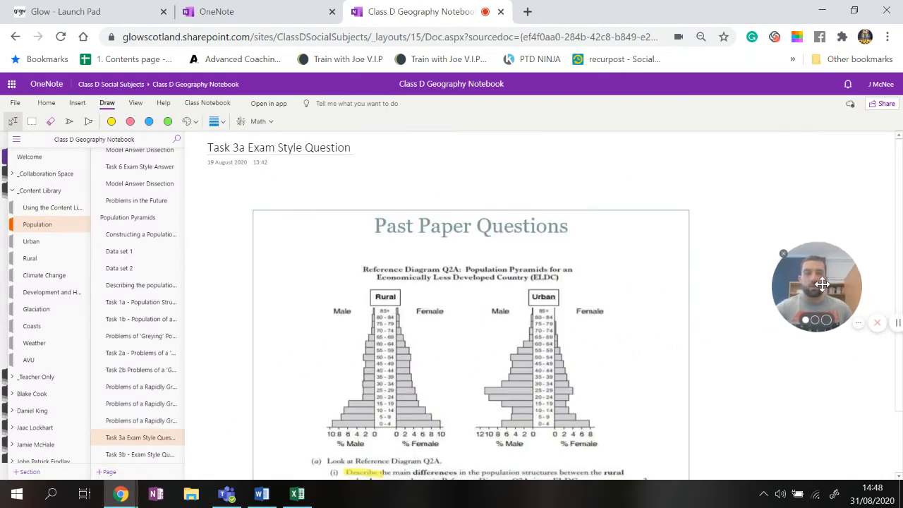
scroll("down", 3)
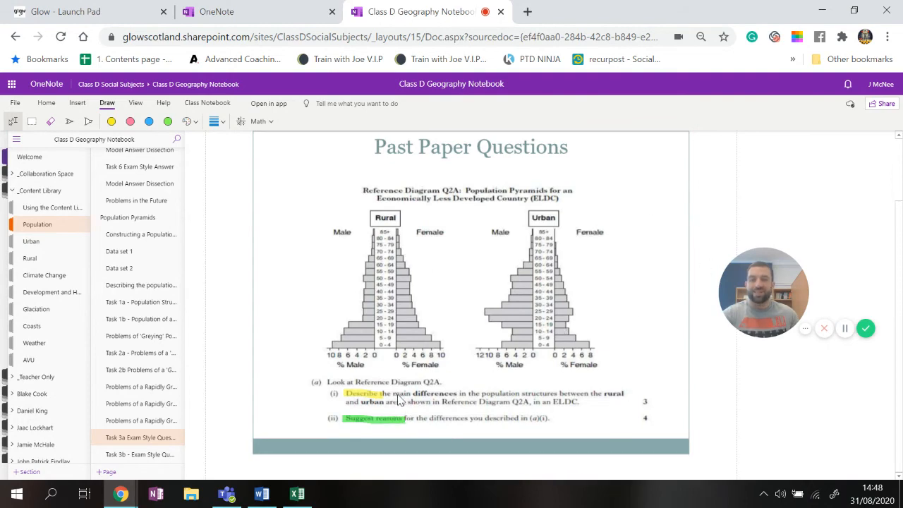
mouse_move(478, 402)
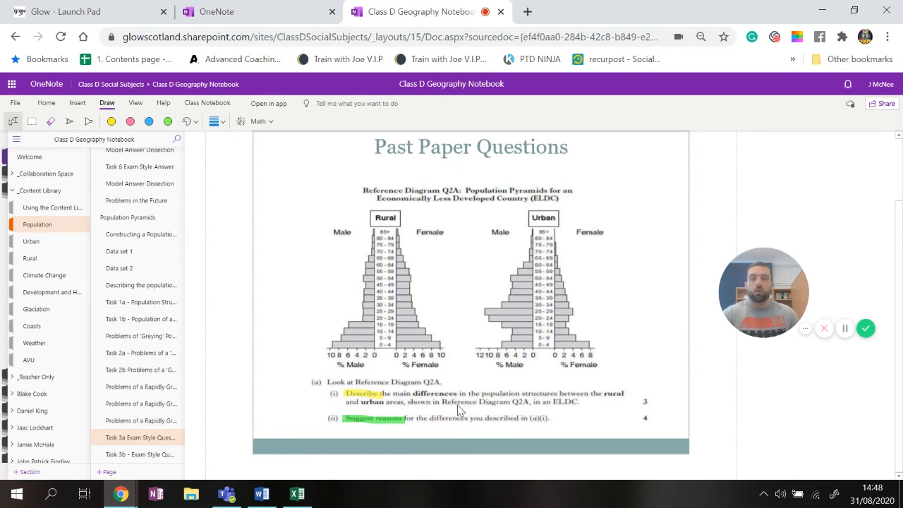
mouse_move(527, 415)
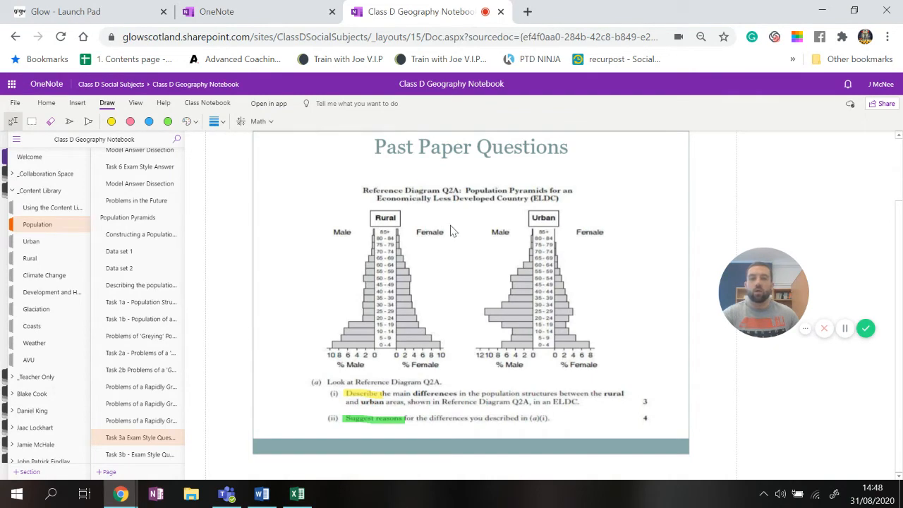
mouse_move(502, 317)
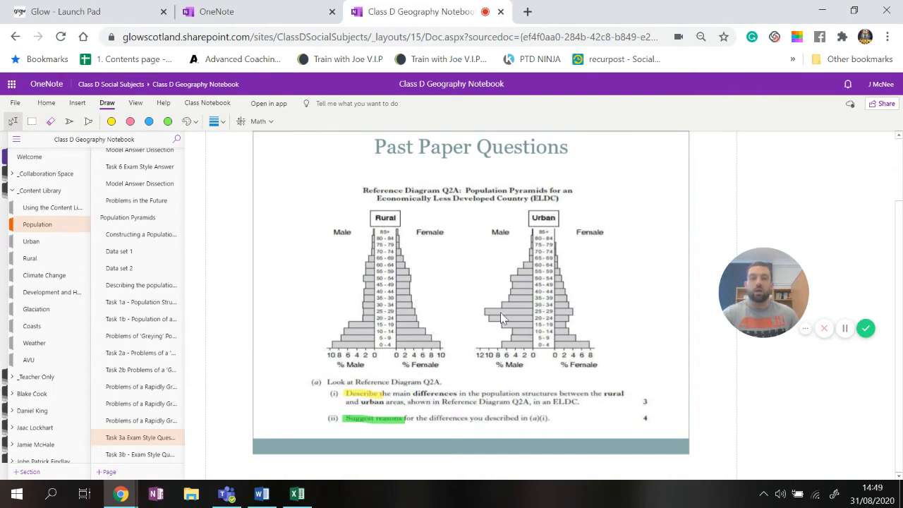
mouse_move(454, 392)
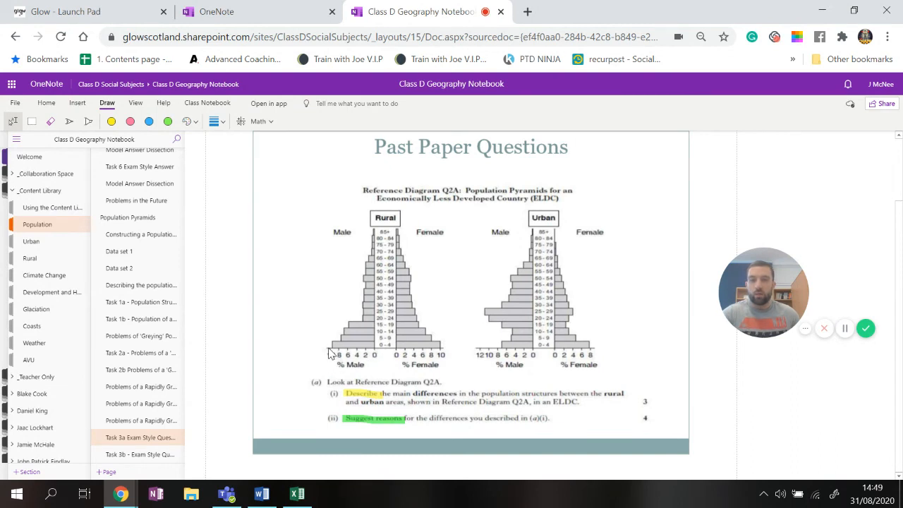
mouse_move(333, 353)
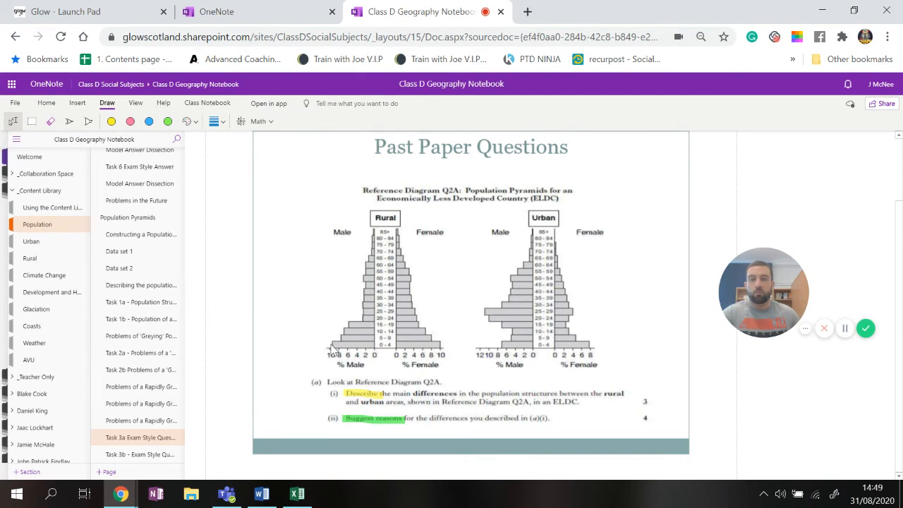
mouse_move(501, 353)
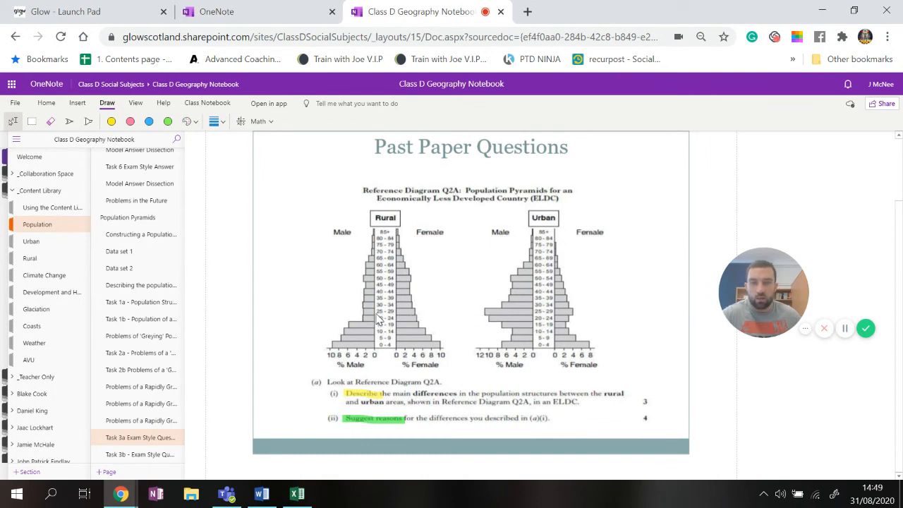
mouse_move(365, 318)
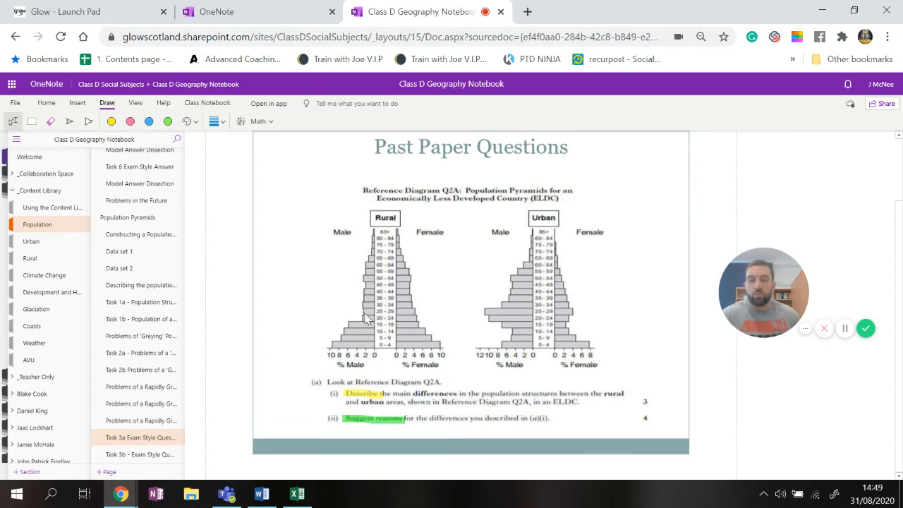
mouse_move(435, 331)
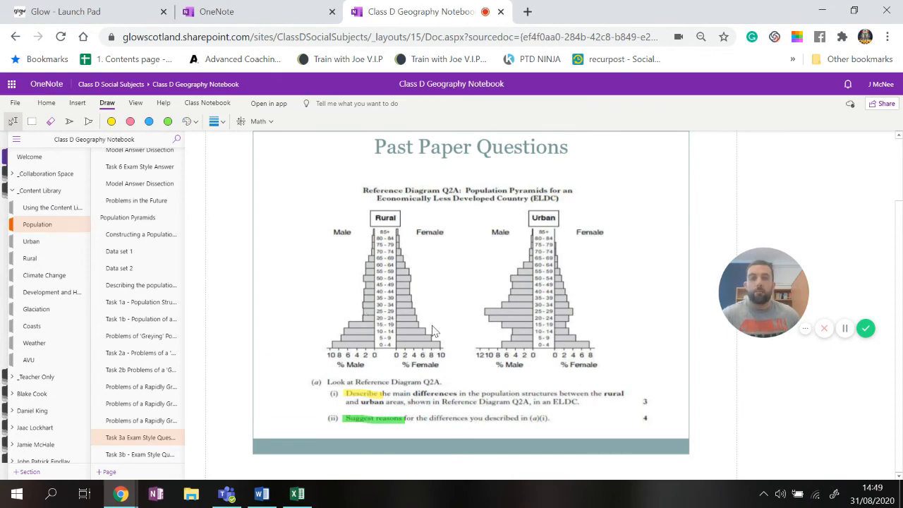
mouse_move(628, 404)
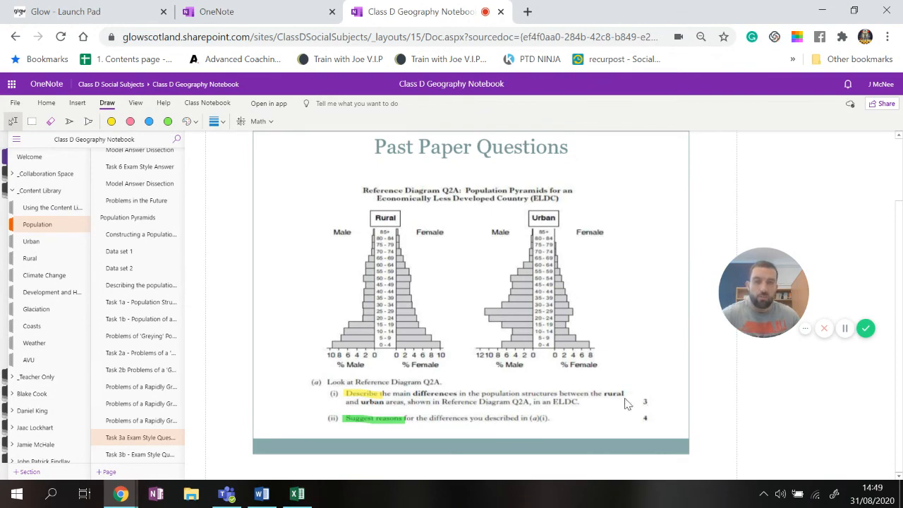
mouse_move(350, 330)
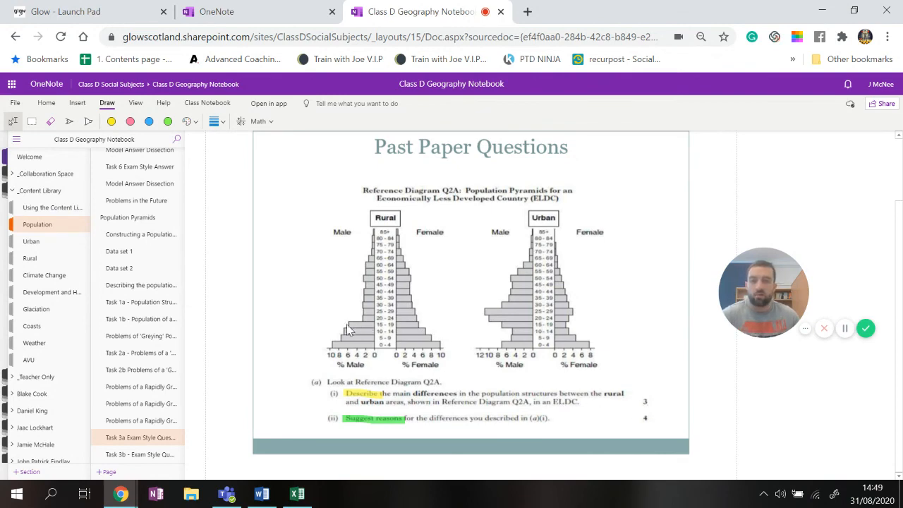
mouse_move(497, 296)
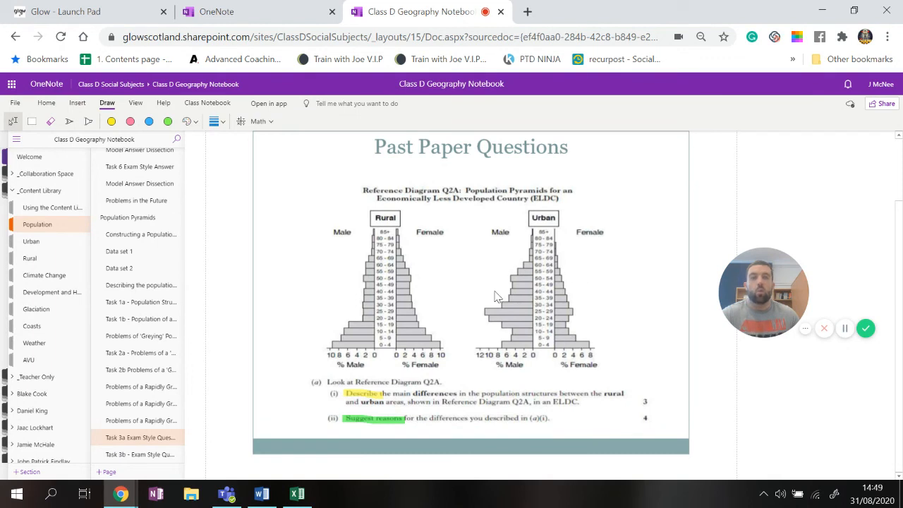
mouse_move(577, 234)
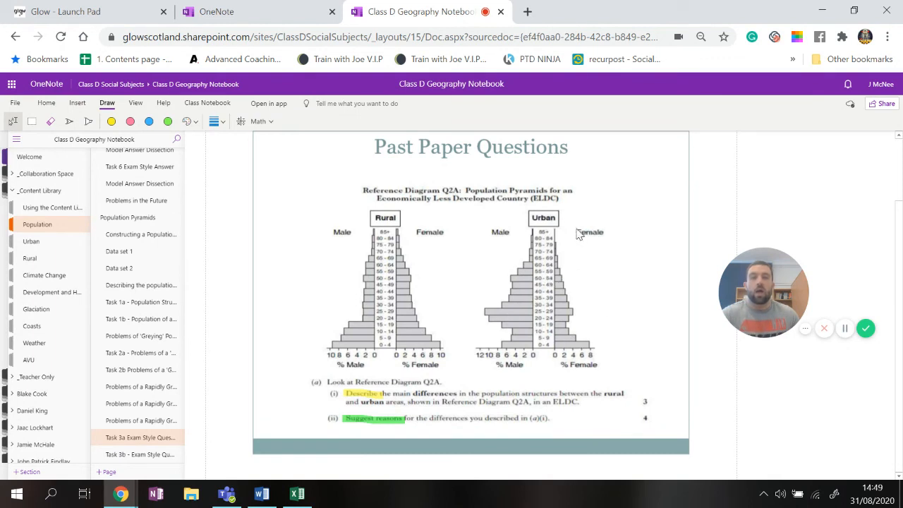
mouse_move(587, 266)
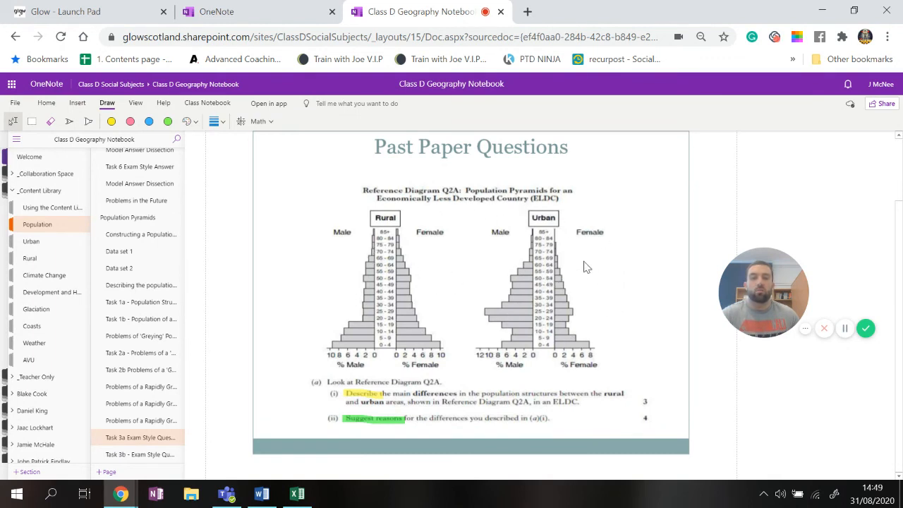
mouse_move(338, 242)
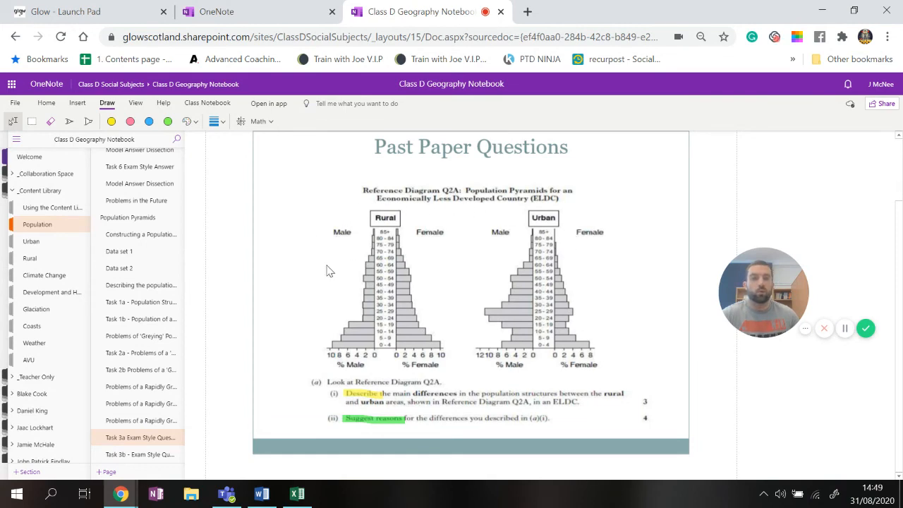
mouse_move(563, 356)
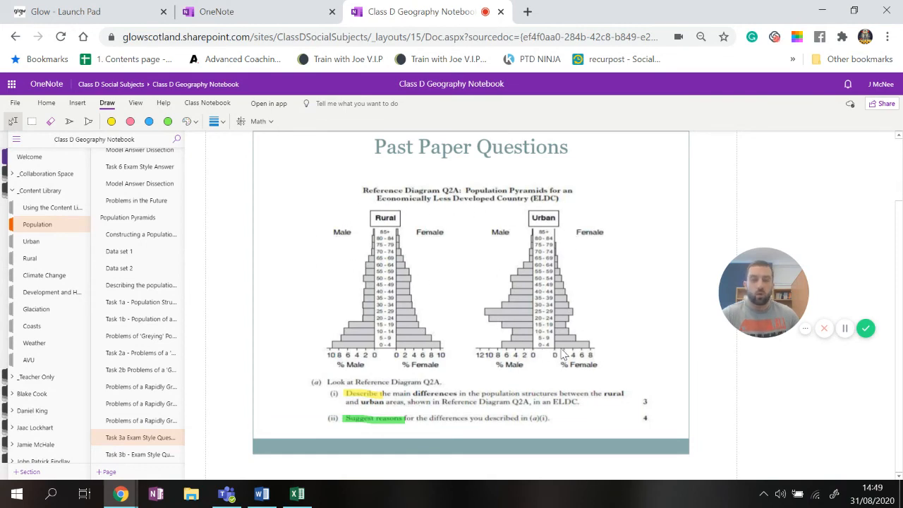
mouse_move(445, 331)
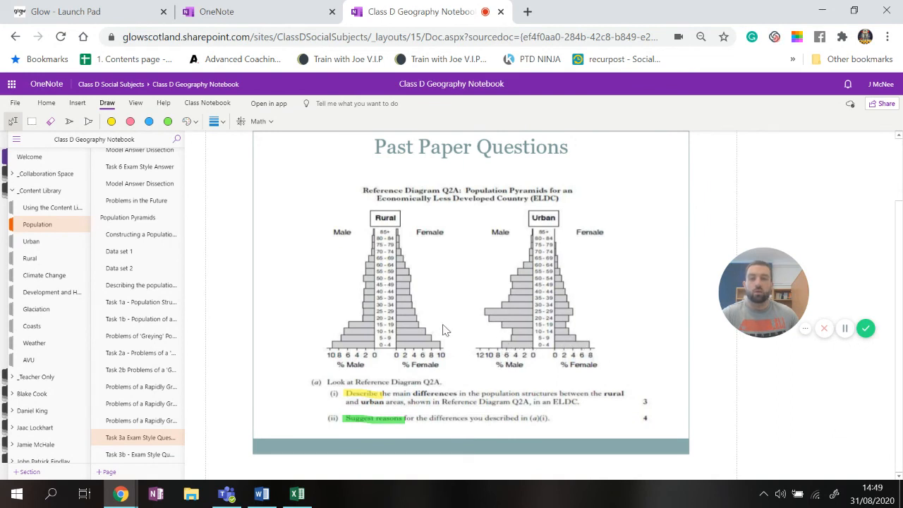
mouse_move(464, 319)
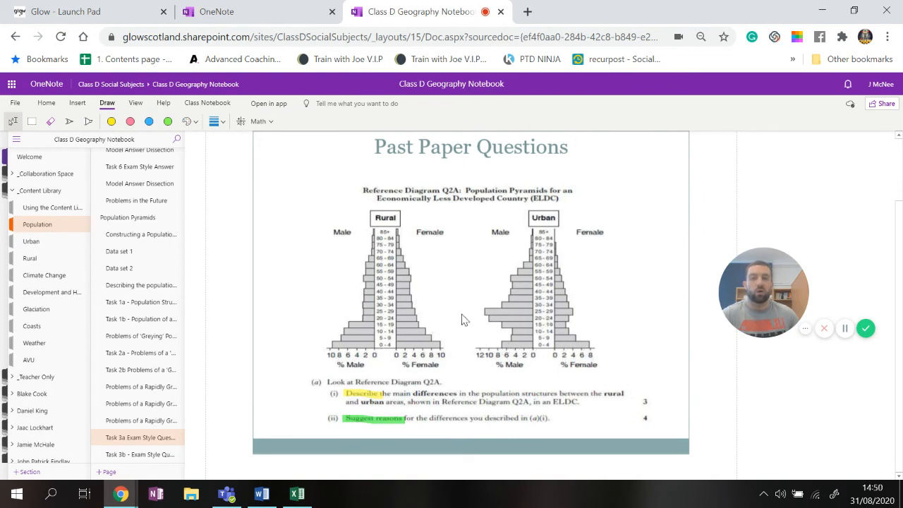
mouse_move(571, 319)
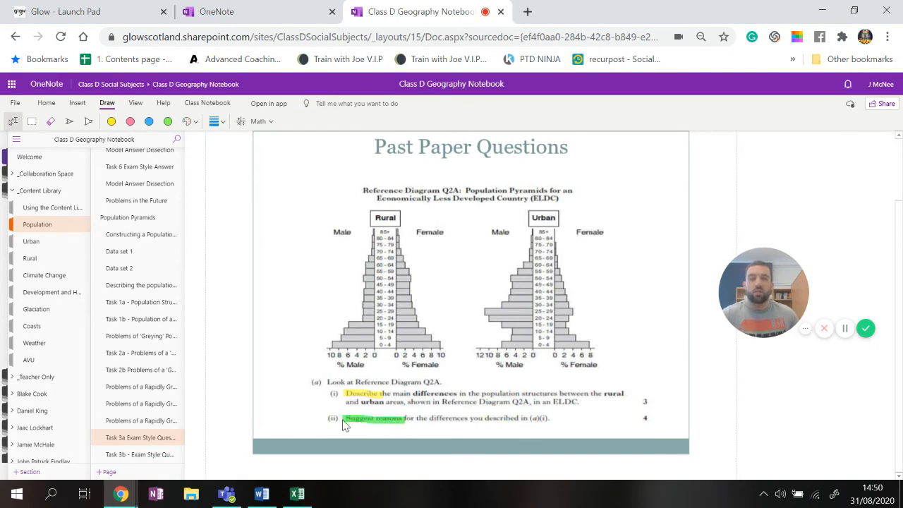
mouse_move(437, 331)
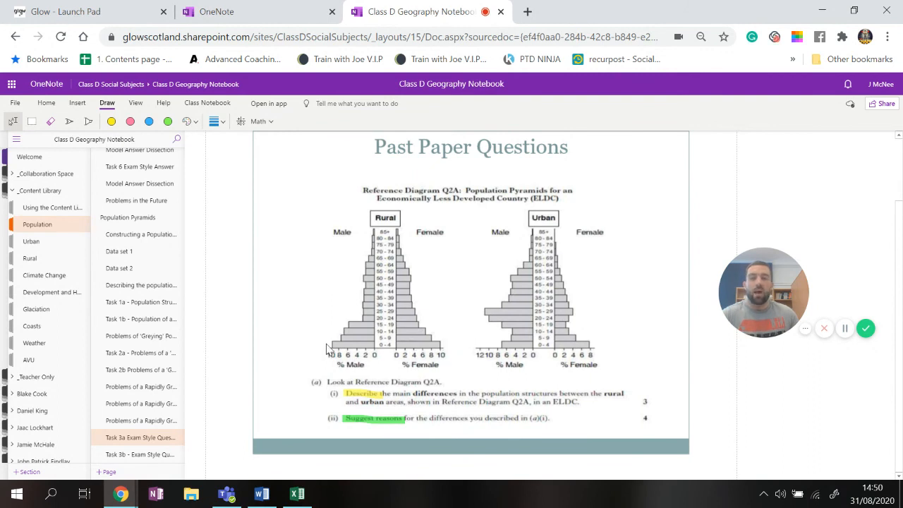
mouse_move(380, 350)
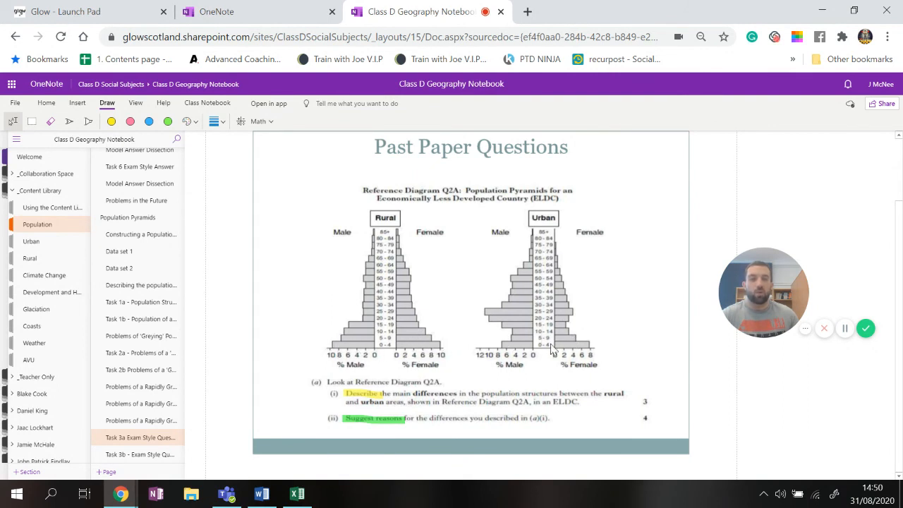
mouse_move(519, 316)
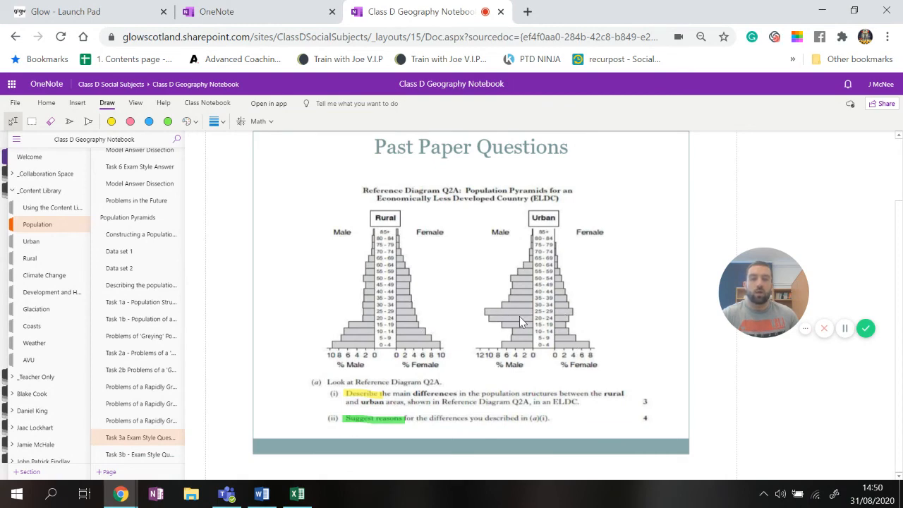
mouse_move(435, 316)
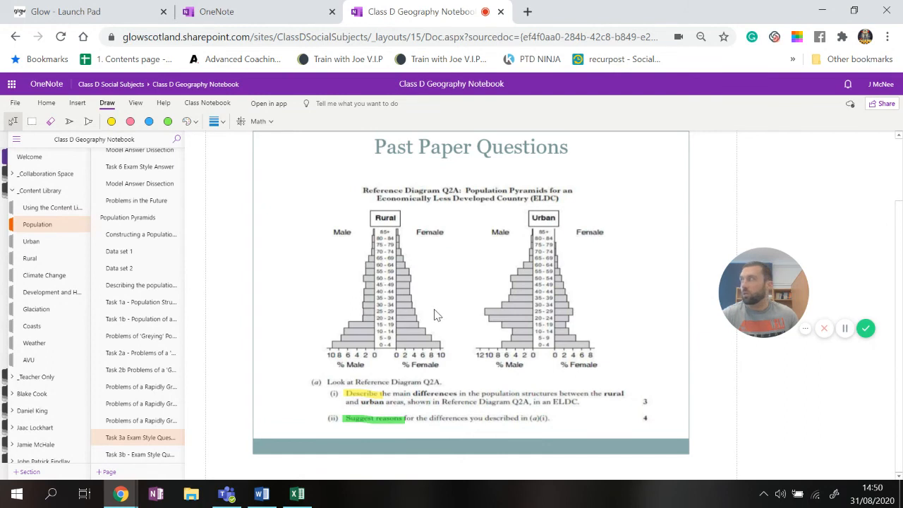
mouse_move(477, 352)
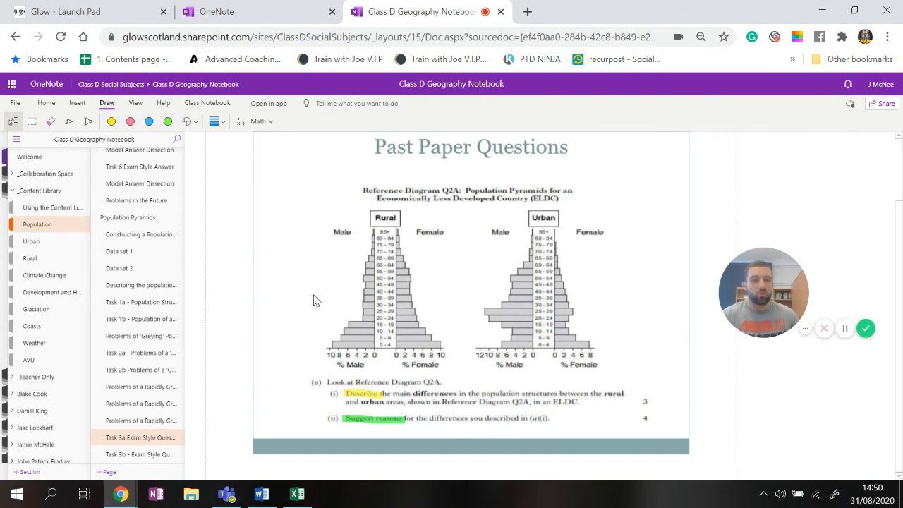
mouse_move(374, 217)
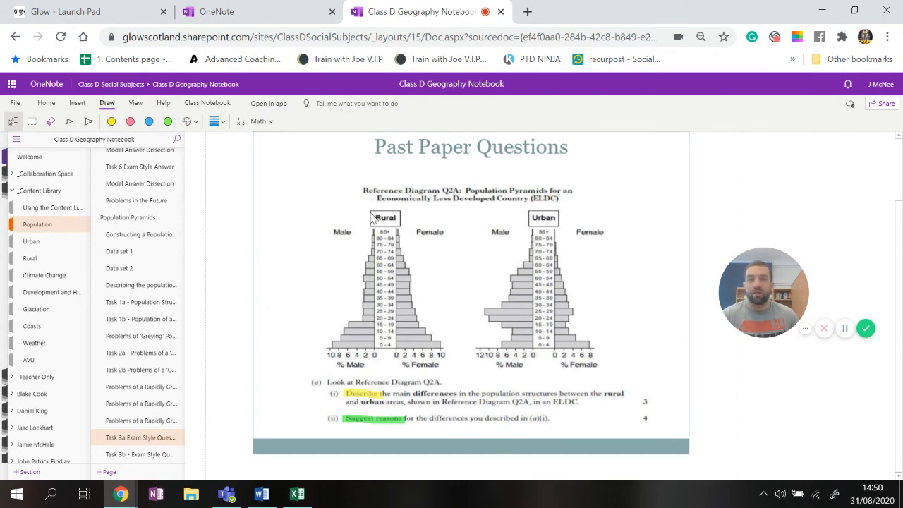
mouse_move(372, 323)
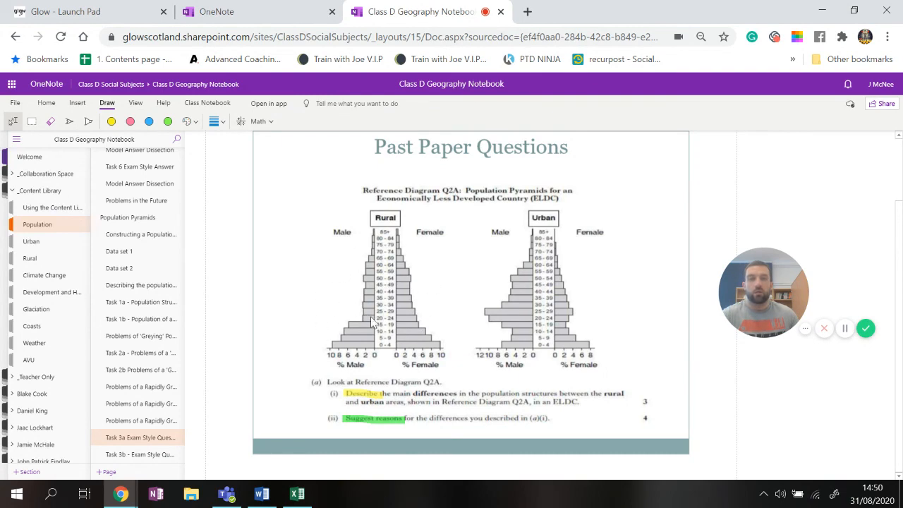
mouse_move(561, 274)
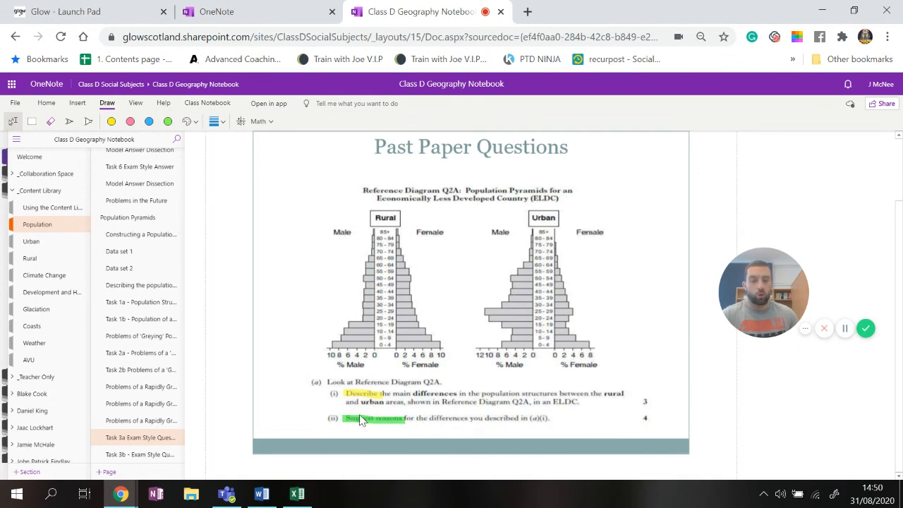
mouse_move(220, 232)
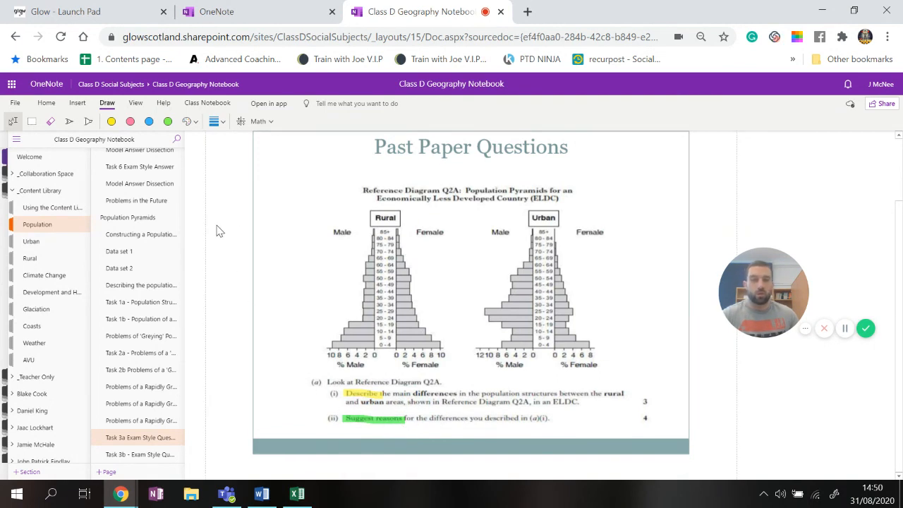
mouse_move(296, 420)
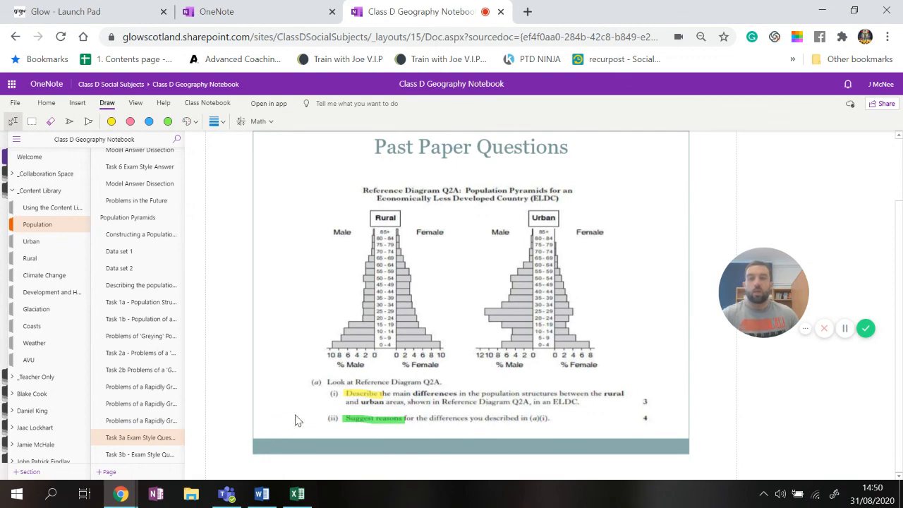
mouse_move(684, 427)
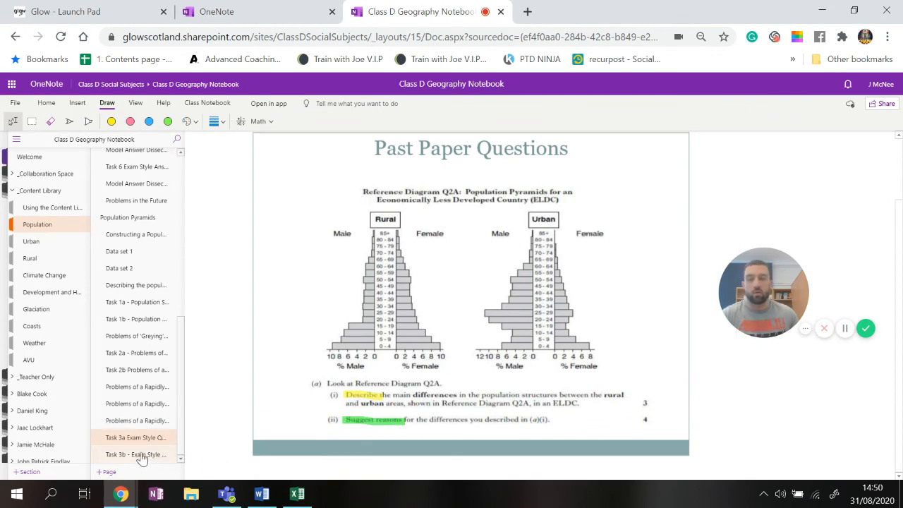
Step: Show Scotland's 2001 and projected 2031 pyramids with the describe-problems question
left_click(135, 455)
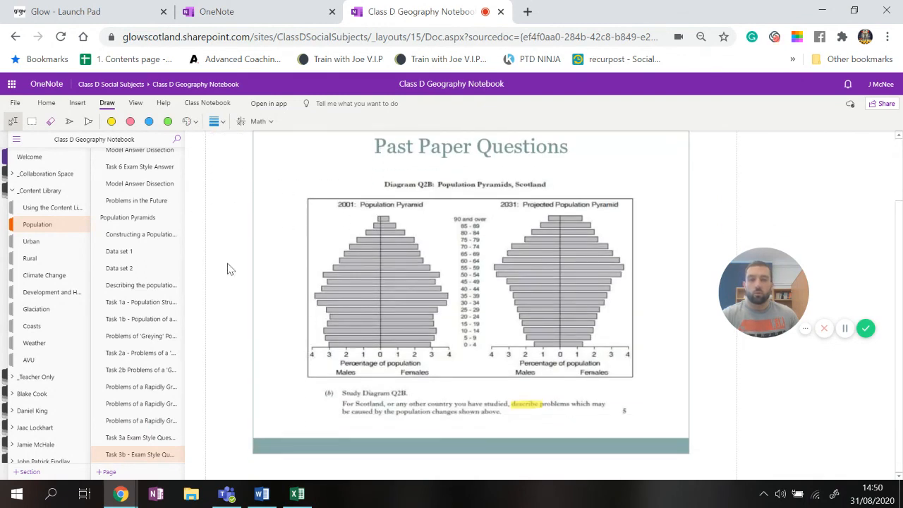
mouse_move(539, 409)
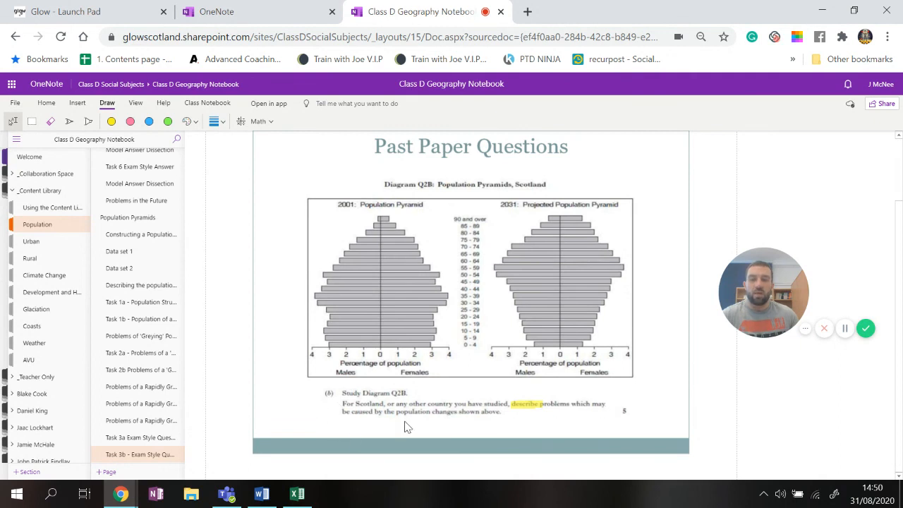
mouse_move(452, 421)
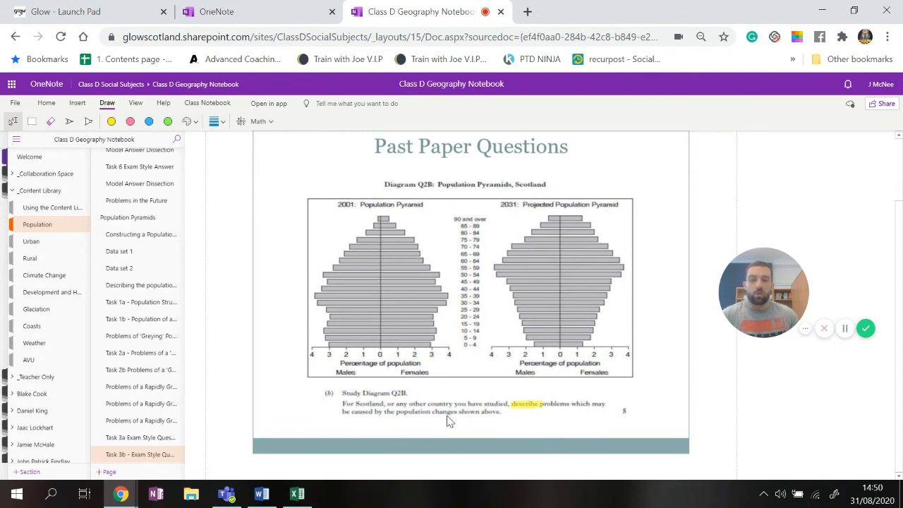
mouse_move(424, 316)
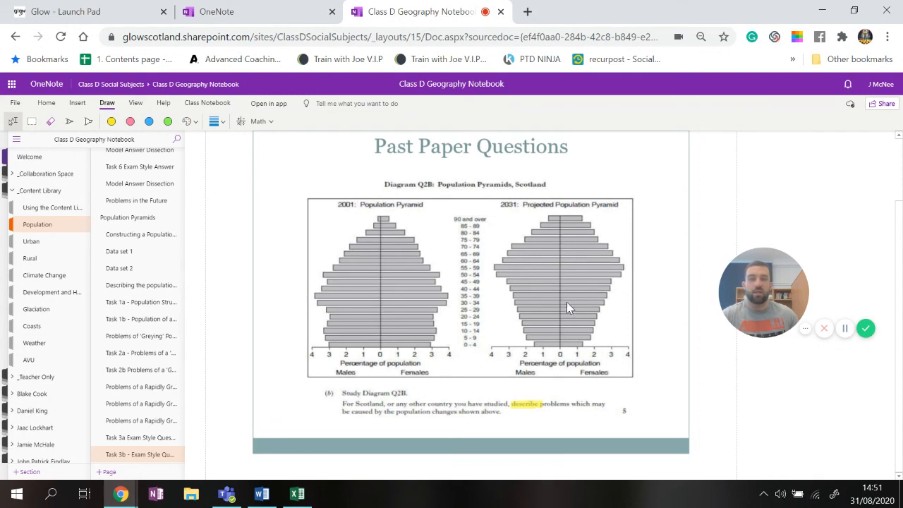
mouse_move(508, 281)
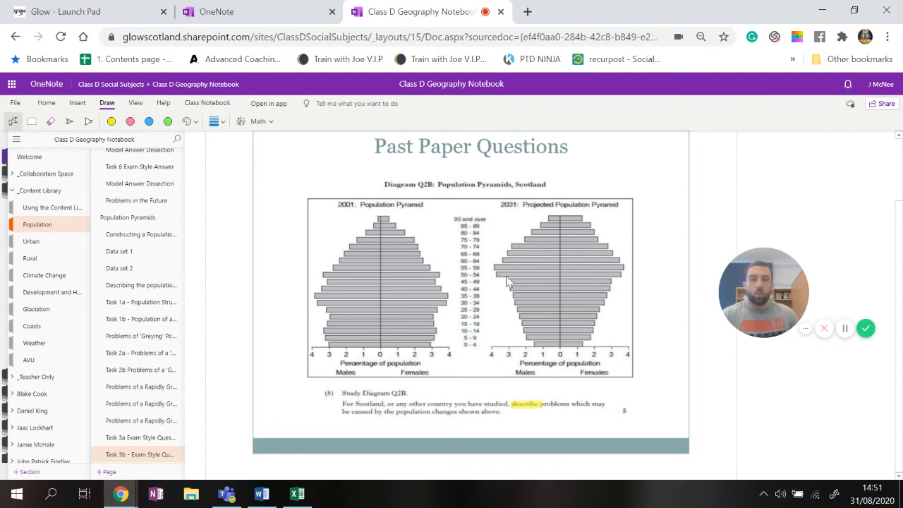
mouse_move(497, 297)
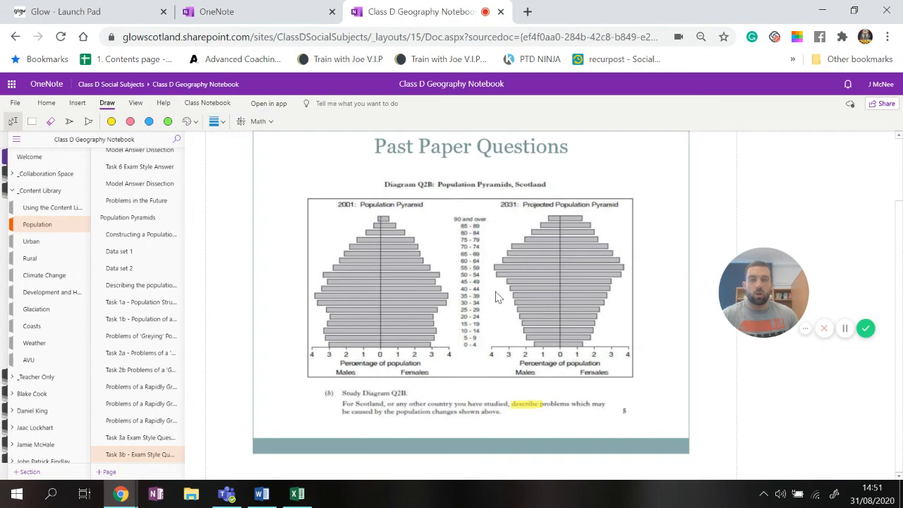